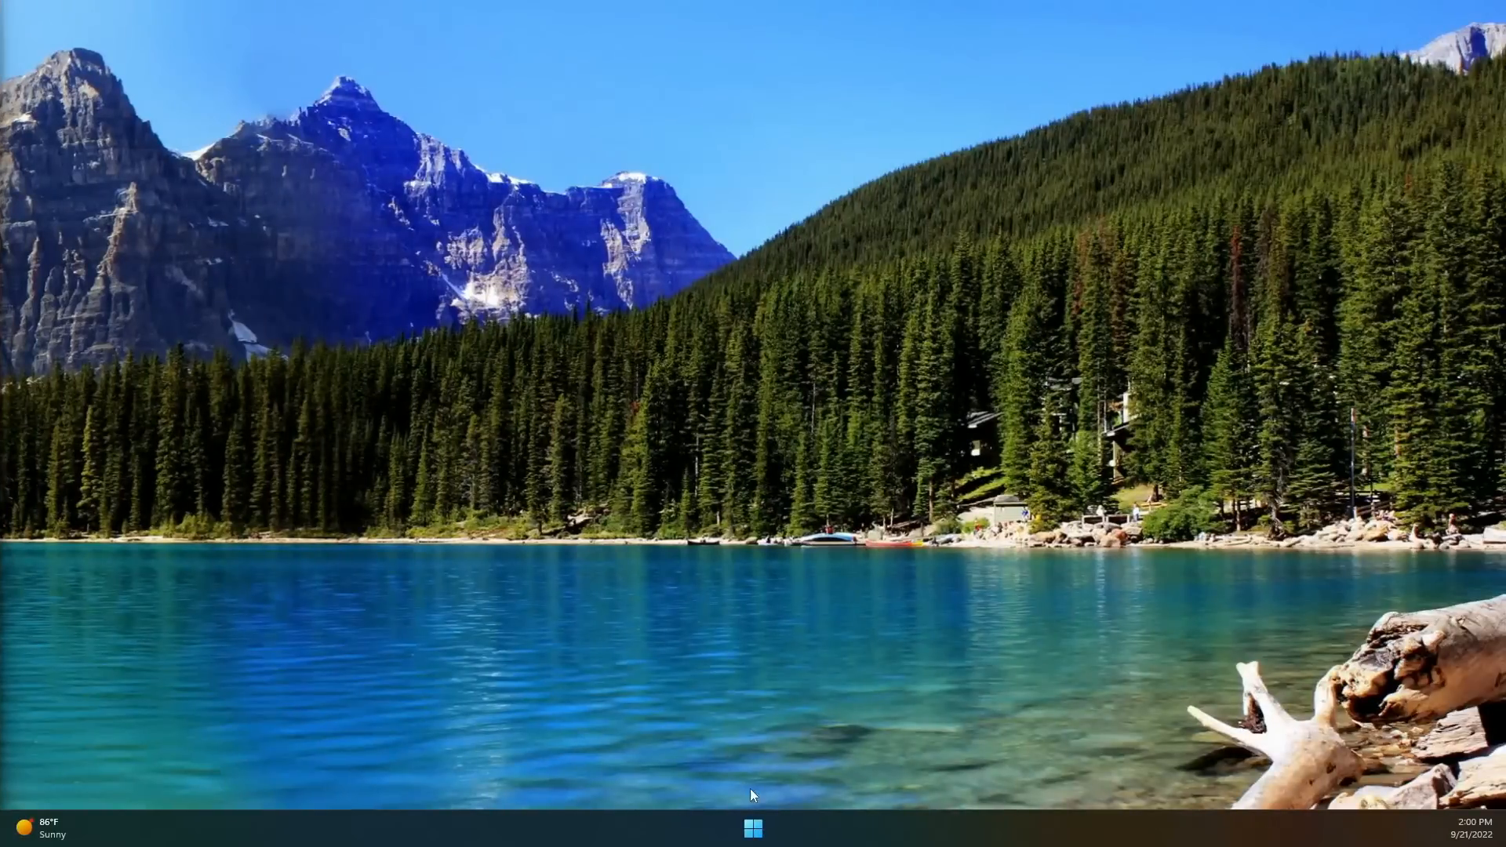
- Launch Settings from Start and show the Windows Update page reporting the PC is up to date
{"action": "left_click", "coordinate": [752, 828]}
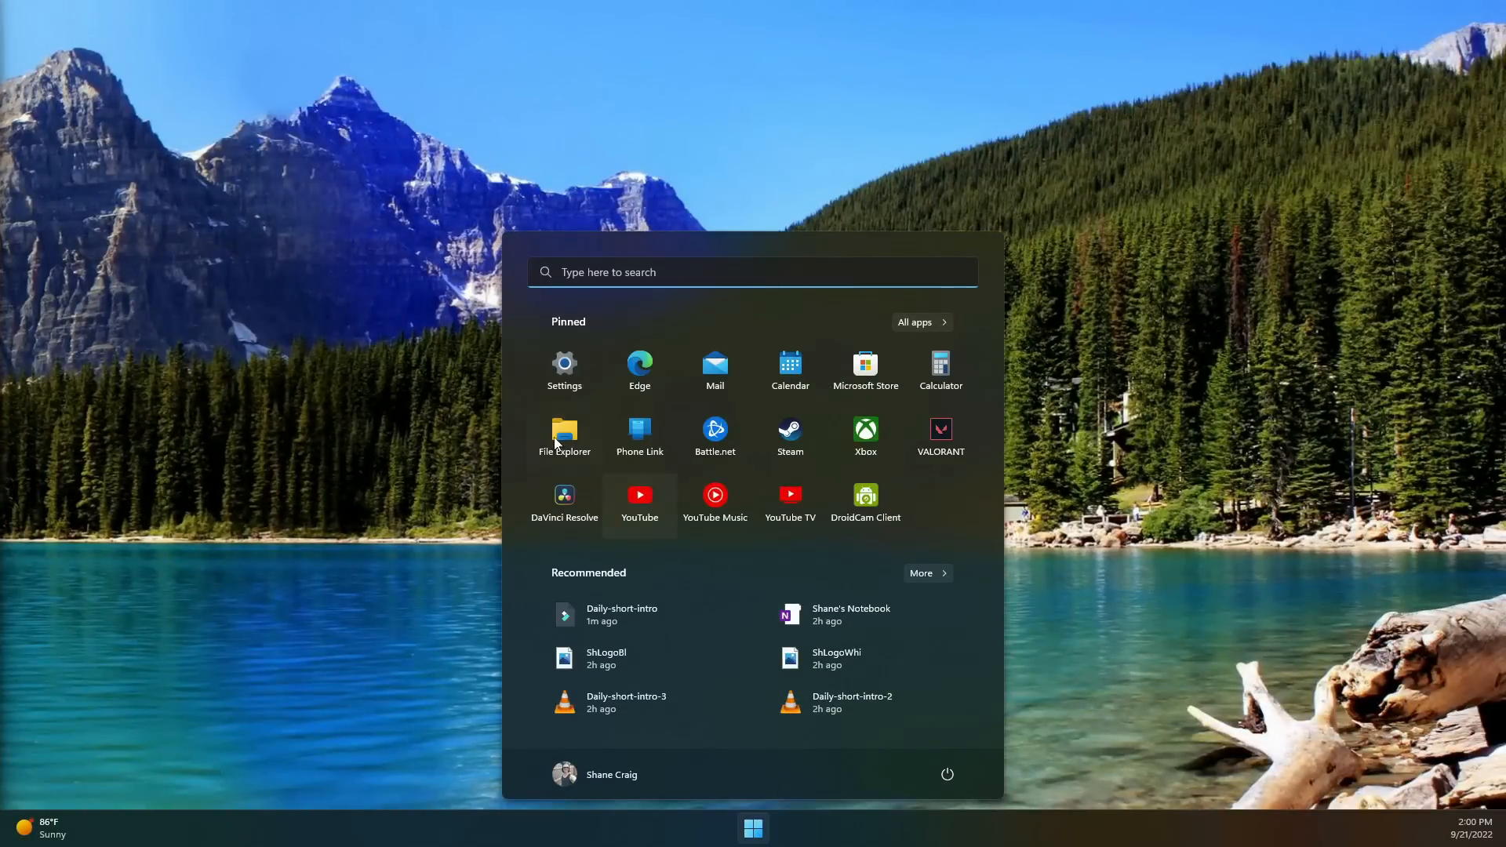
{"action": "left_click", "coordinate": [563, 372]}
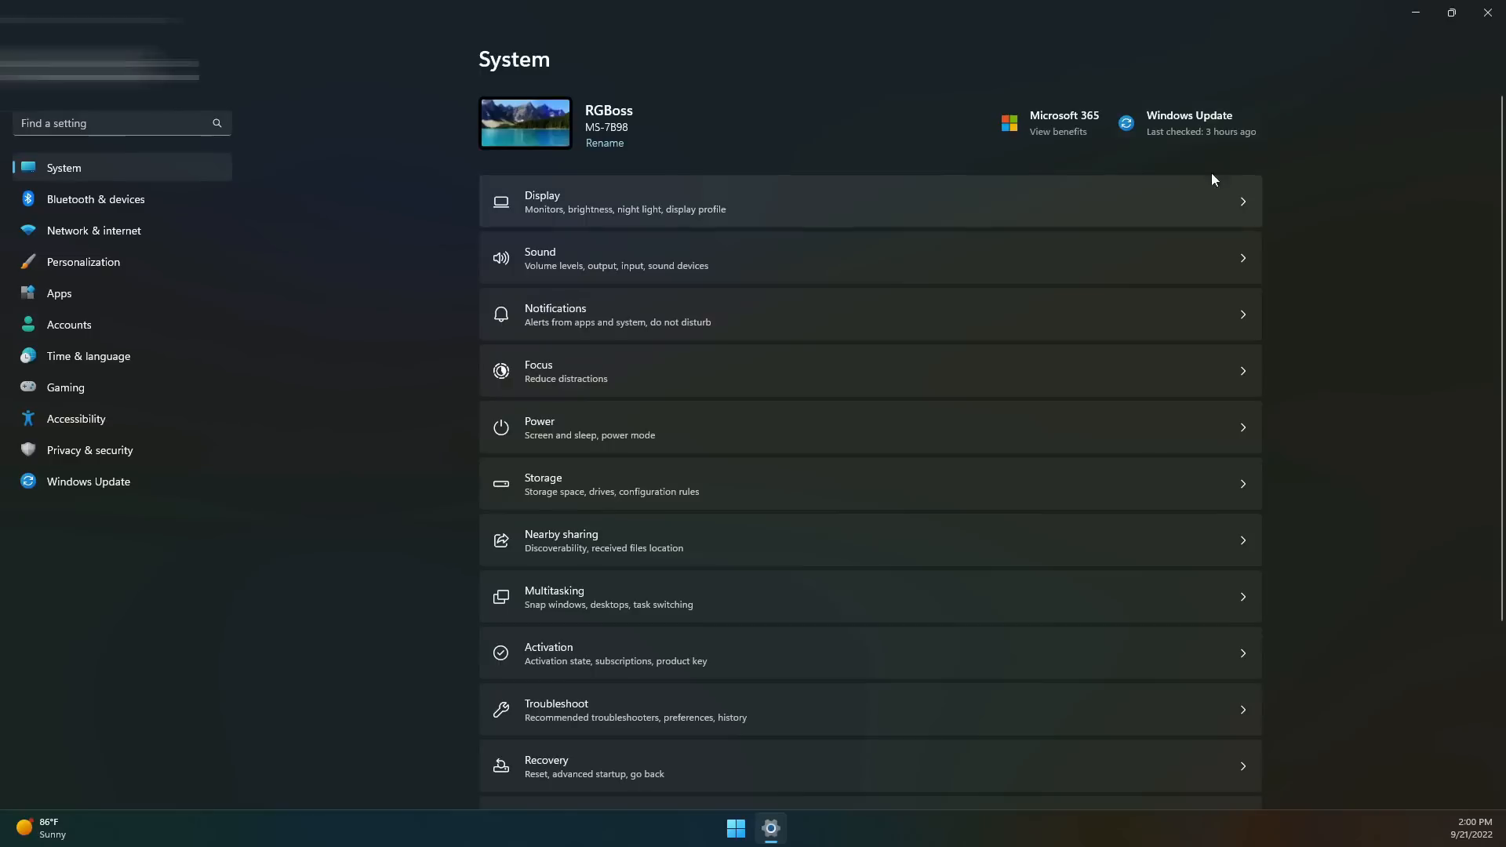
{"action": "left_click", "coordinate": [87, 482]}
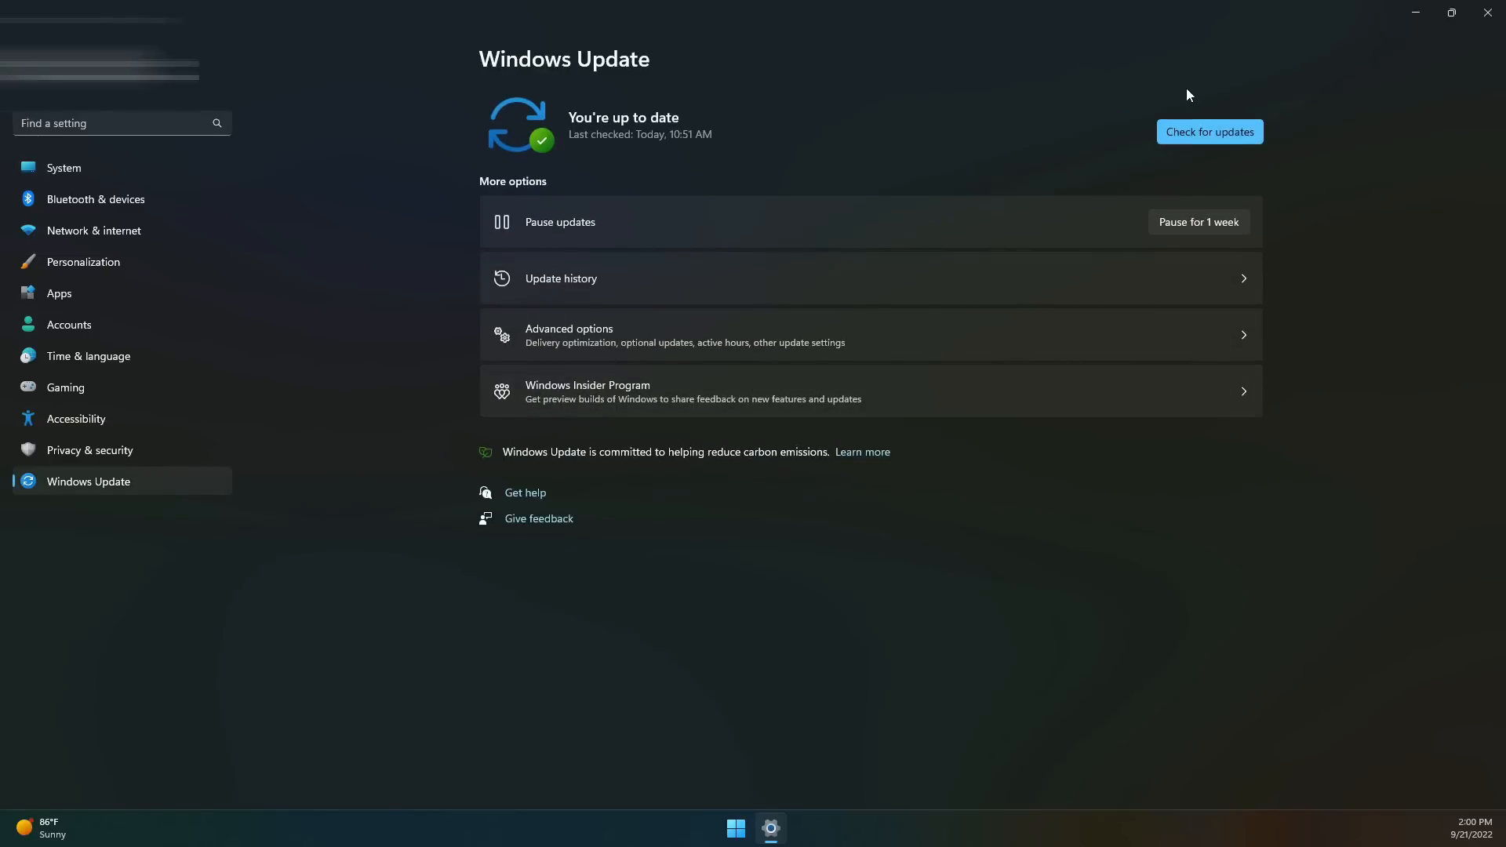
{"action": "mouse_move", "coordinate": [1079, 495]}
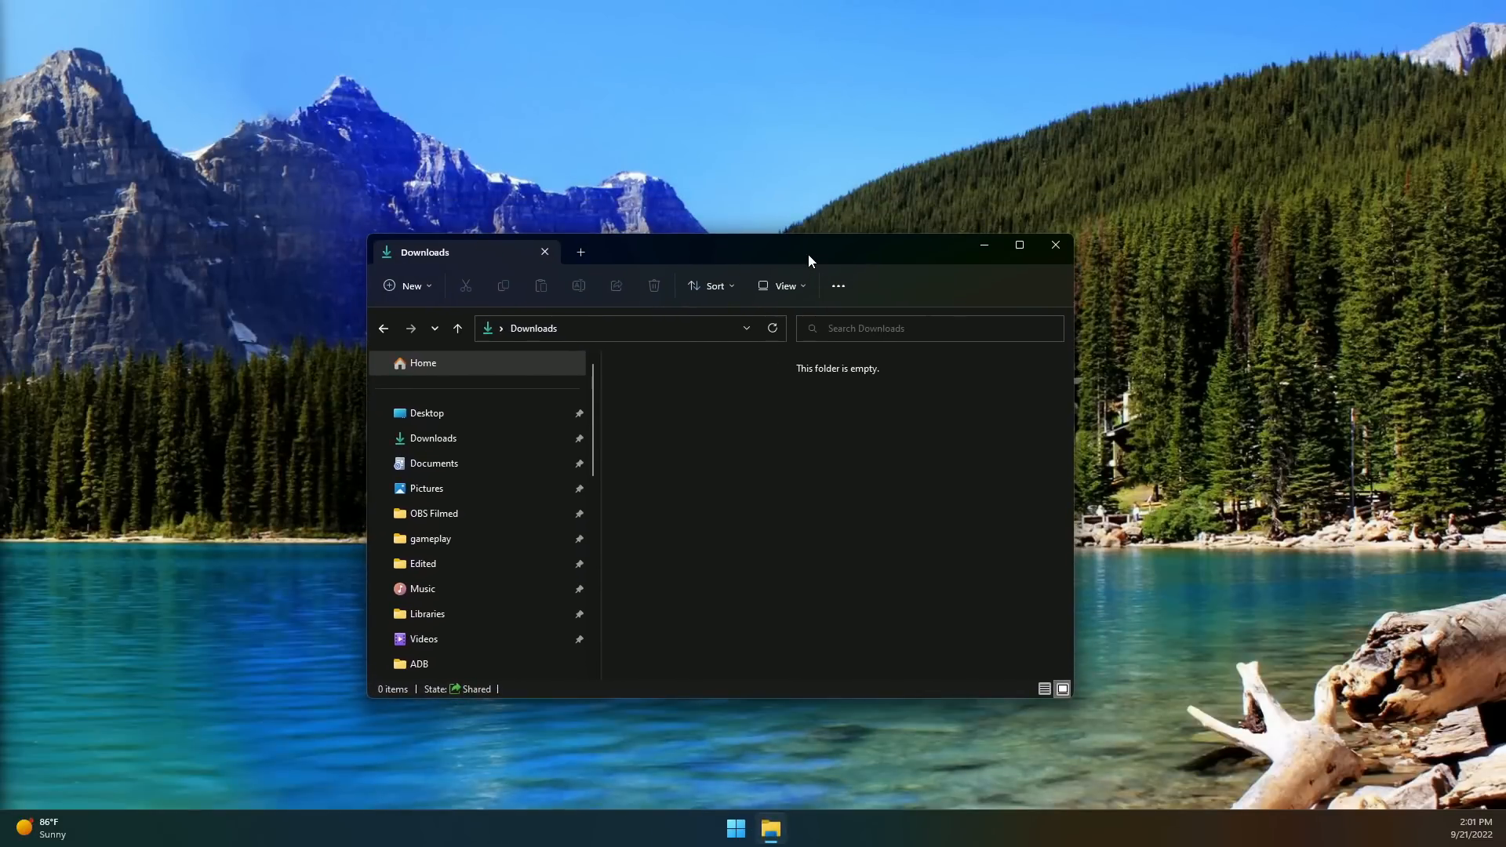
{"action": "mouse_move", "coordinate": [483, 405]}
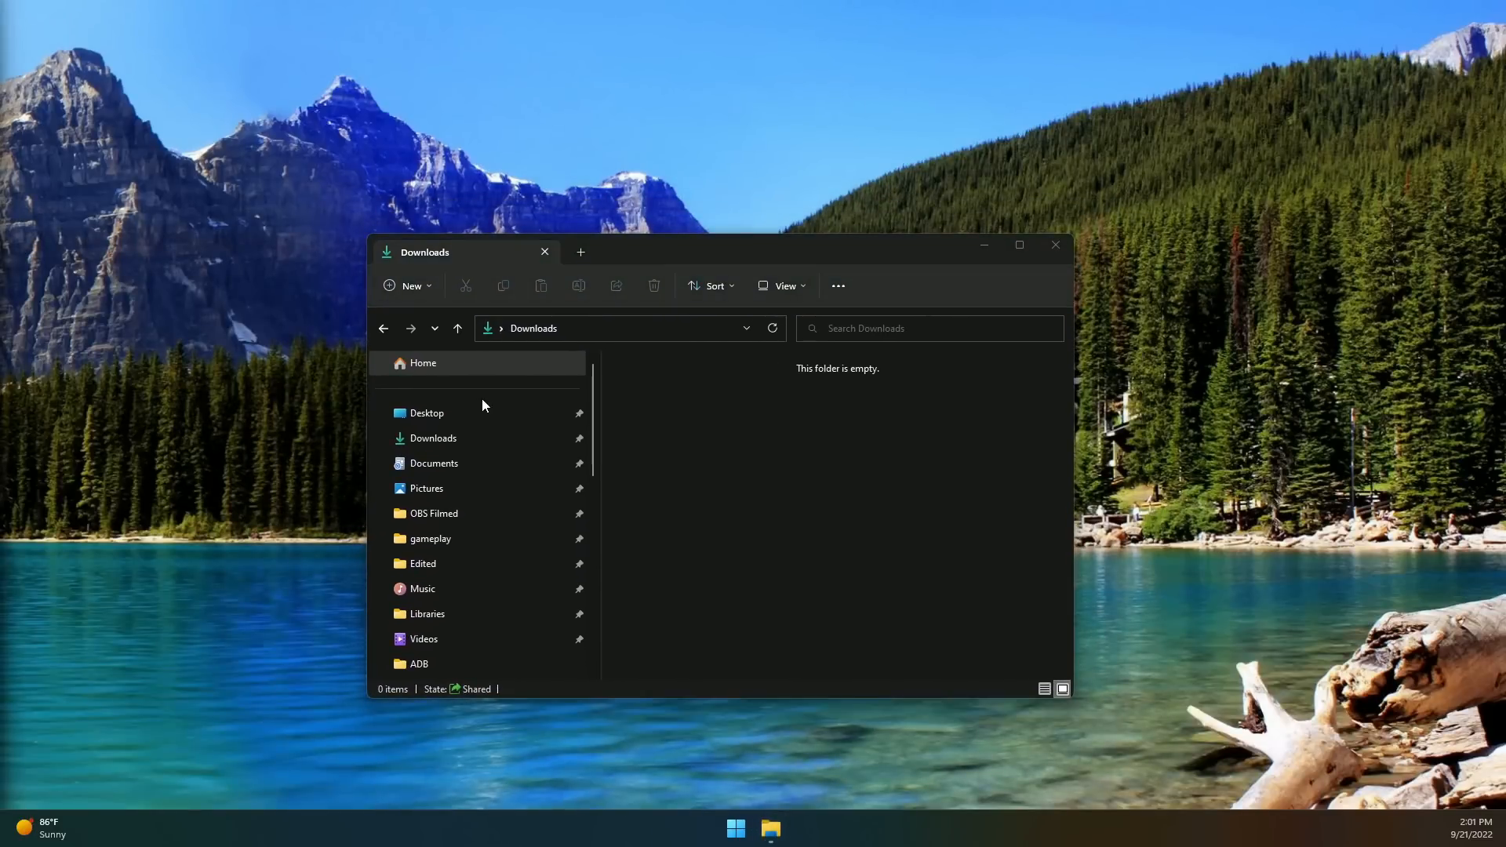
{"action": "mouse_move", "coordinate": [1020, 246]}
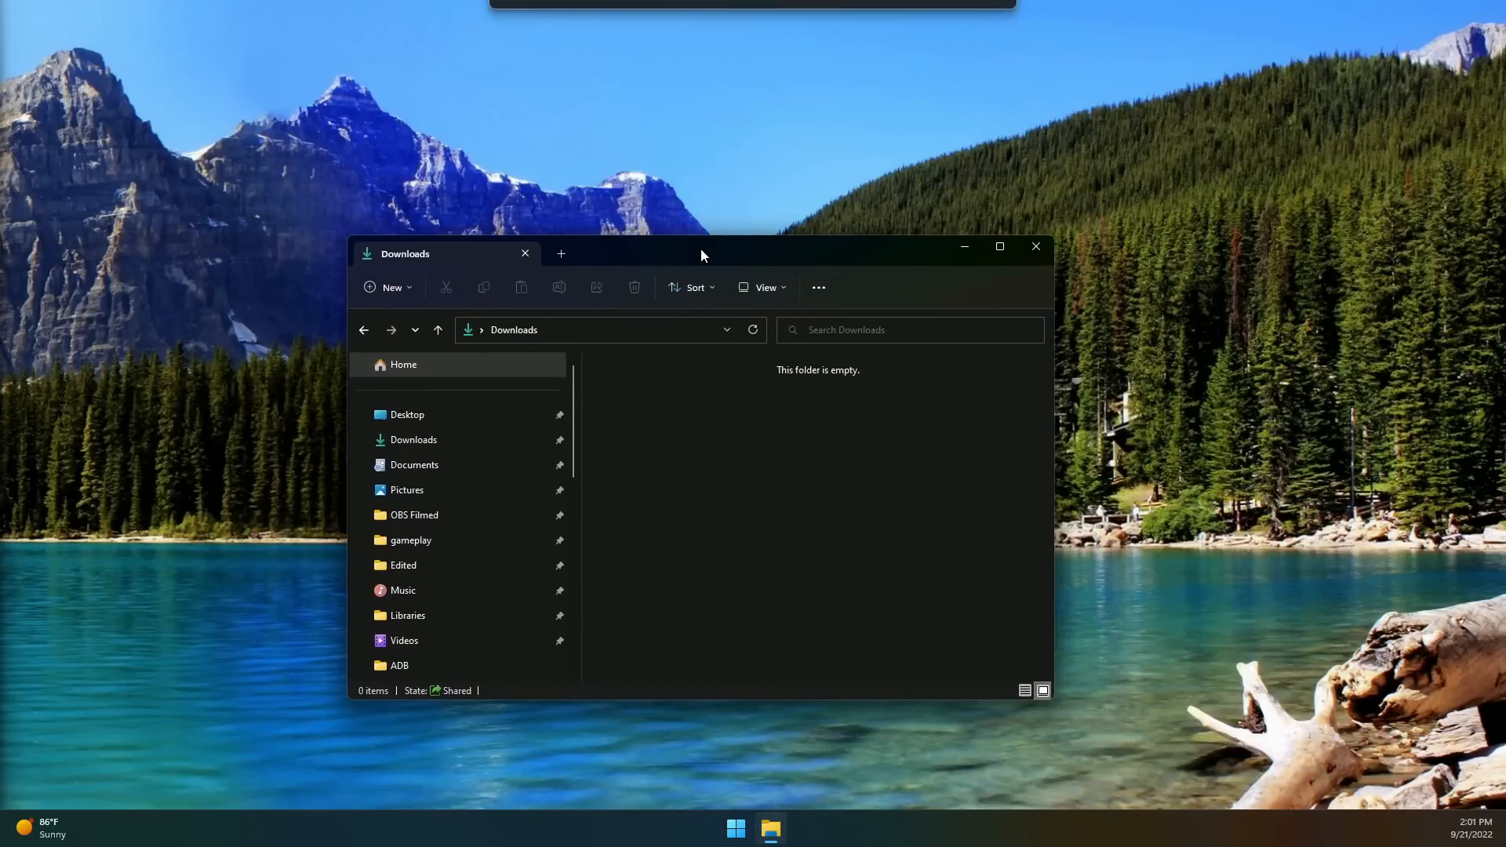
{"action": "mouse_move", "coordinate": [399, 262]}
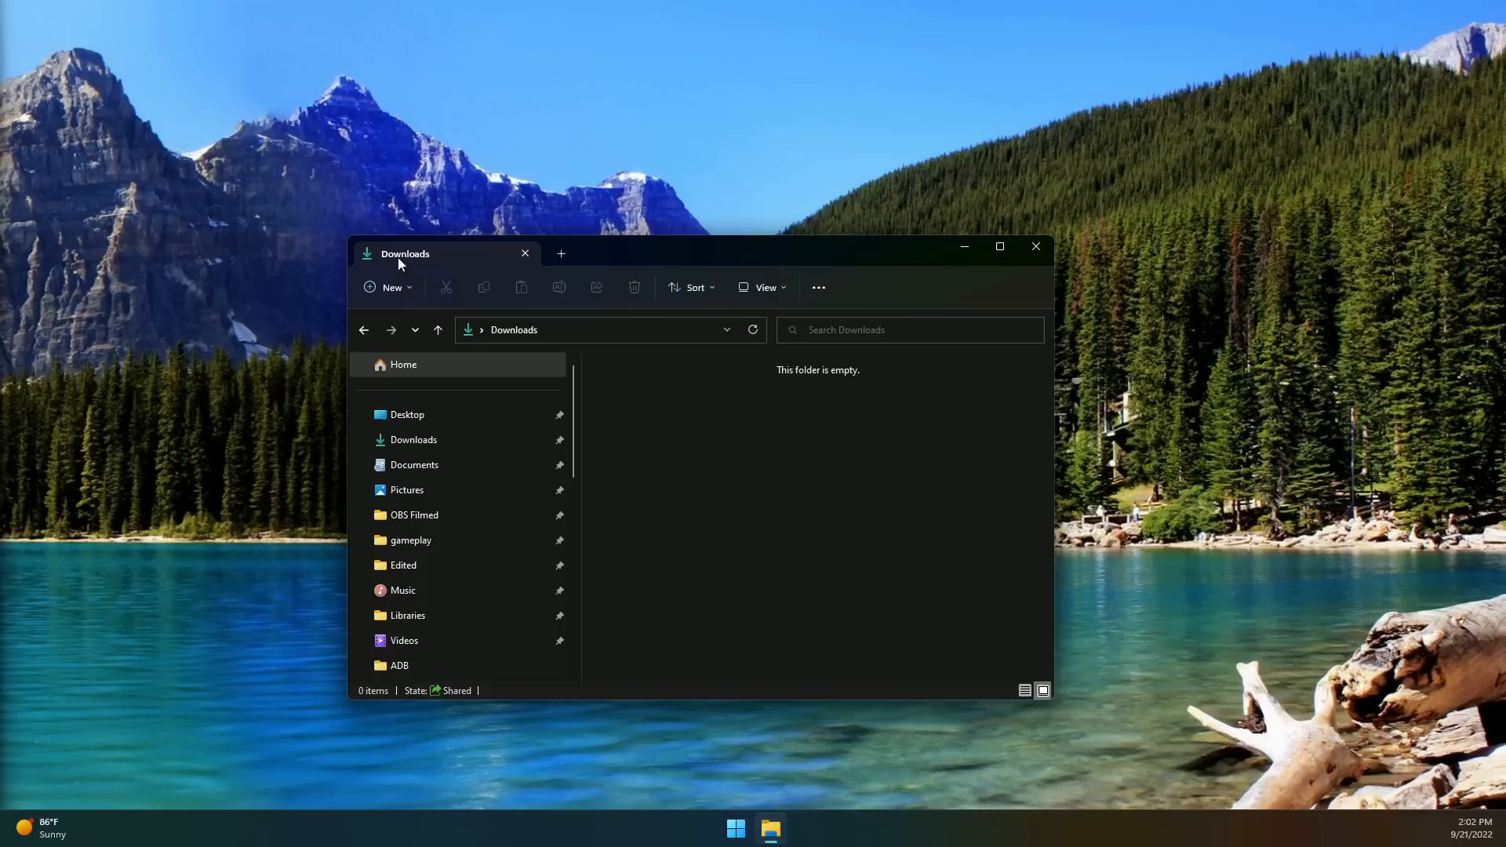
{"action": "mouse_move", "coordinate": [593, 308]}
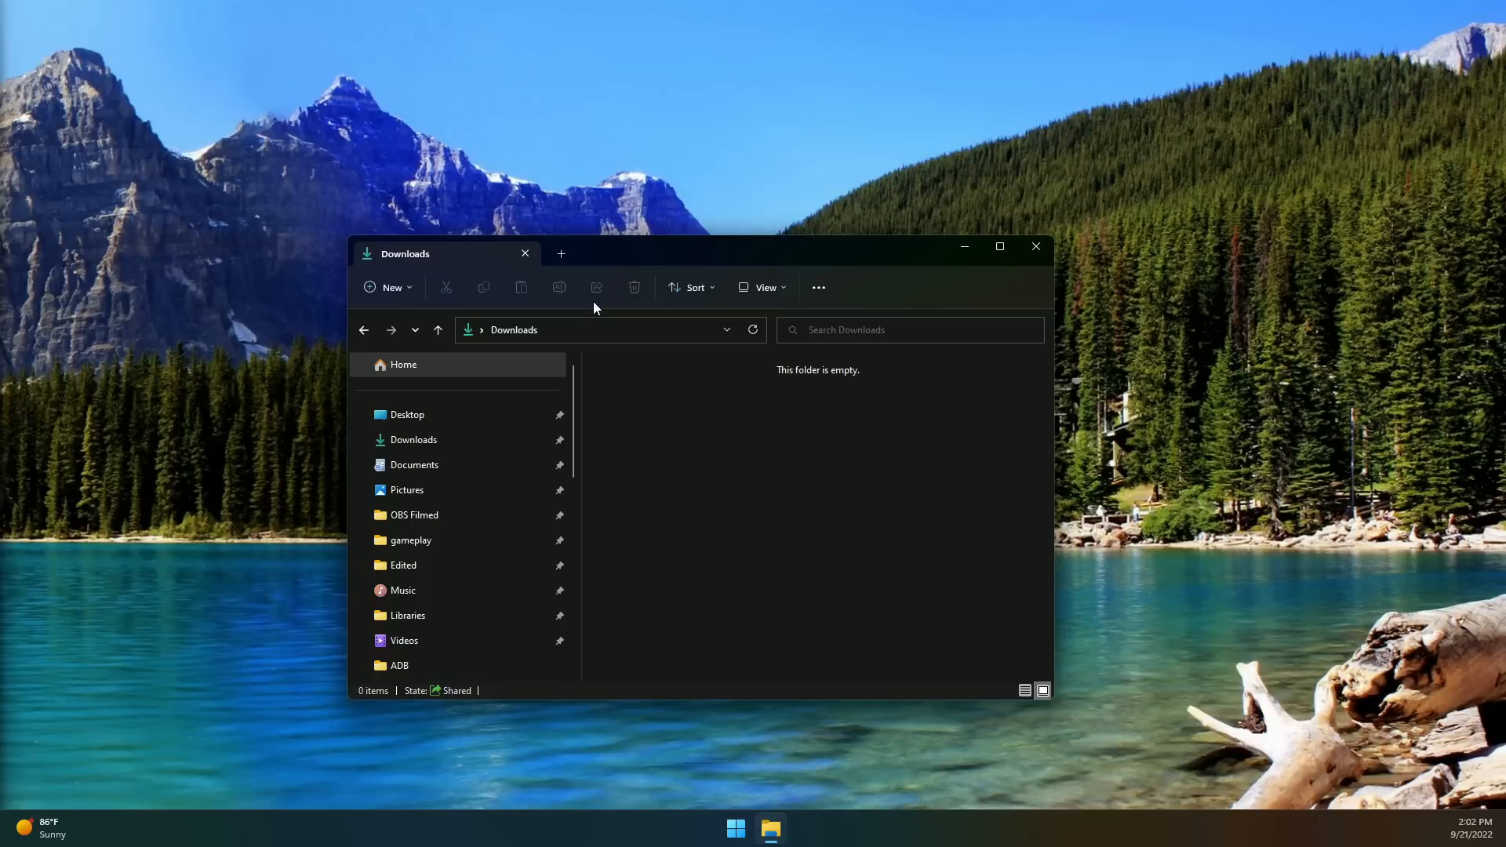
{"action": "mouse_move", "coordinate": [668, 312]}
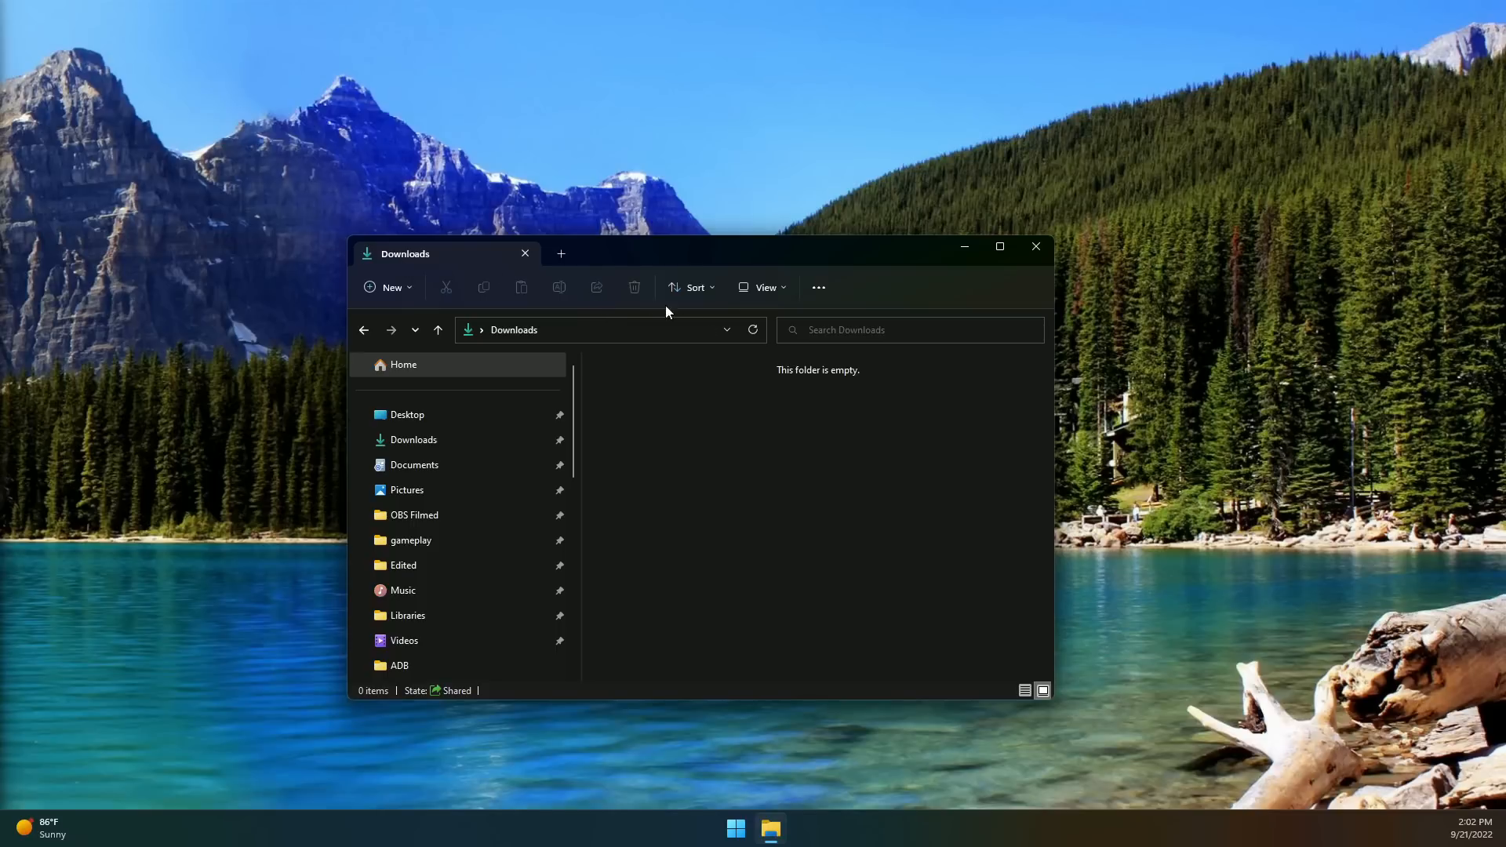
- Add a second Home tab in File Explorer, close it, then close the Downloads window
{"action": "left_click", "coordinate": [559, 254]}
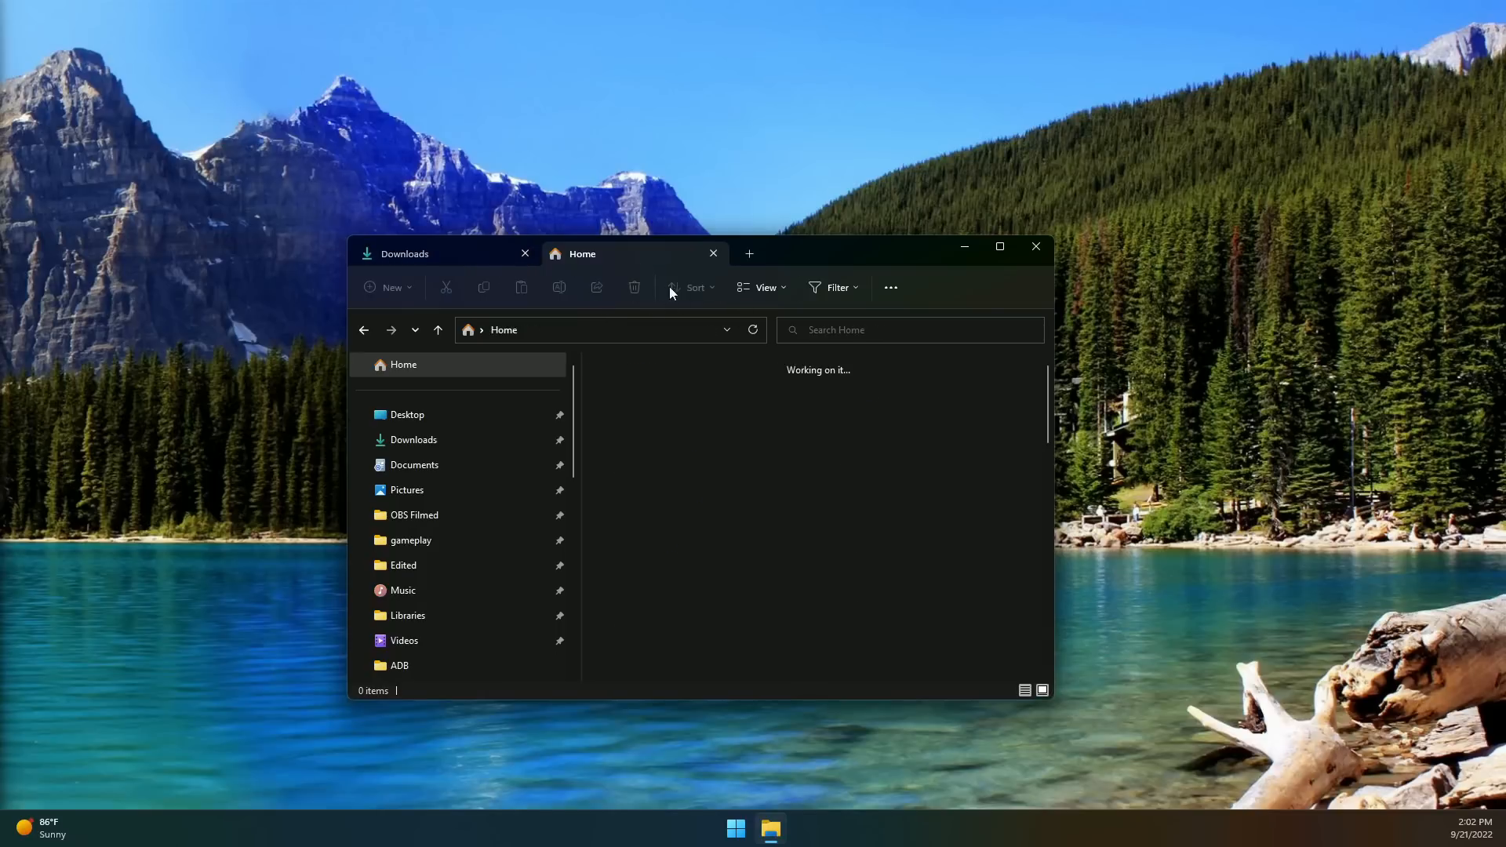
{"action": "left_click", "coordinate": [713, 254]}
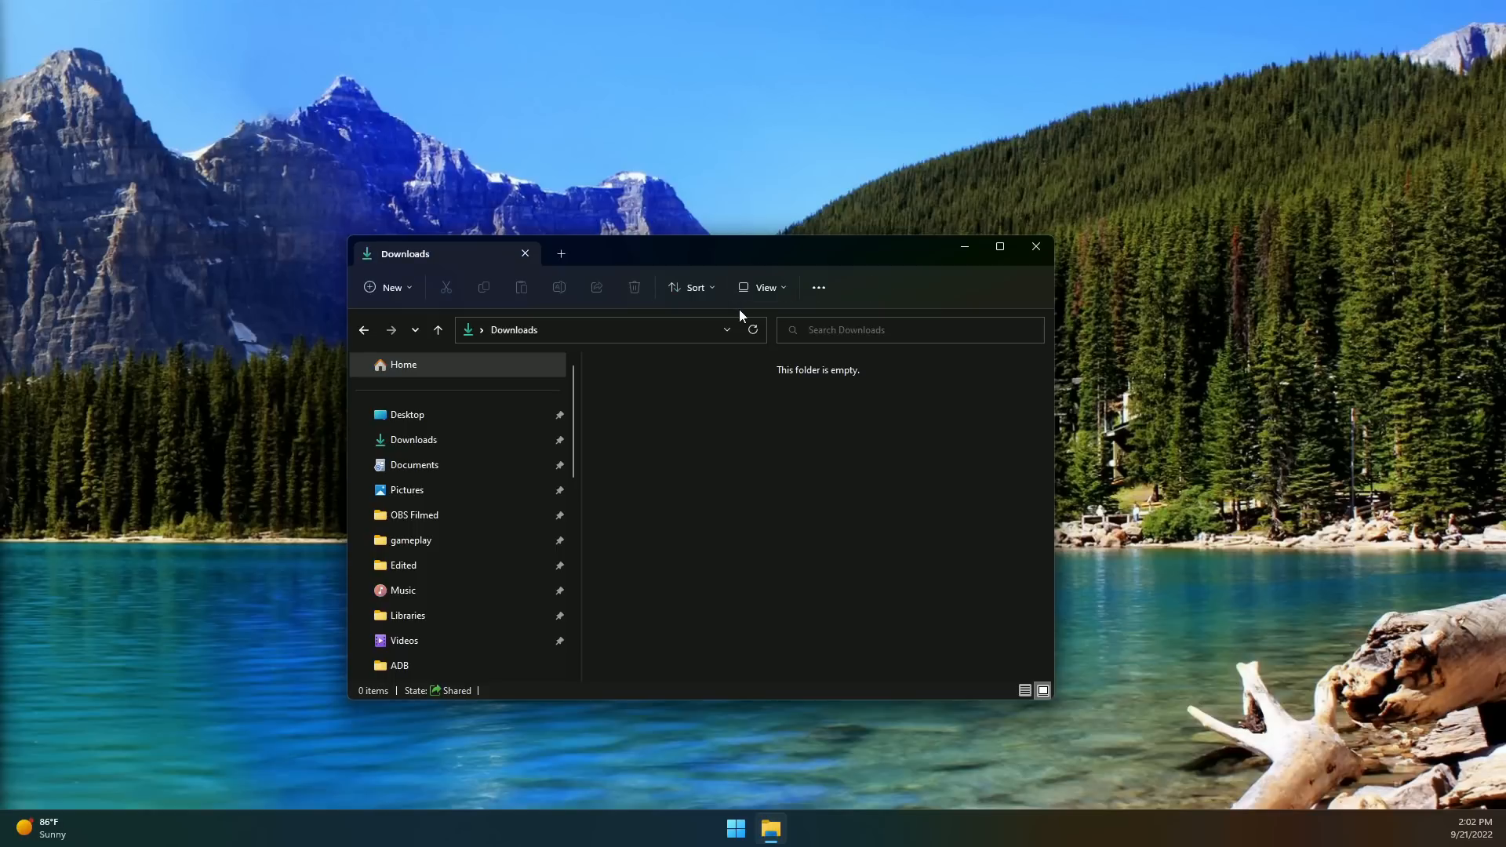
{"action": "mouse_move", "coordinate": [718, 300]}
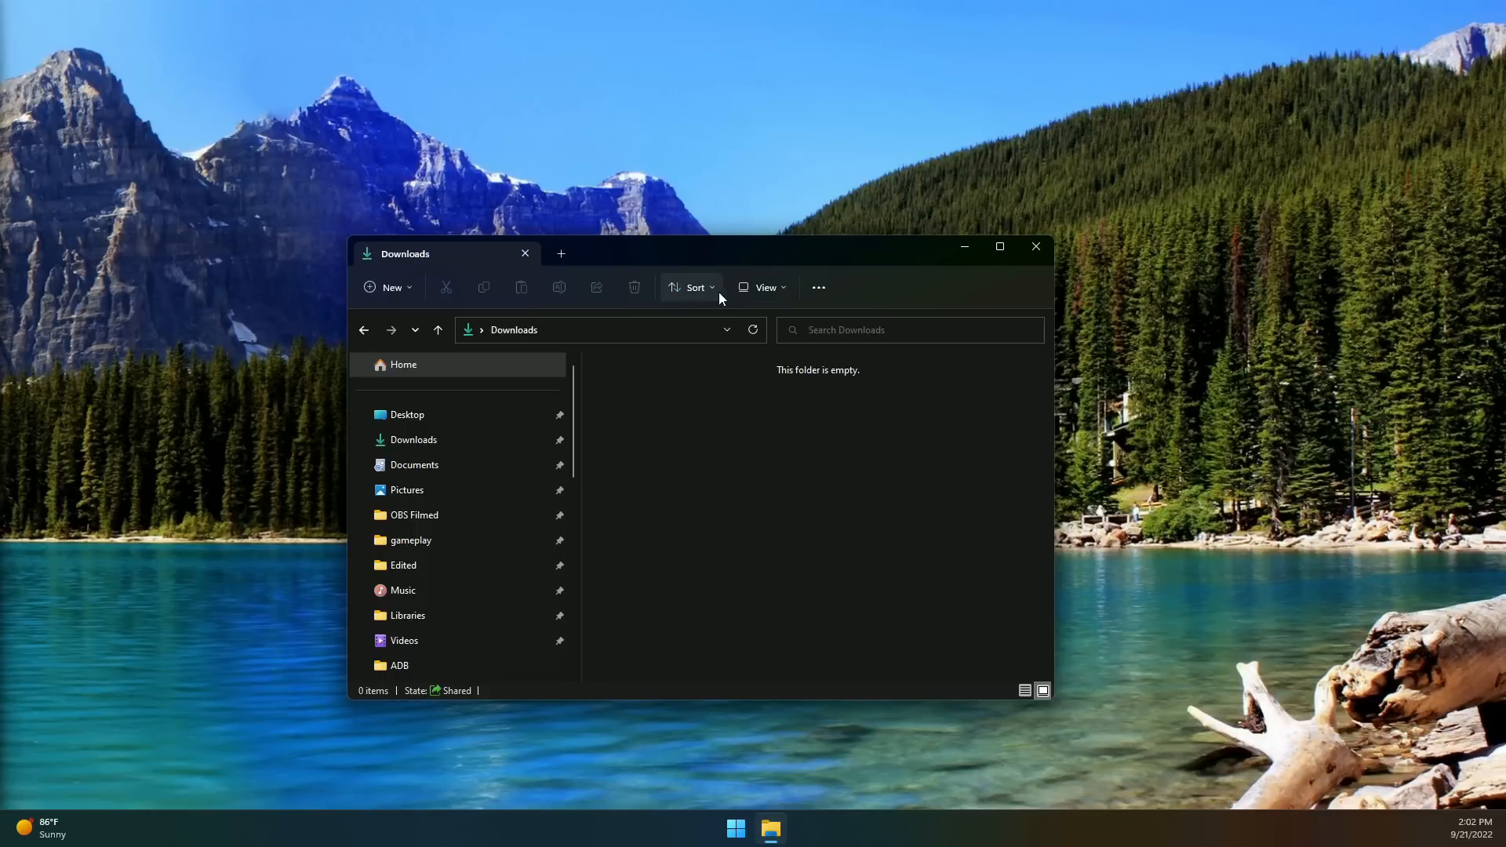
{"action": "mouse_move", "coordinate": [715, 378]}
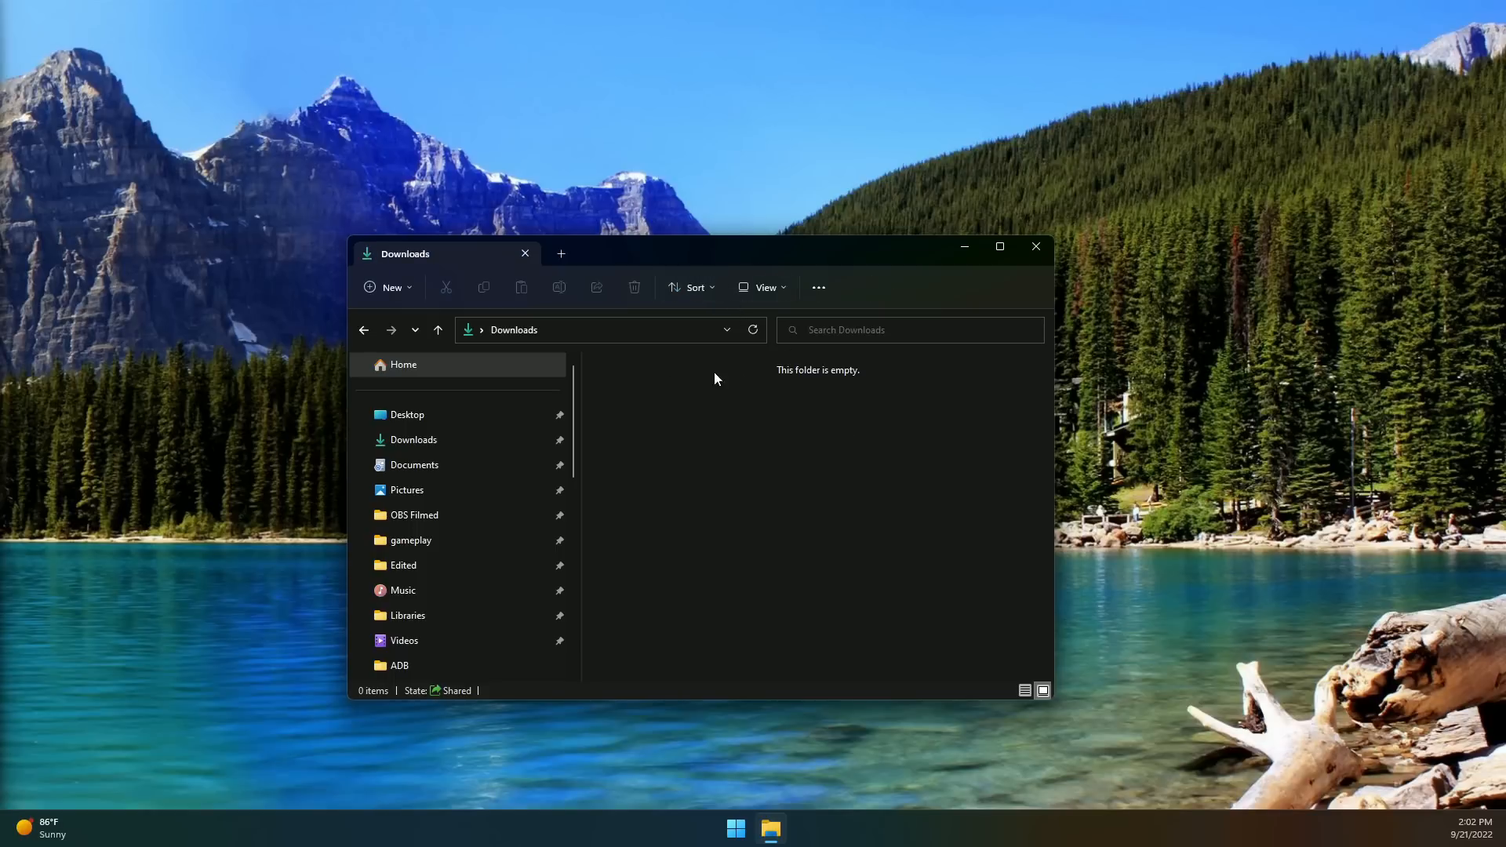
{"action": "left_click", "coordinate": [1035, 247]}
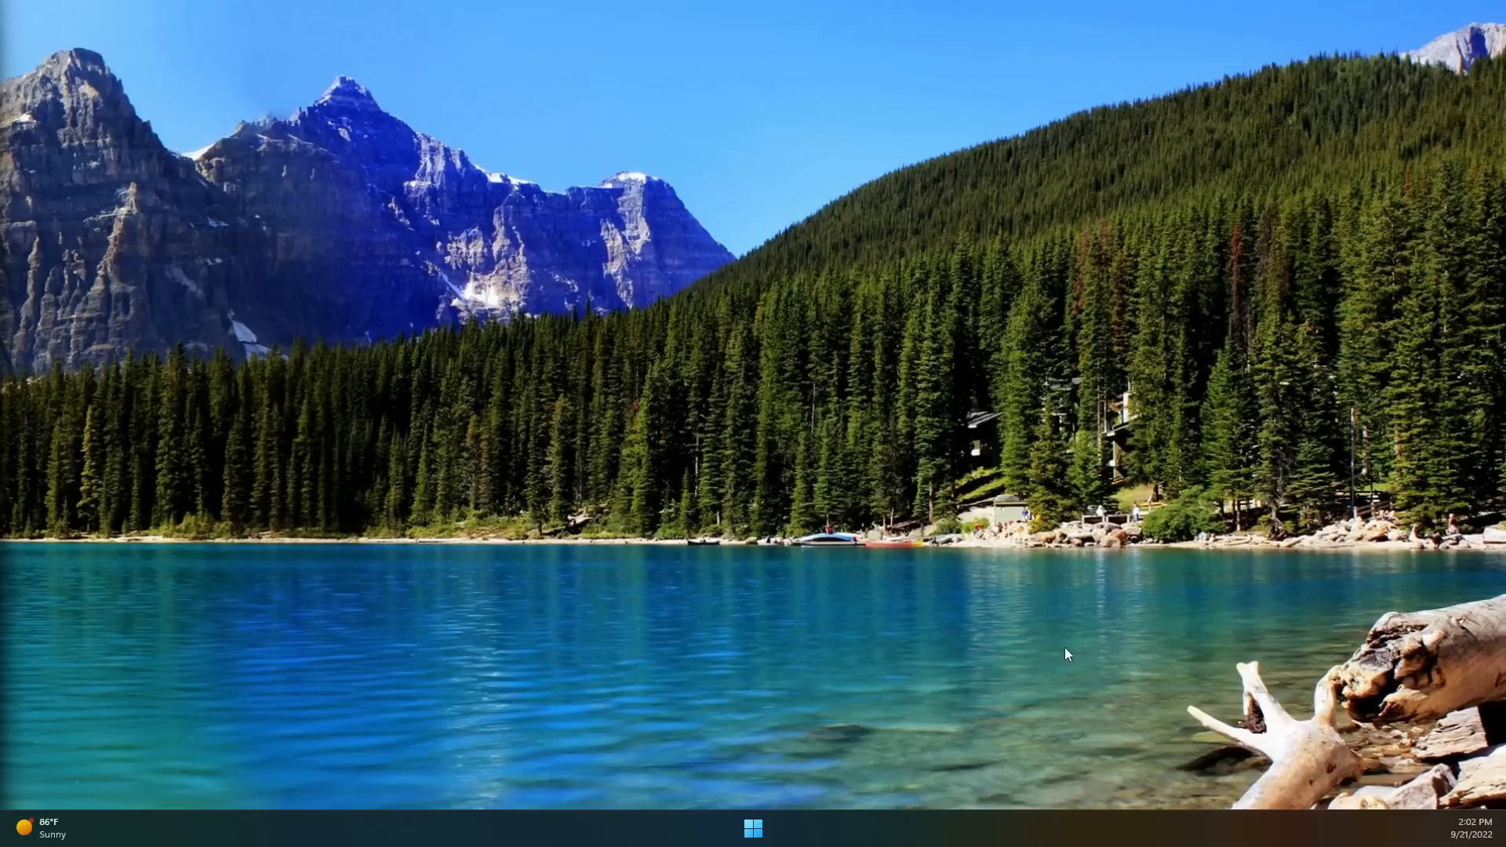
{"action": "mouse_move", "coordinate": [345, 494]}
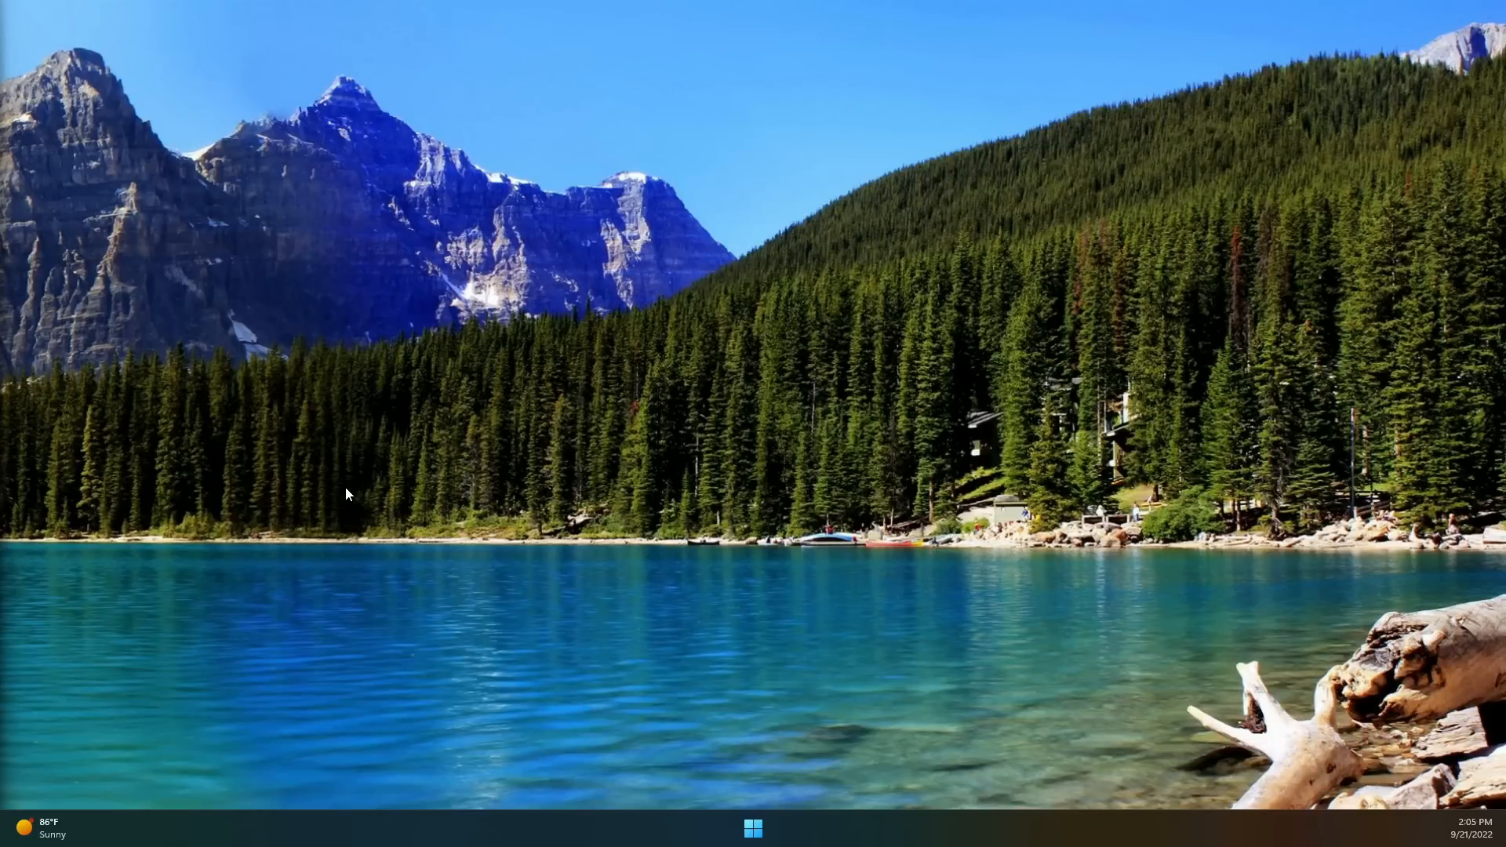
{"action": "mouse_move", "coordinate": [319, 344]}
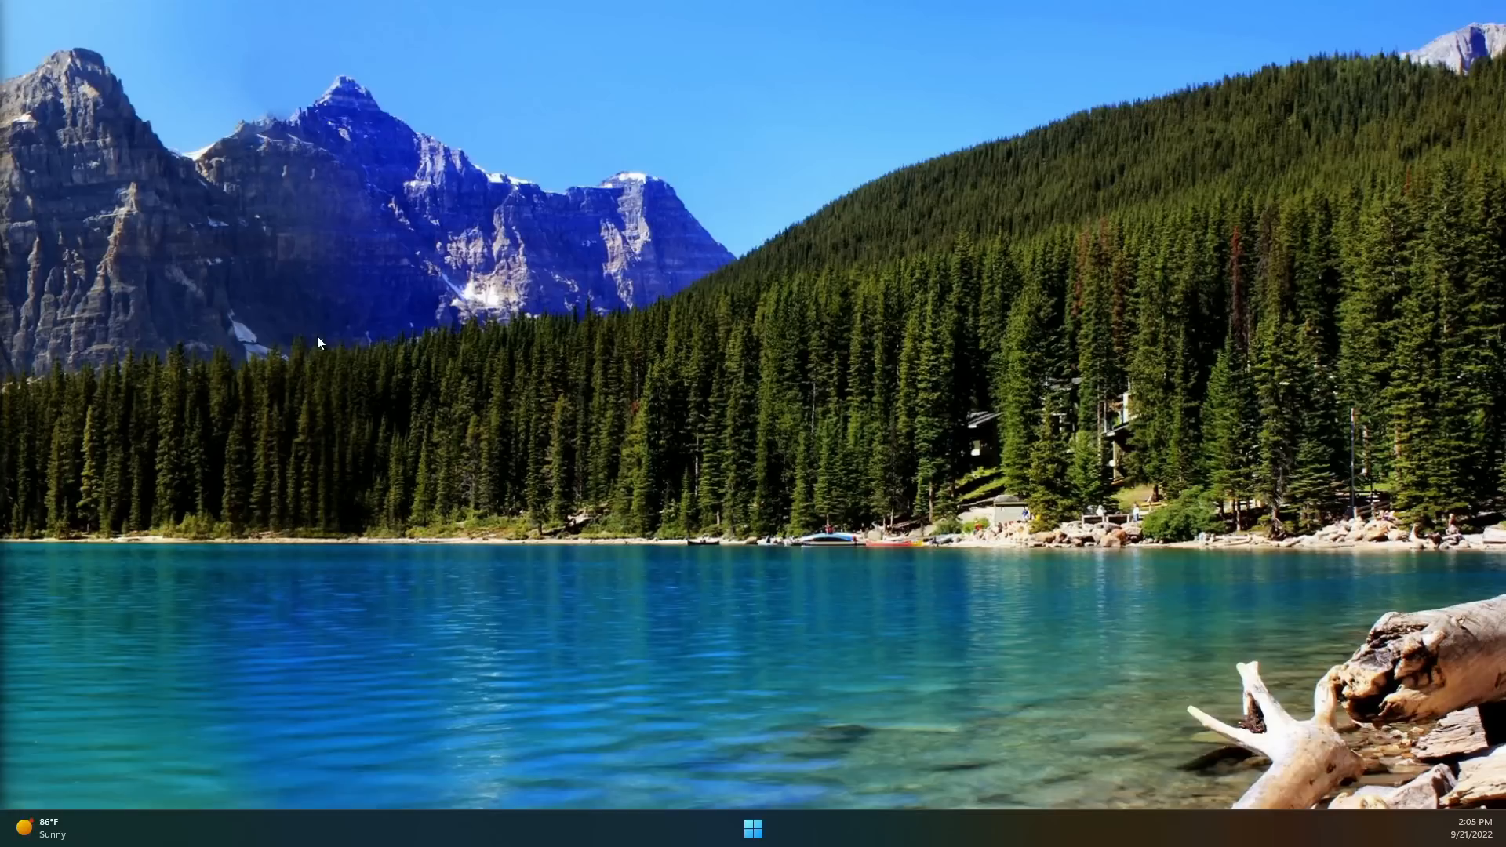
{"action": "mouse_move", "coordinate": [840, 773]}
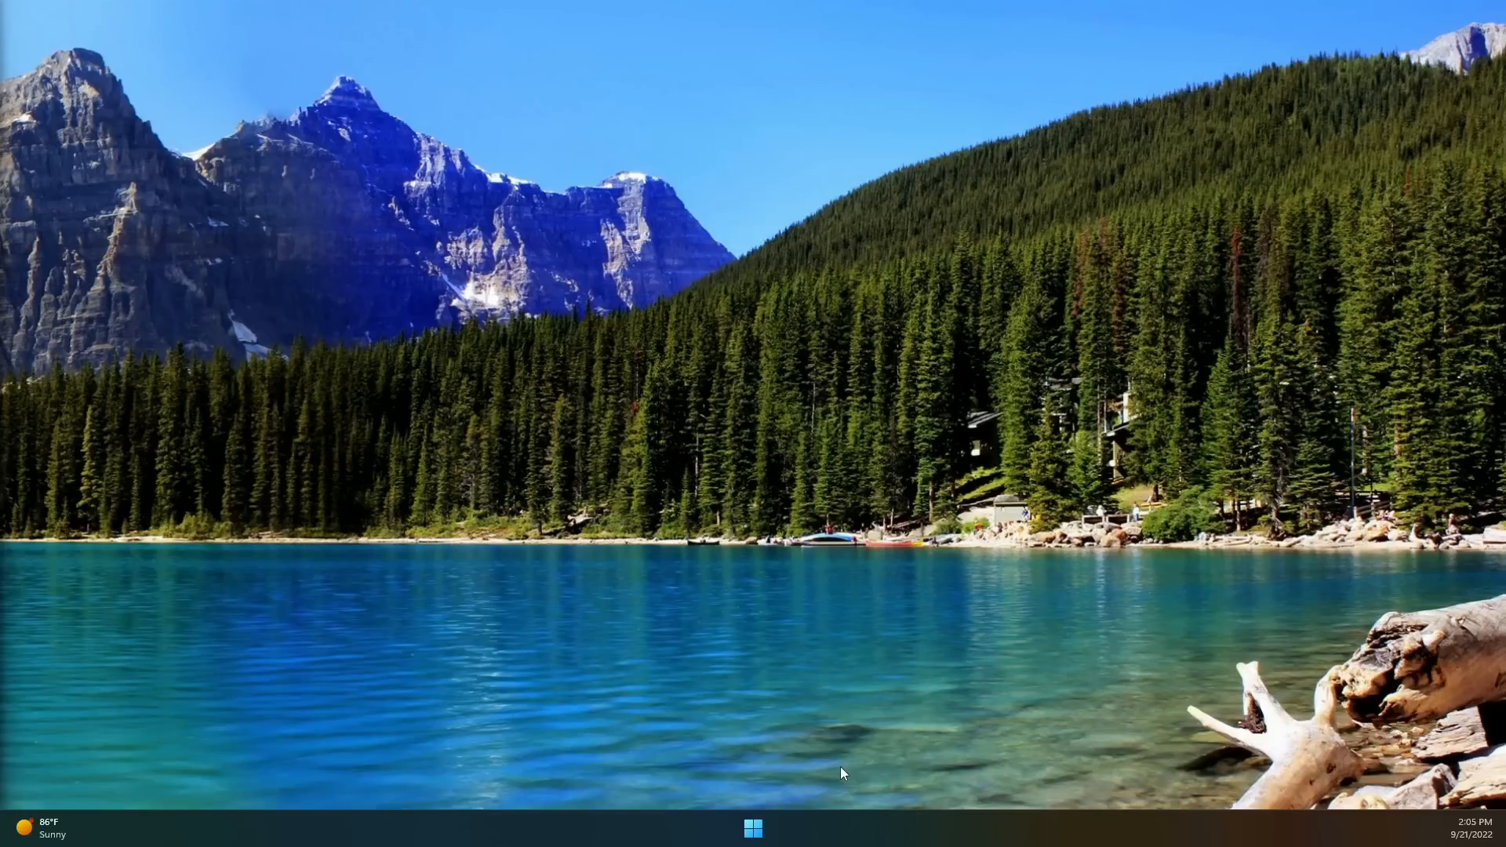
- Launch Settings again from the Start menu's pinned apps onto the System page
{"action": "left_click", "coordinate": [753, 828]}
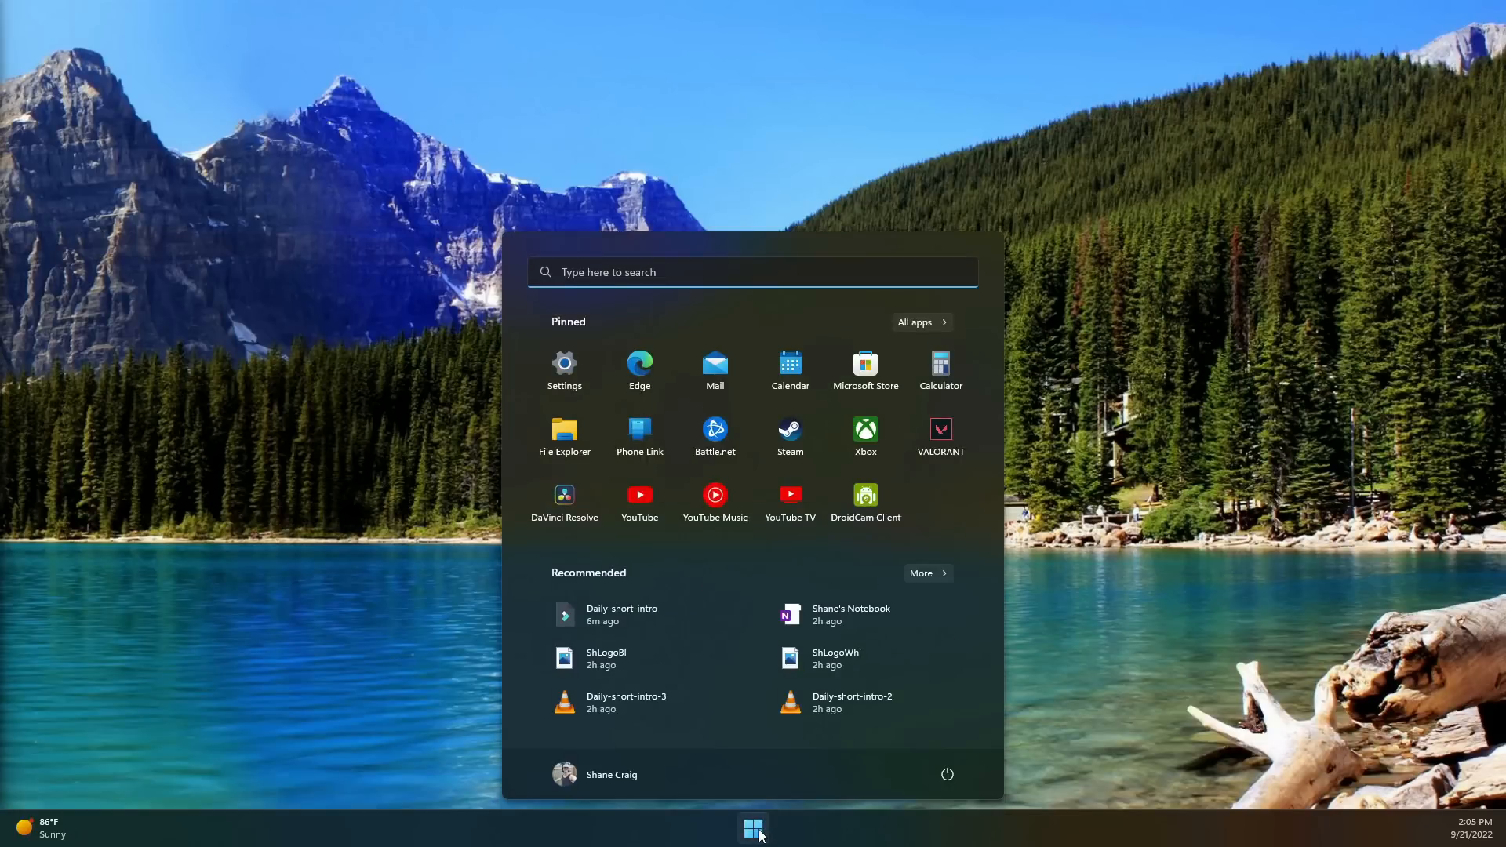
{"action": "left_click", "coordinate": [752, 828]}
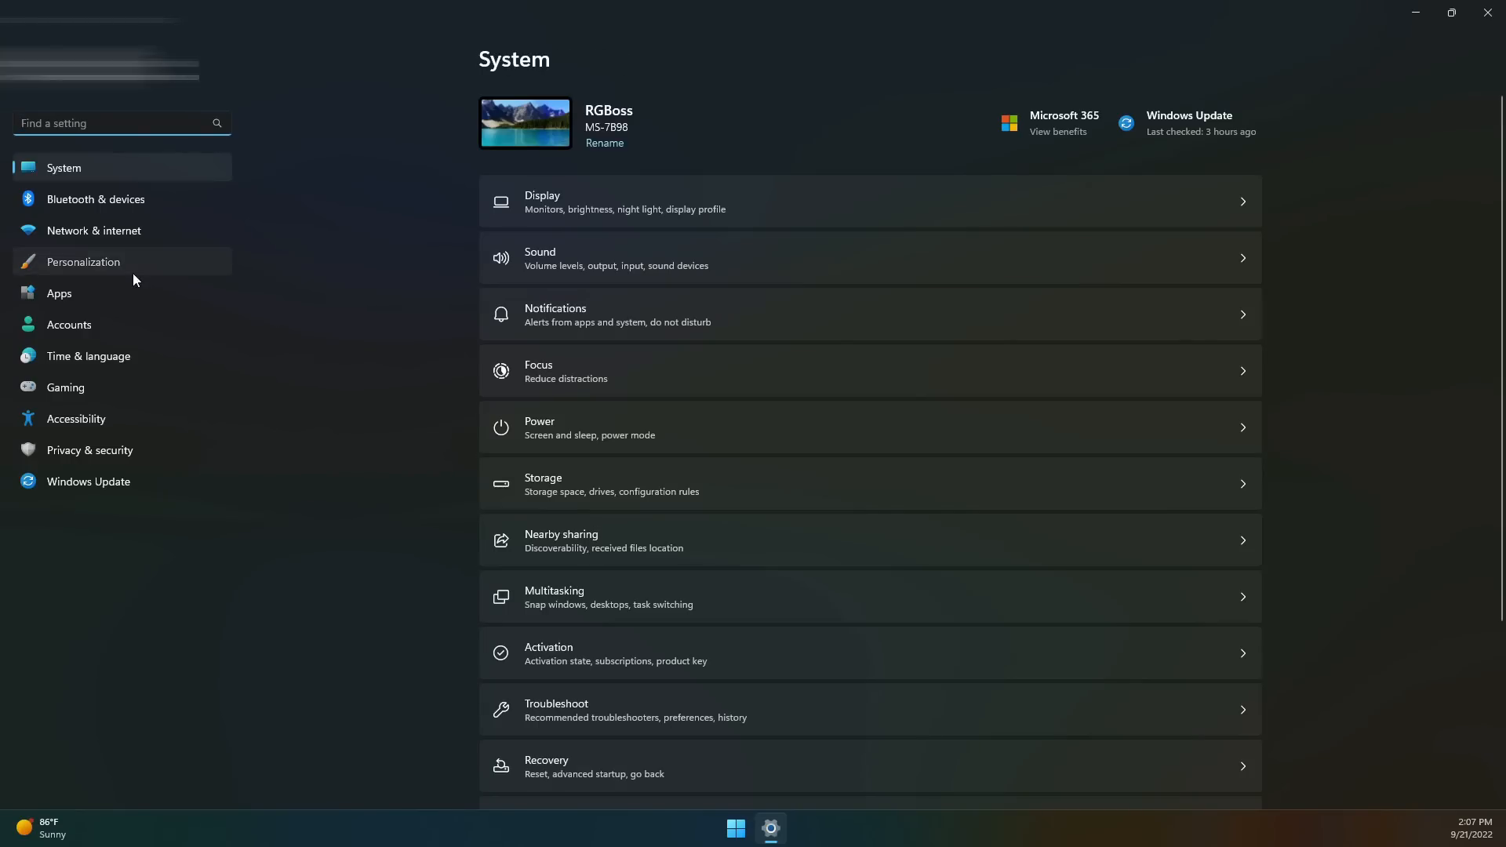
- View the Personalization Background picture options, then minimize Settings to show the desktop
{"action": "left_click", "coordinate": [83, 262]}
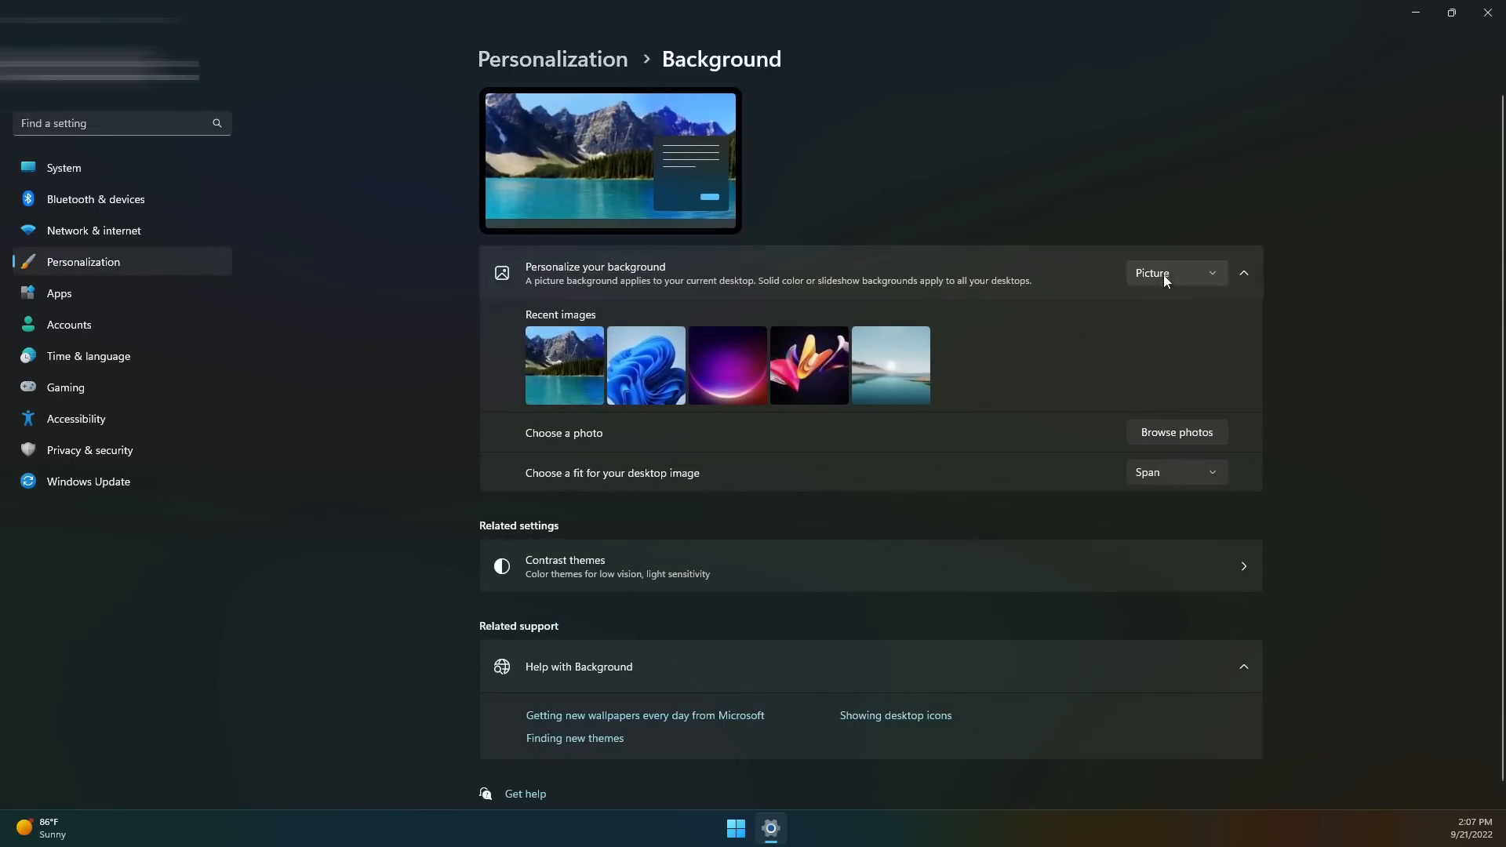
{"action": "left_click", "coordinate": [1174, 273]}
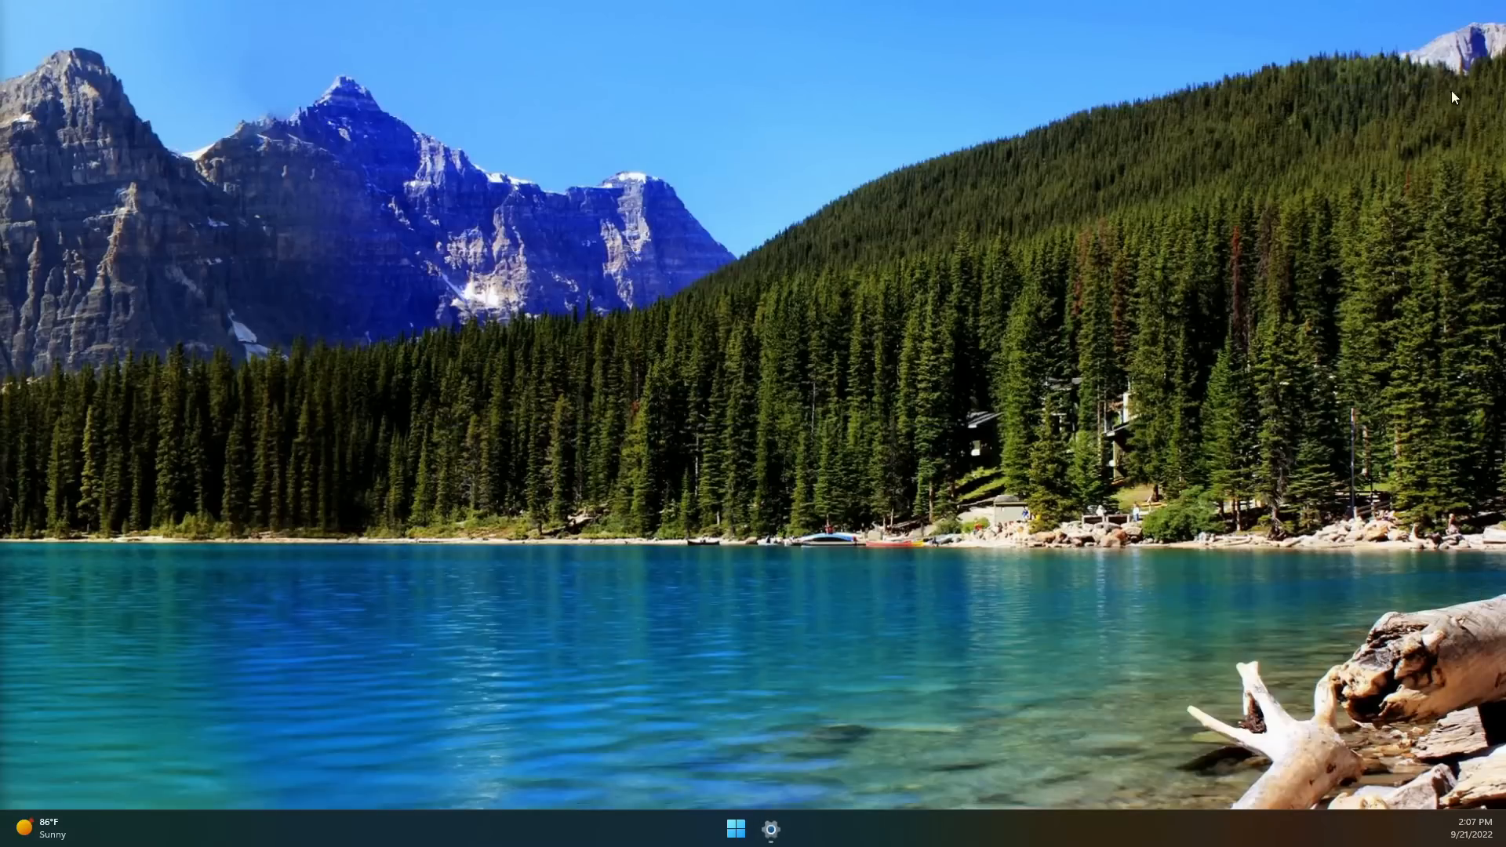
{"action": "mouse_move", "coordinate": [1449, 50]}
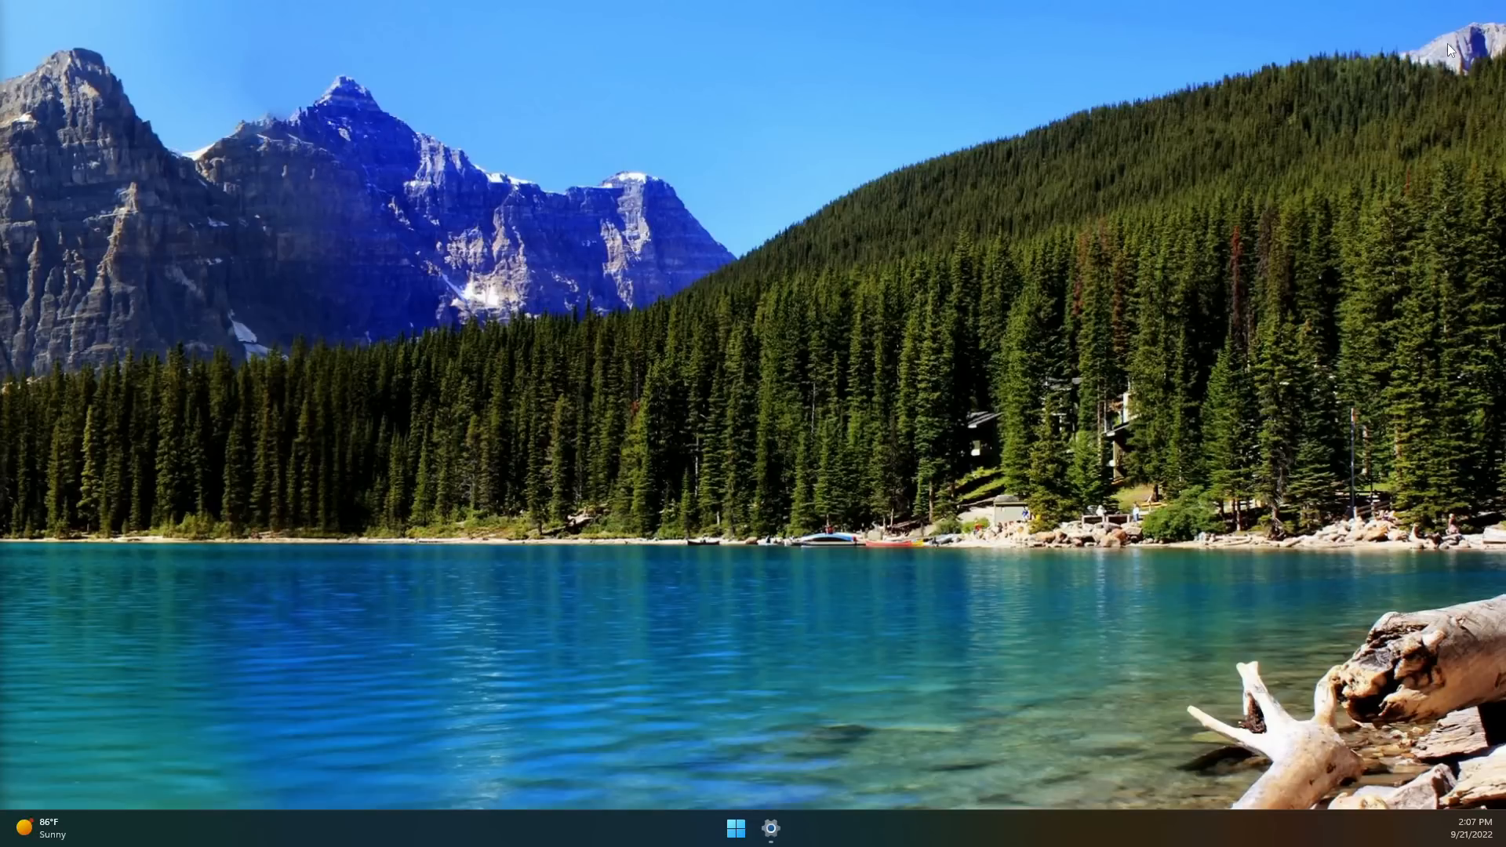
{"action": "mouse_move", "coordinate": [353, 386]}
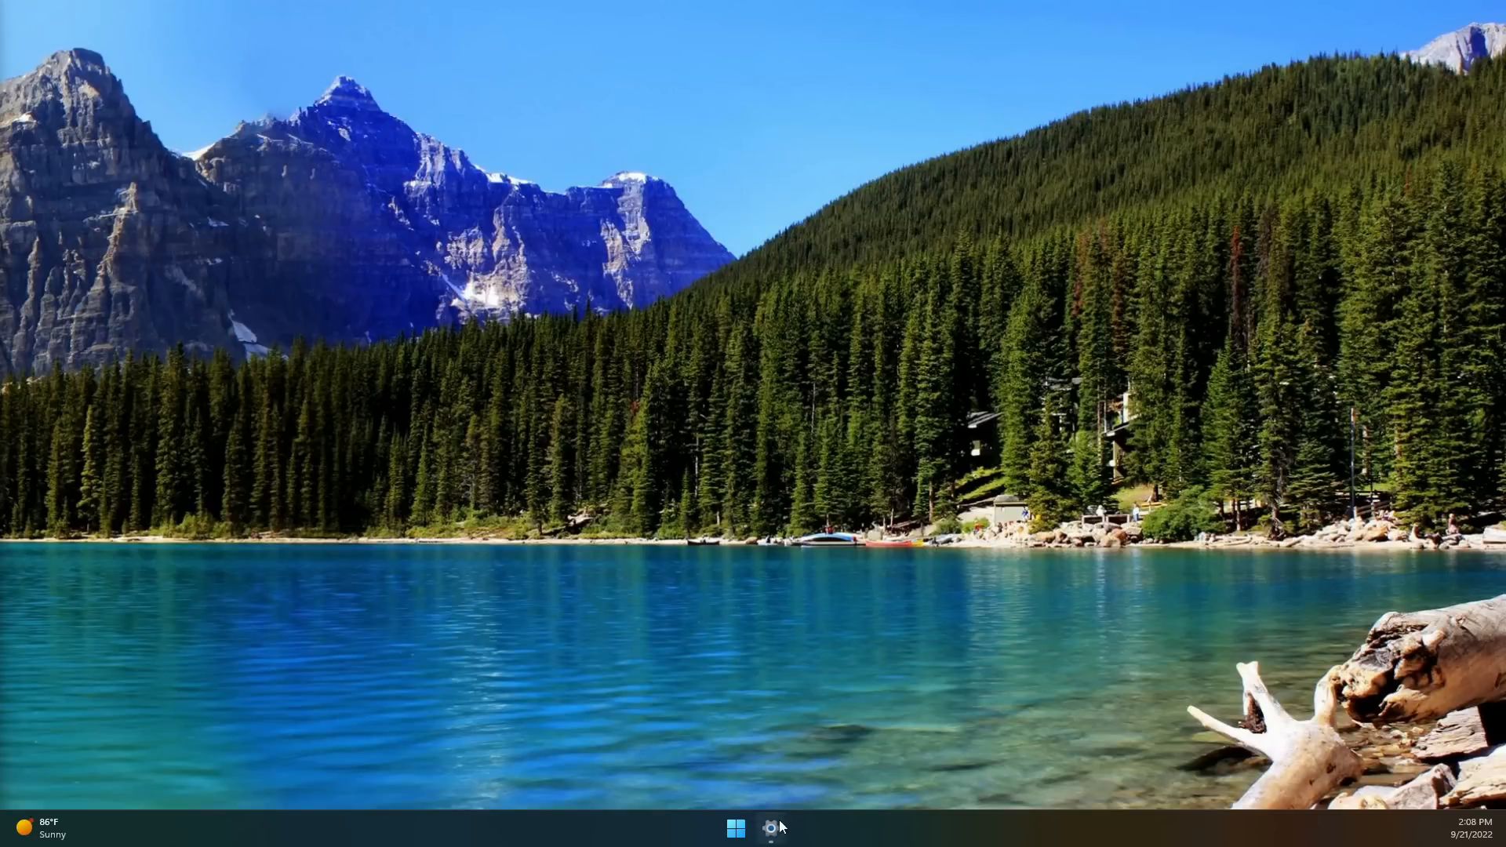
{"action": "left_click", "coordinate": [768, 826]}
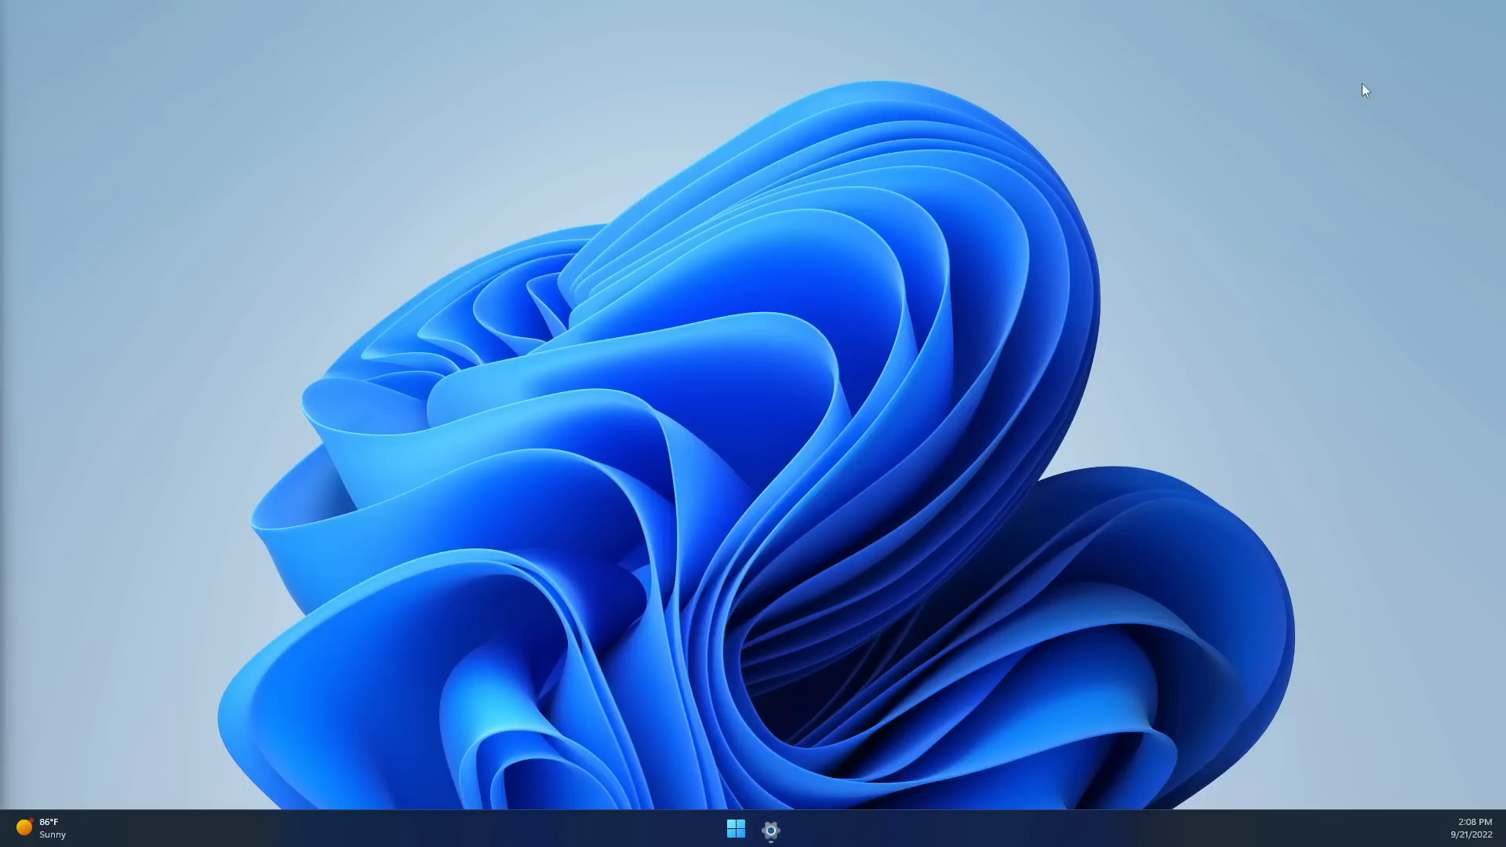
{"action": "mouse_move", "coordinate": [697, 256]}
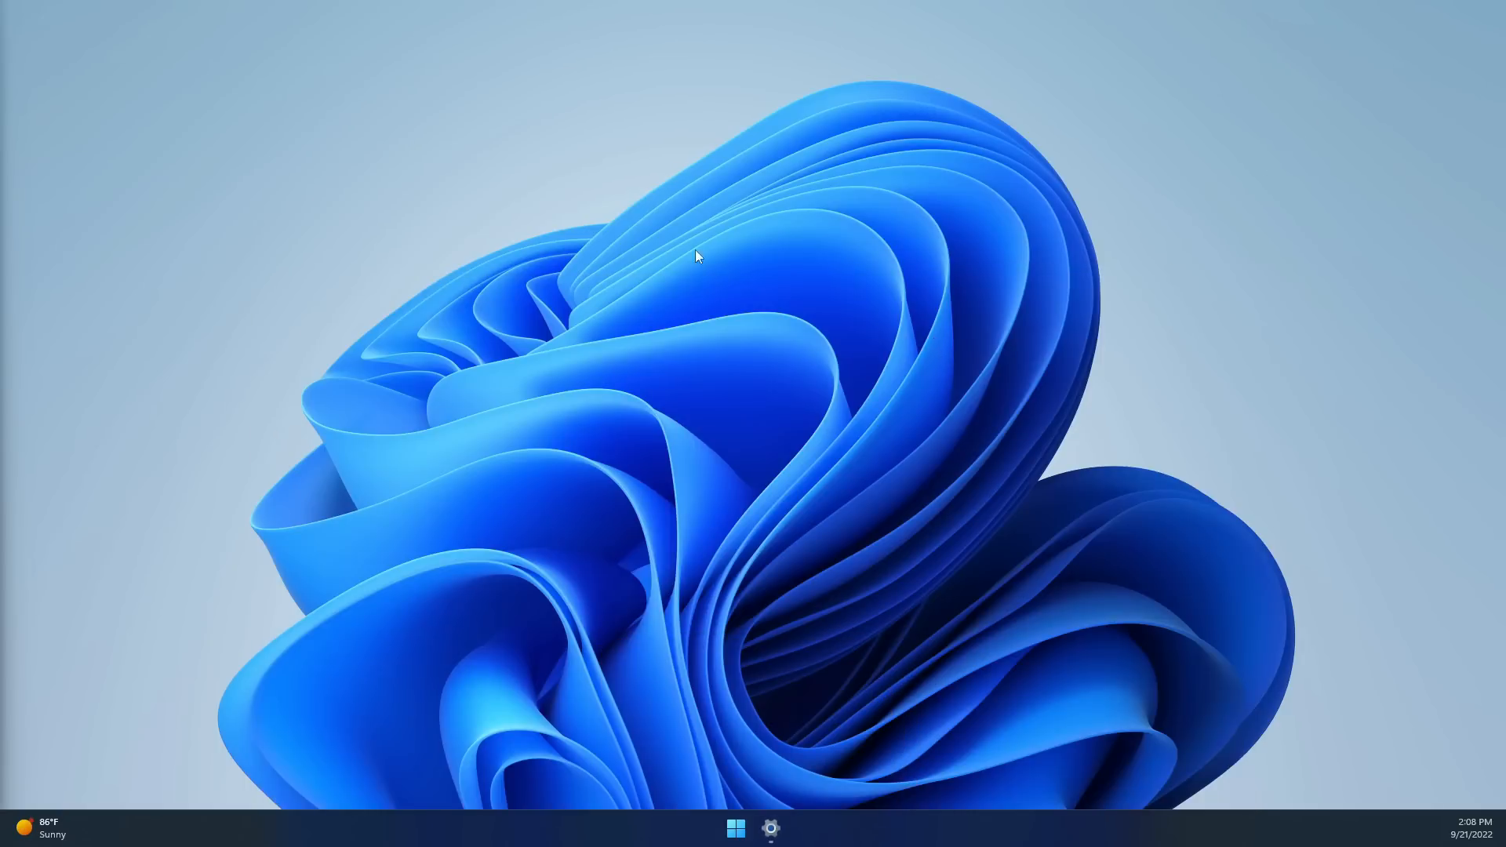
{"action": "mouse_move", "coordinate": [319, 341]}
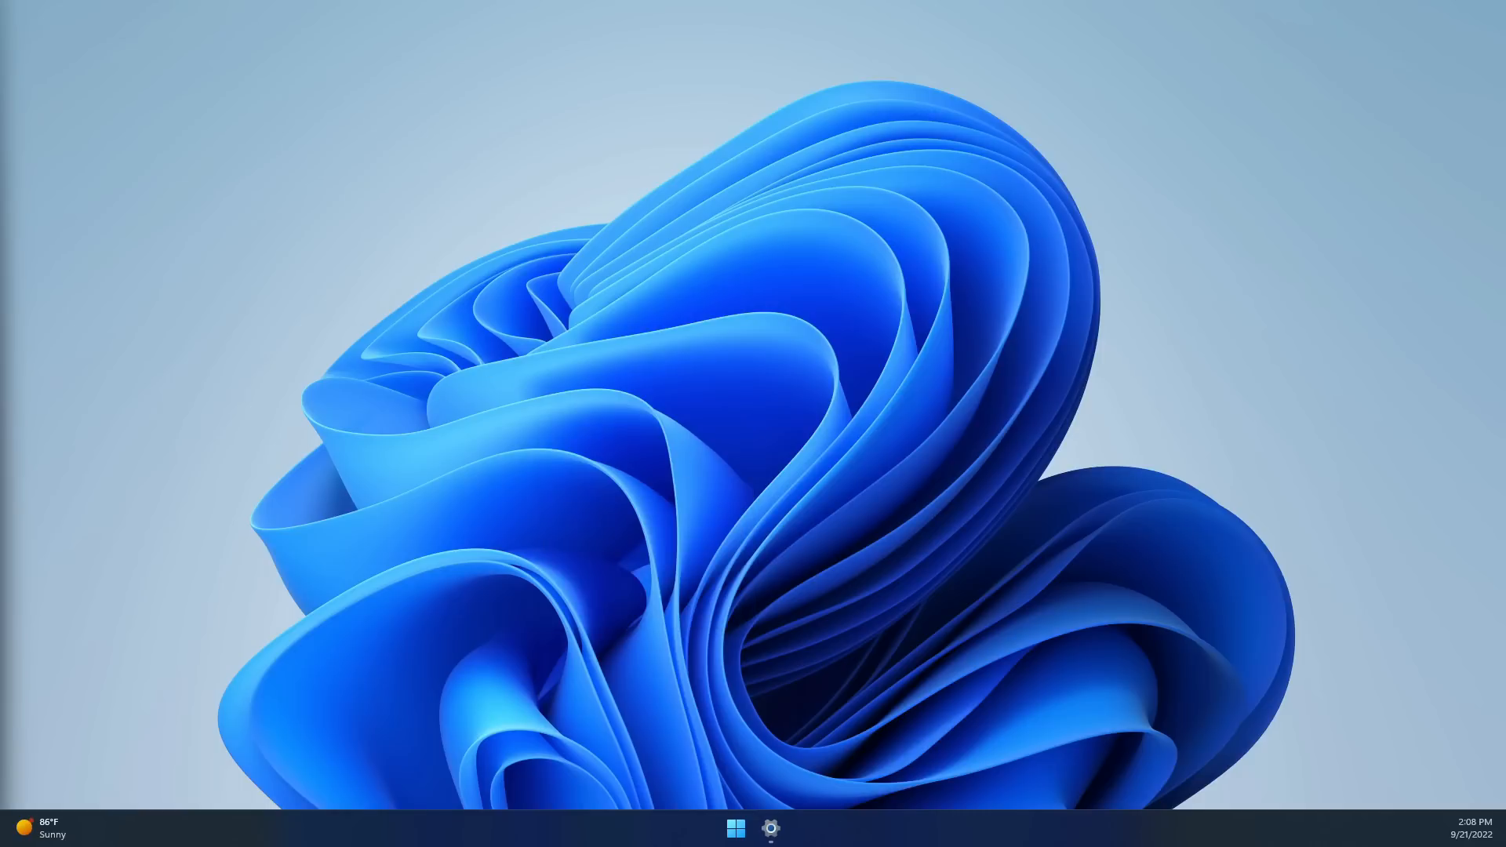
{"action": "mouse_move", "coordinate": [1451, 55]}
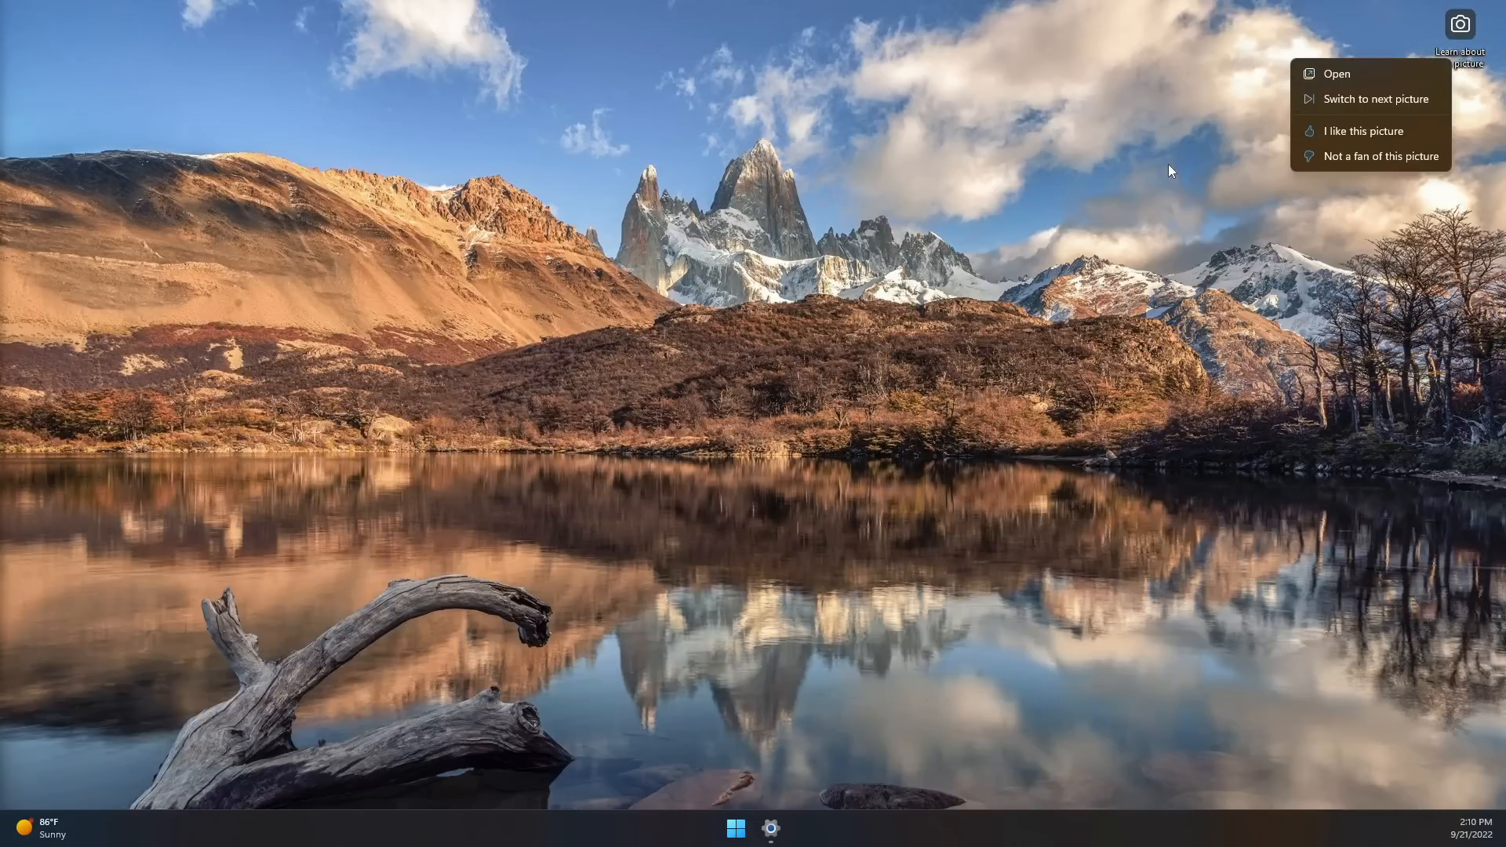
{"action": "mouse_move", "coordinate": [1148, 188]}
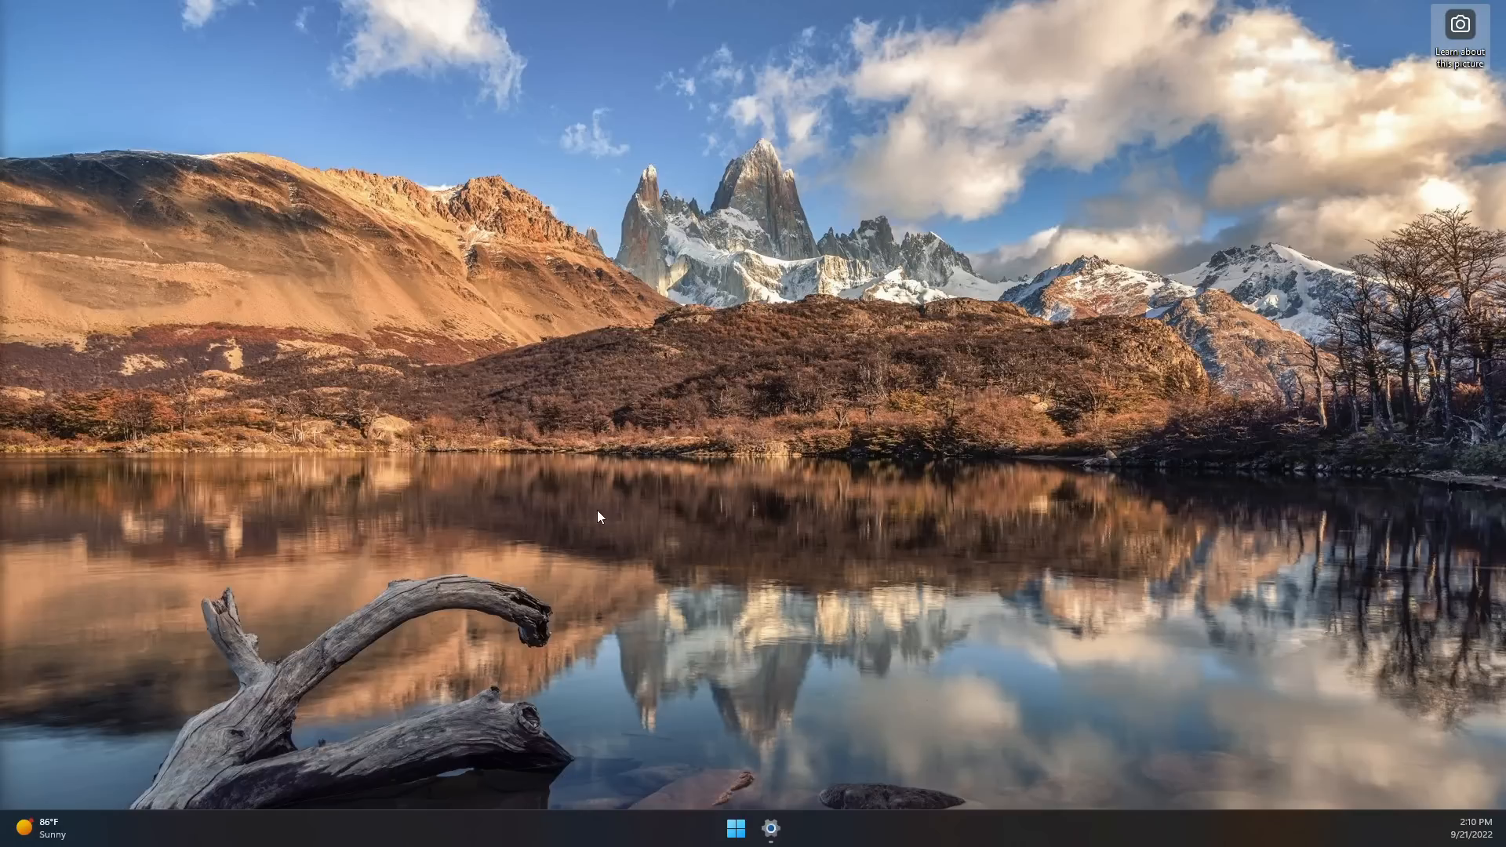
- Switch the Spotlight desktop from the mountain lake to the next picture, a sloth, then bring up Start
{"action": "left_click", "coordinate": [1459, 23]}
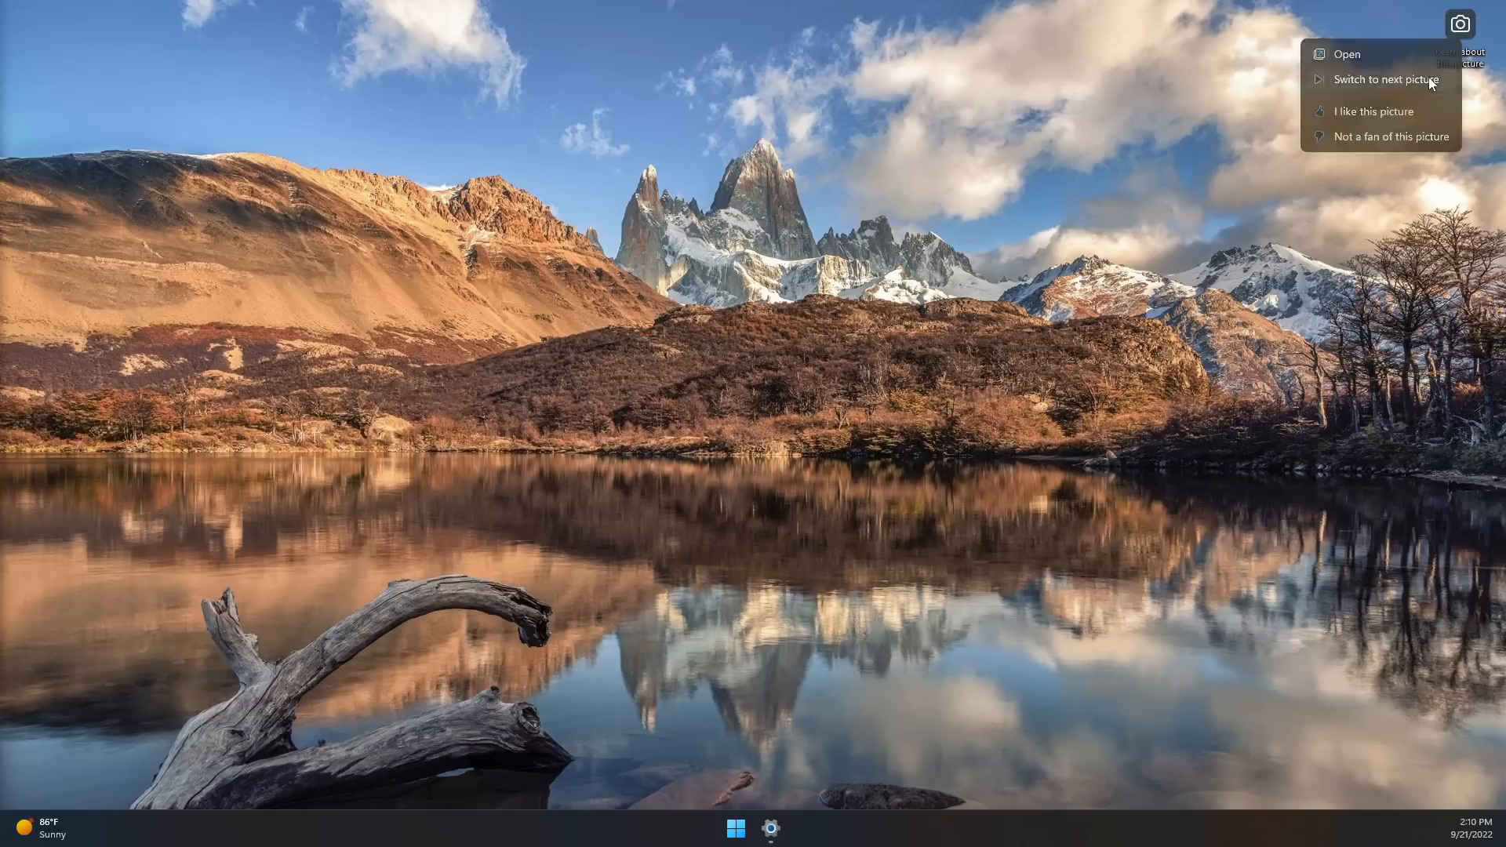
{"action": "left_click", "coordinate": [1381, 79]}
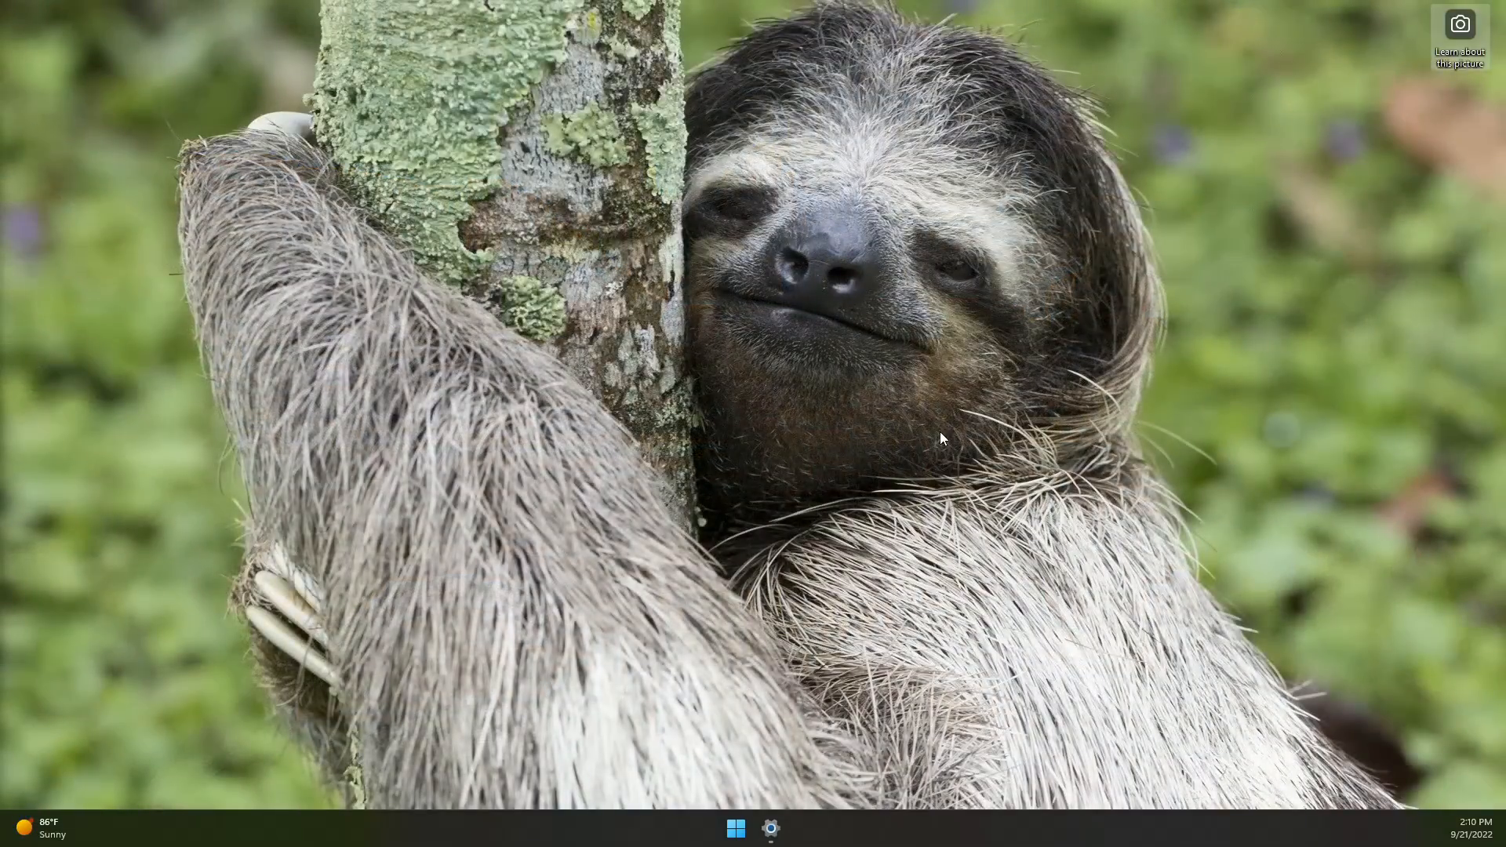
{"action": "mouse_move", "coordinate": [809, 742]}
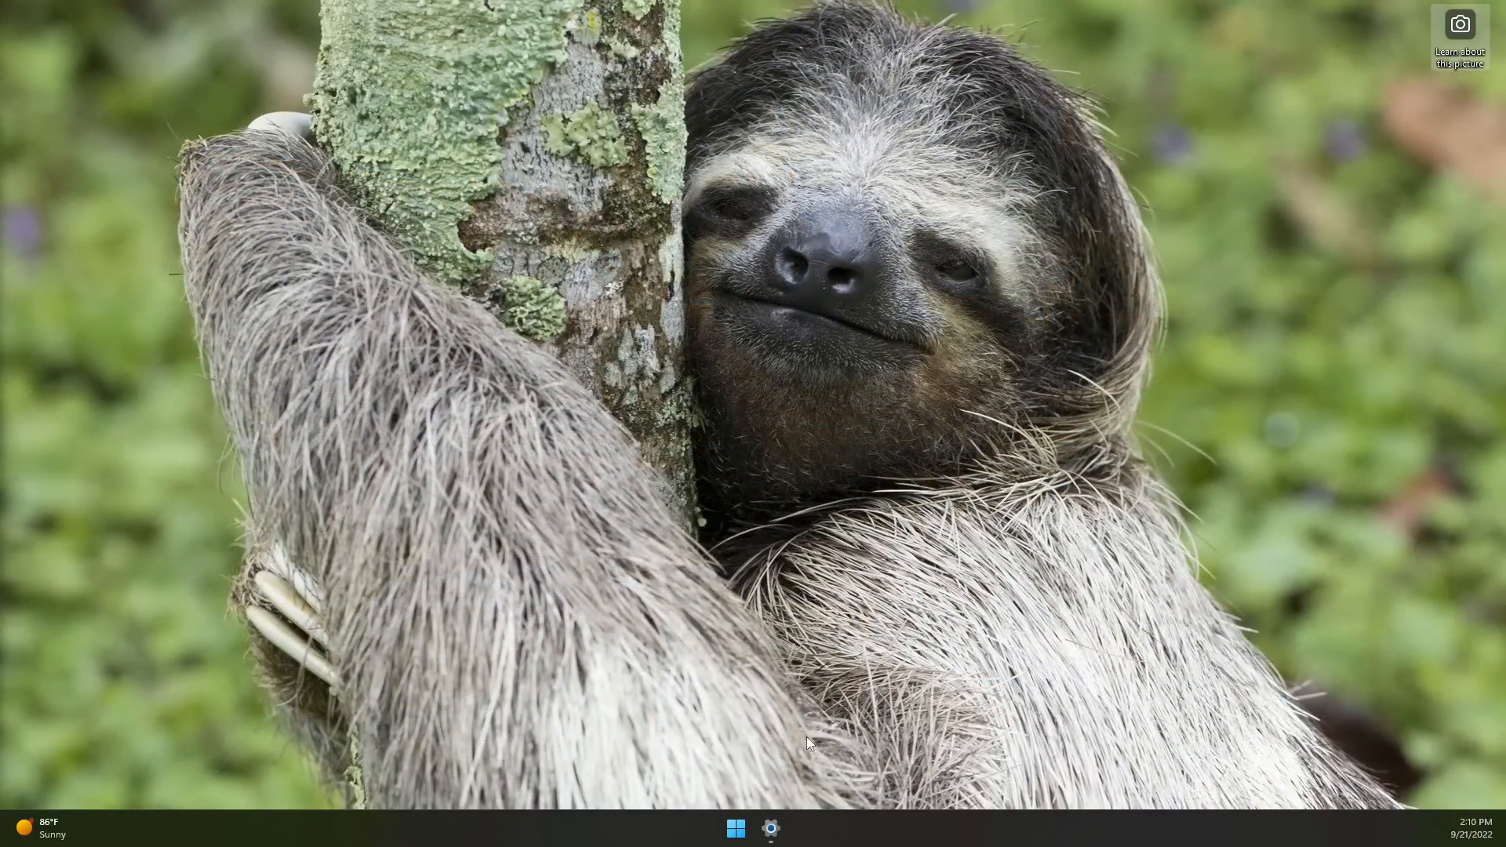
{"action": "left_click", "coordinate": [734, 828]}
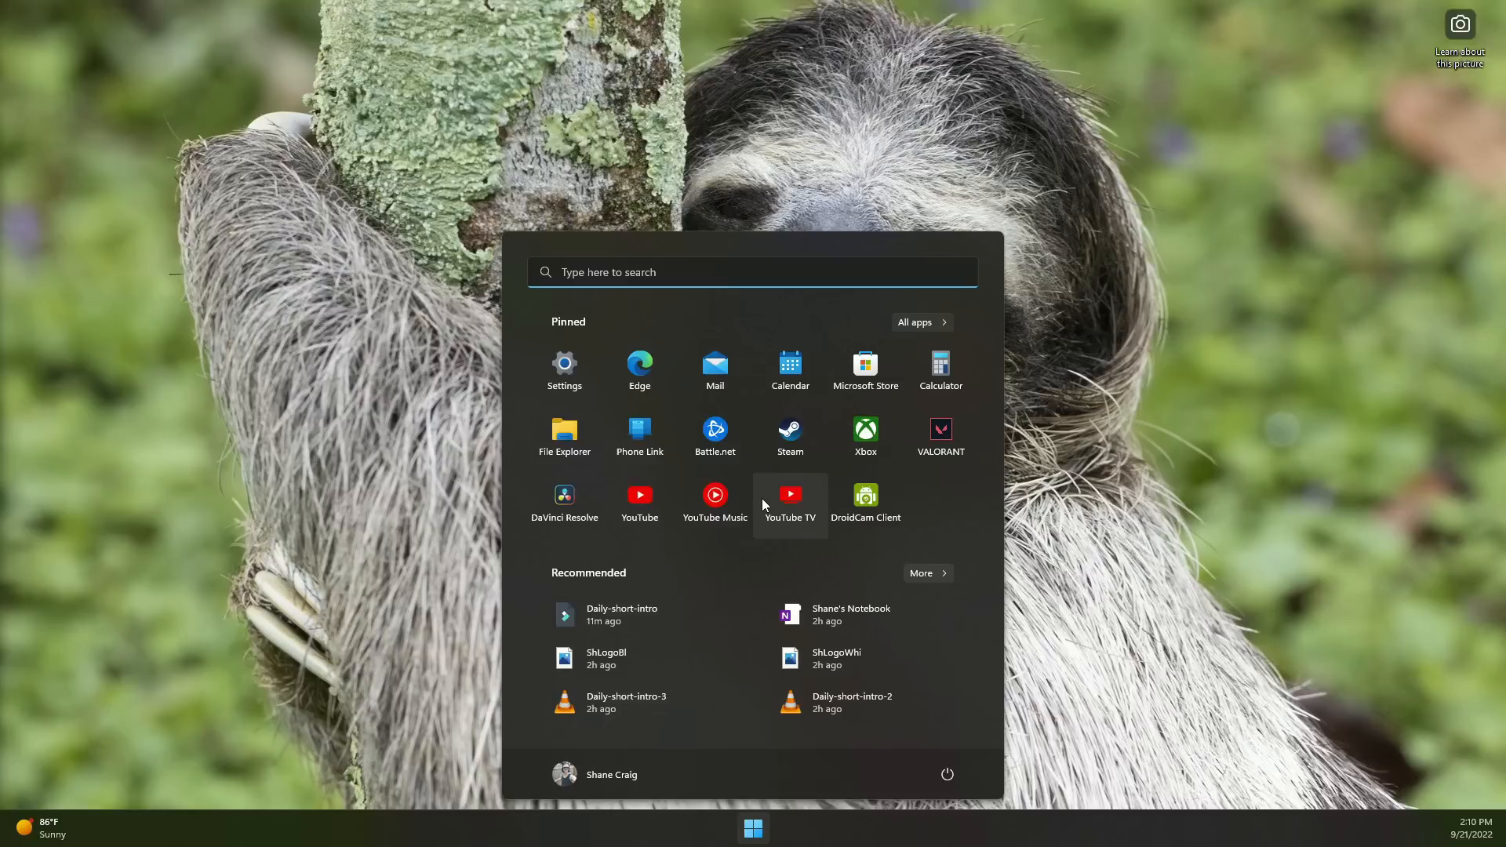
- Browse the All apps list in Start and launch the Clipchamp video editor
{"action": "left_click", "coordinate": [913, 321]}
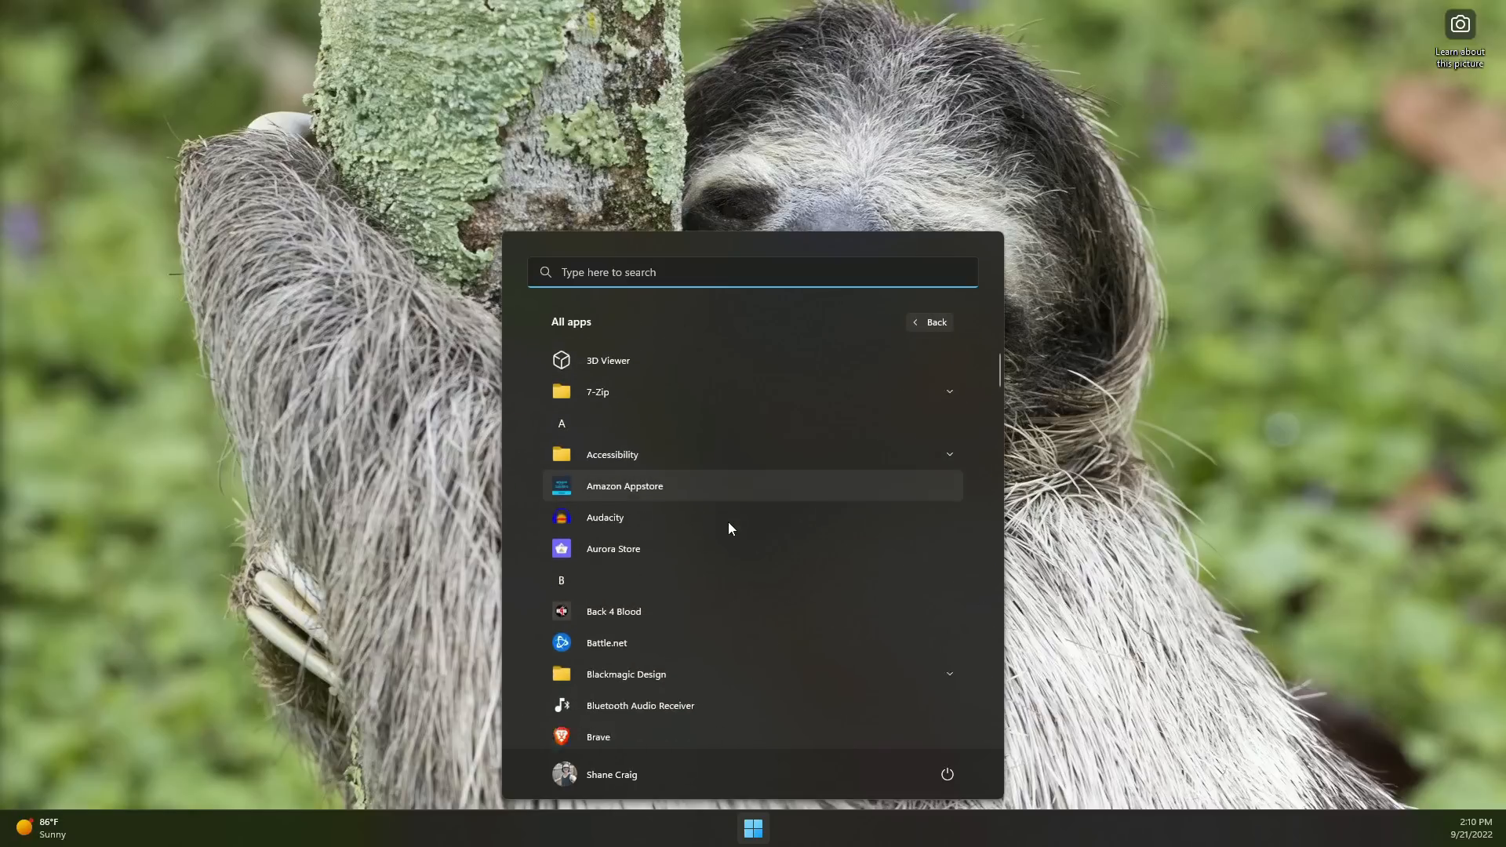
{"action": "scroll", "scroll_direction": "down", "scroll_amount": 3}
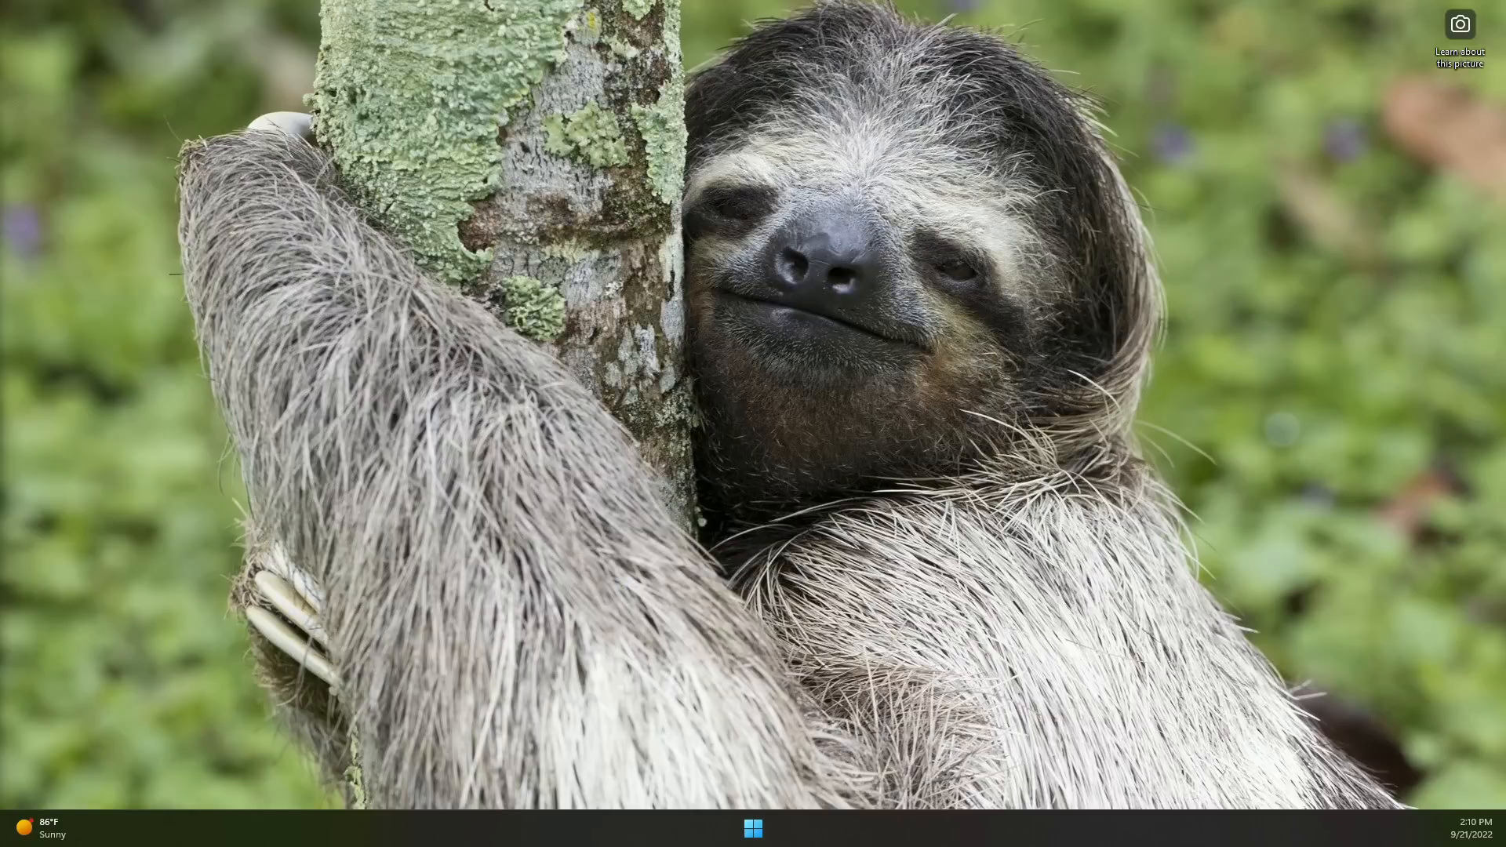
{"action": "left_click", "coordinate": [771, 828]}
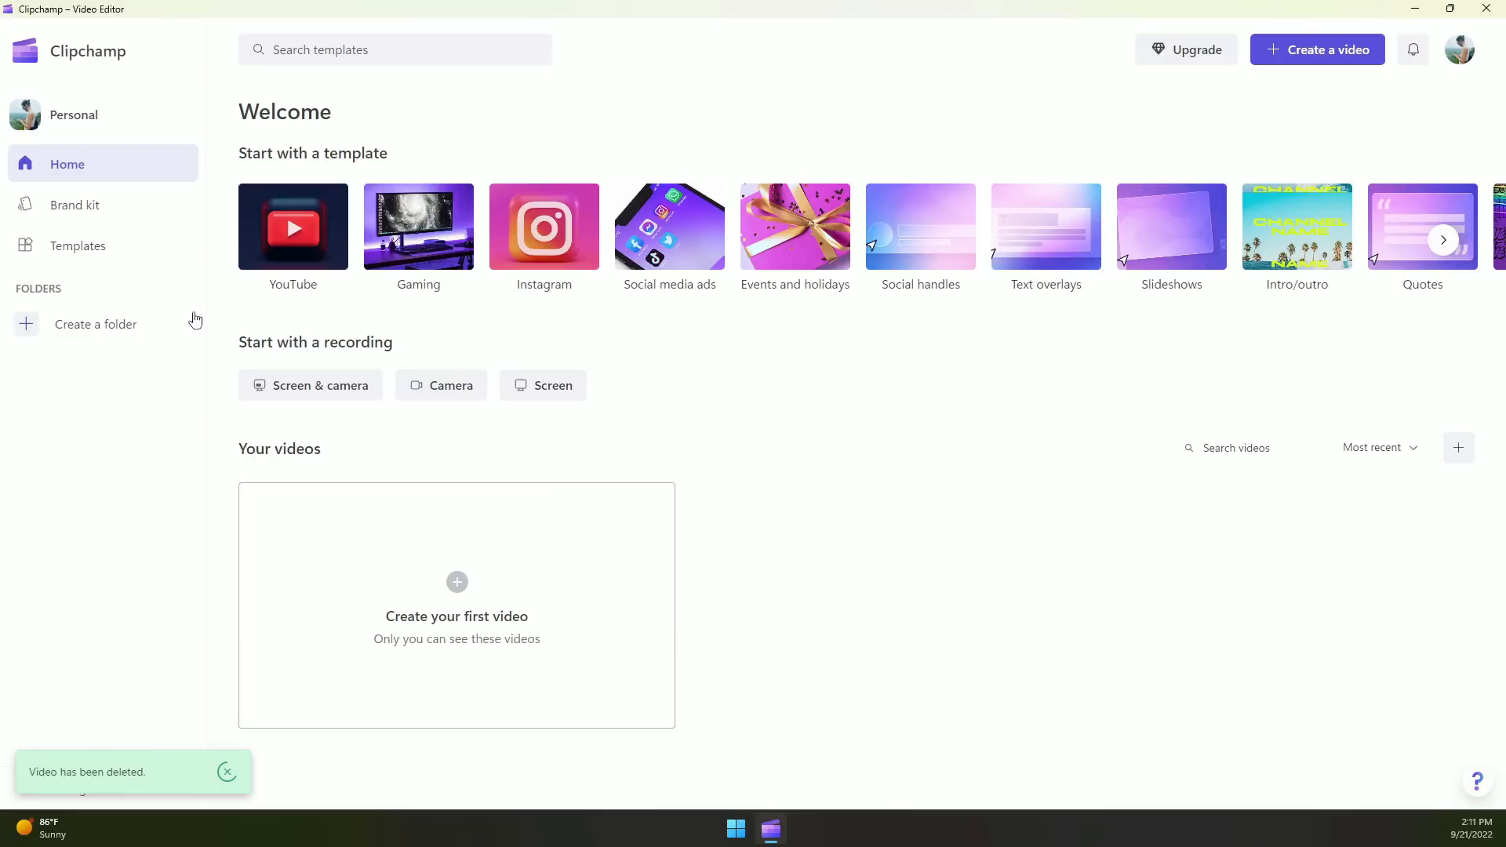
{"action": "left_click", "coordinate": [1186, 49]}
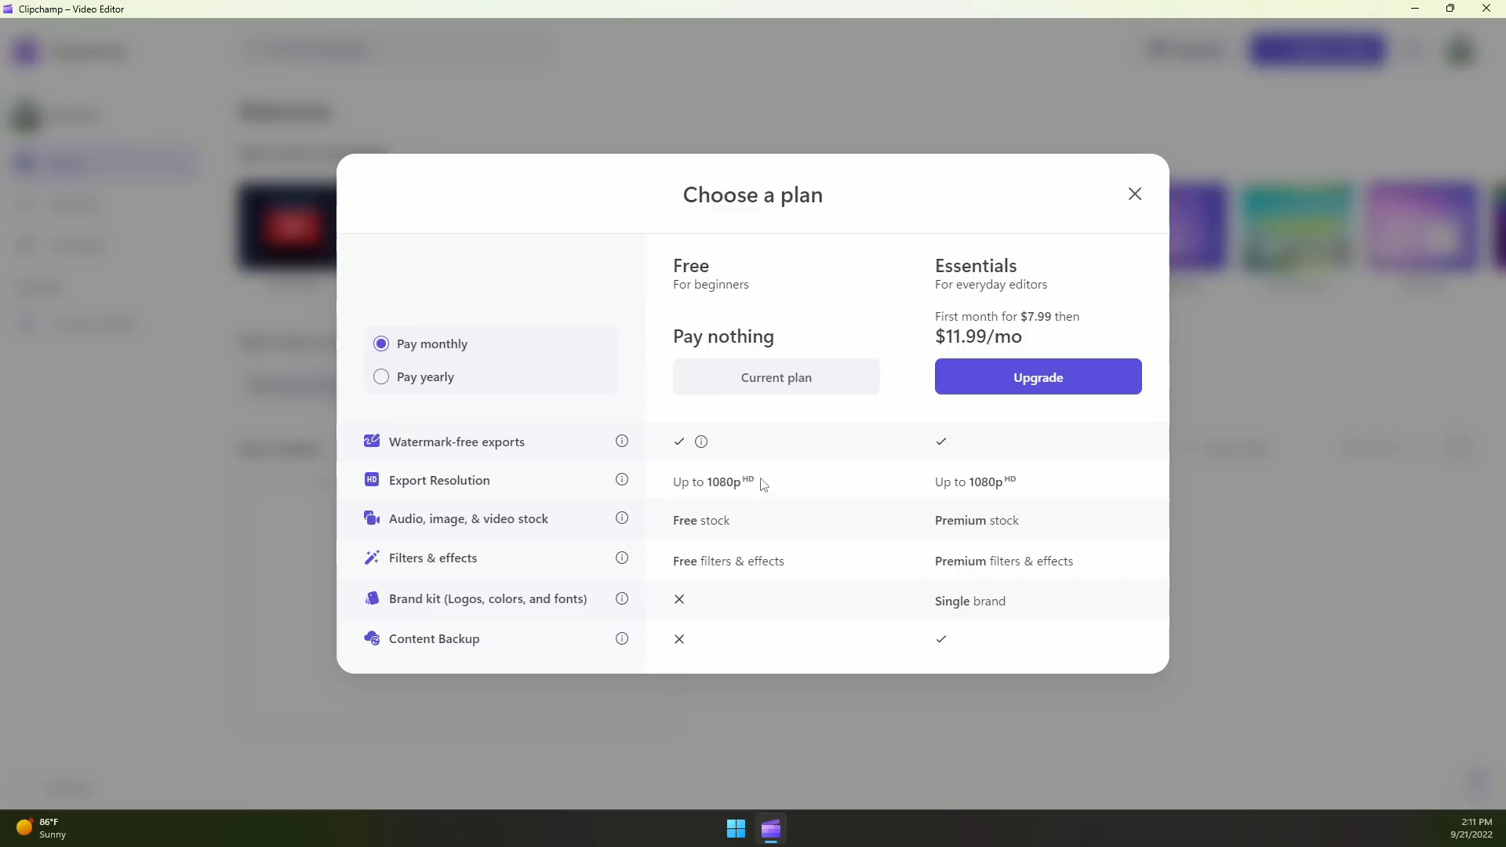
{"action": "mouse_move", "coordinate": [808, 571]}
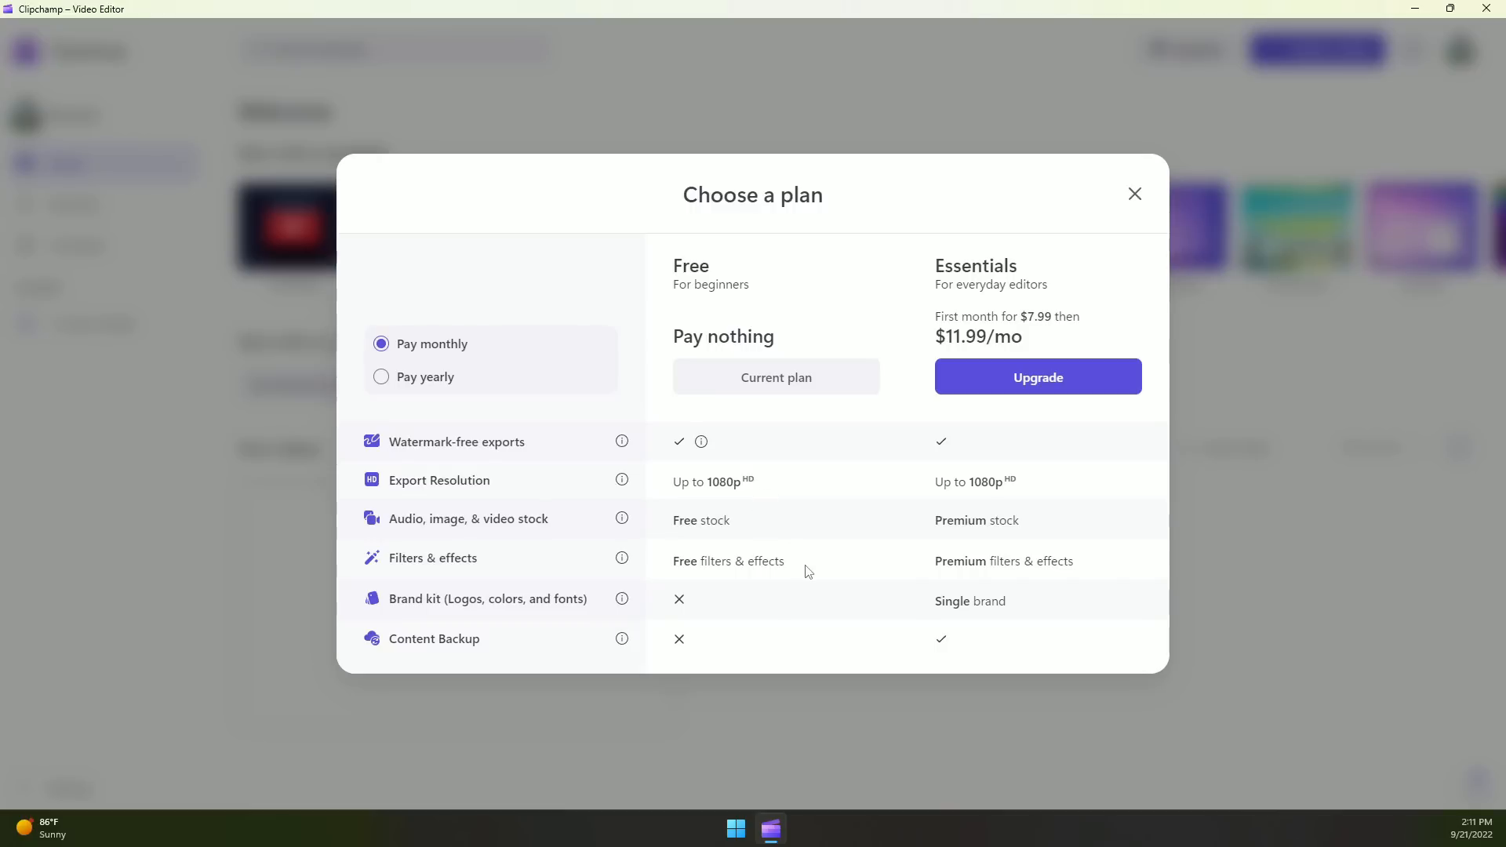
{"action": "left_click", "coordinate": [1132, 193]}
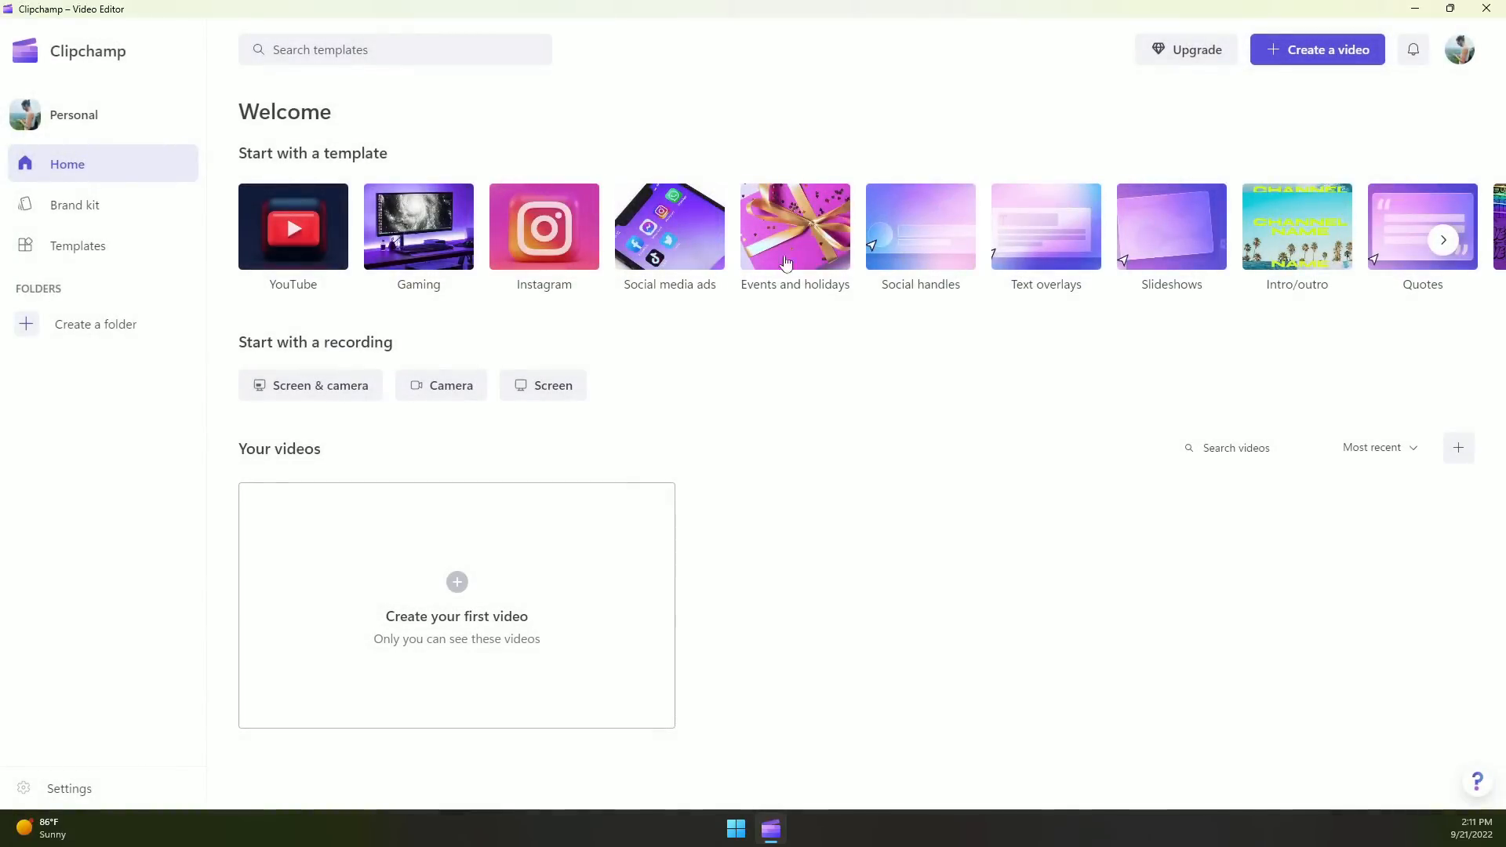
{"action": "mouse_move", "coordinate": [739, 386]}
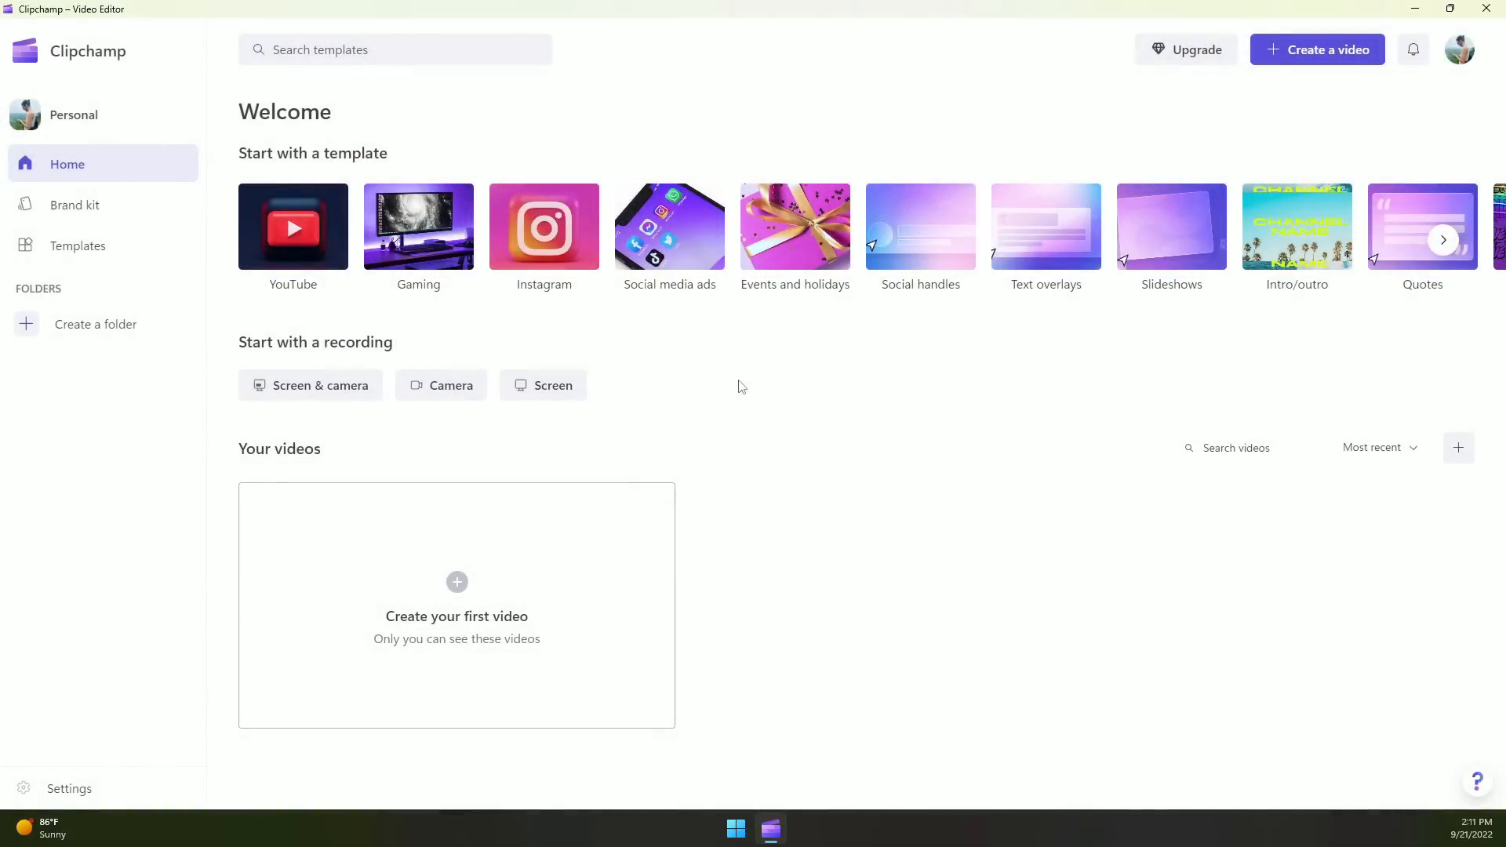
{"action": "mouse_move", "coordinate": [113, 230]}
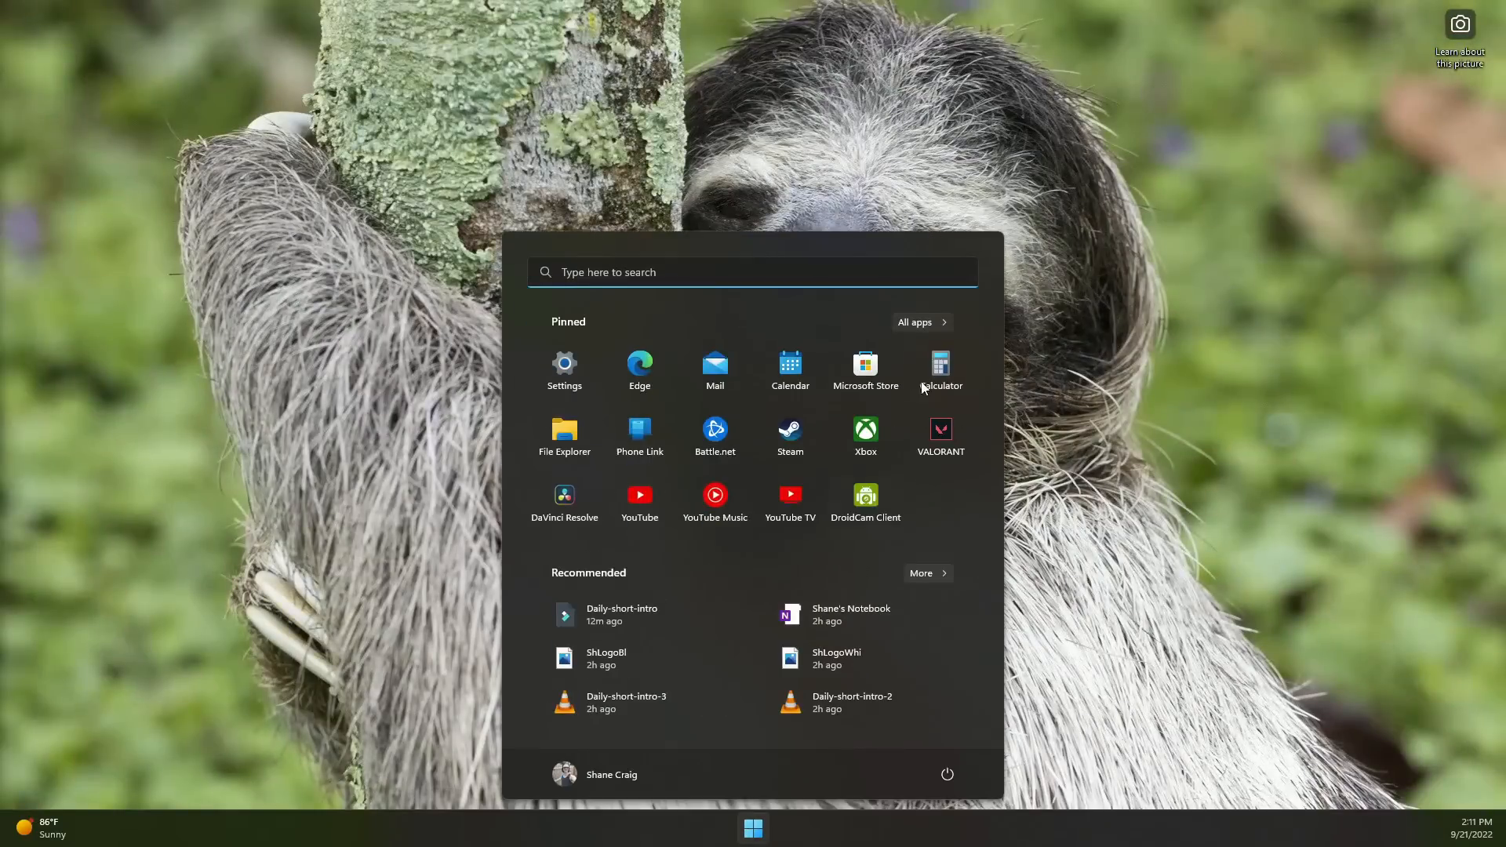
- Scroll through the All apps list in Start looking for Task Manager
{"action": "left_click", "coordinate": [913, 322]}
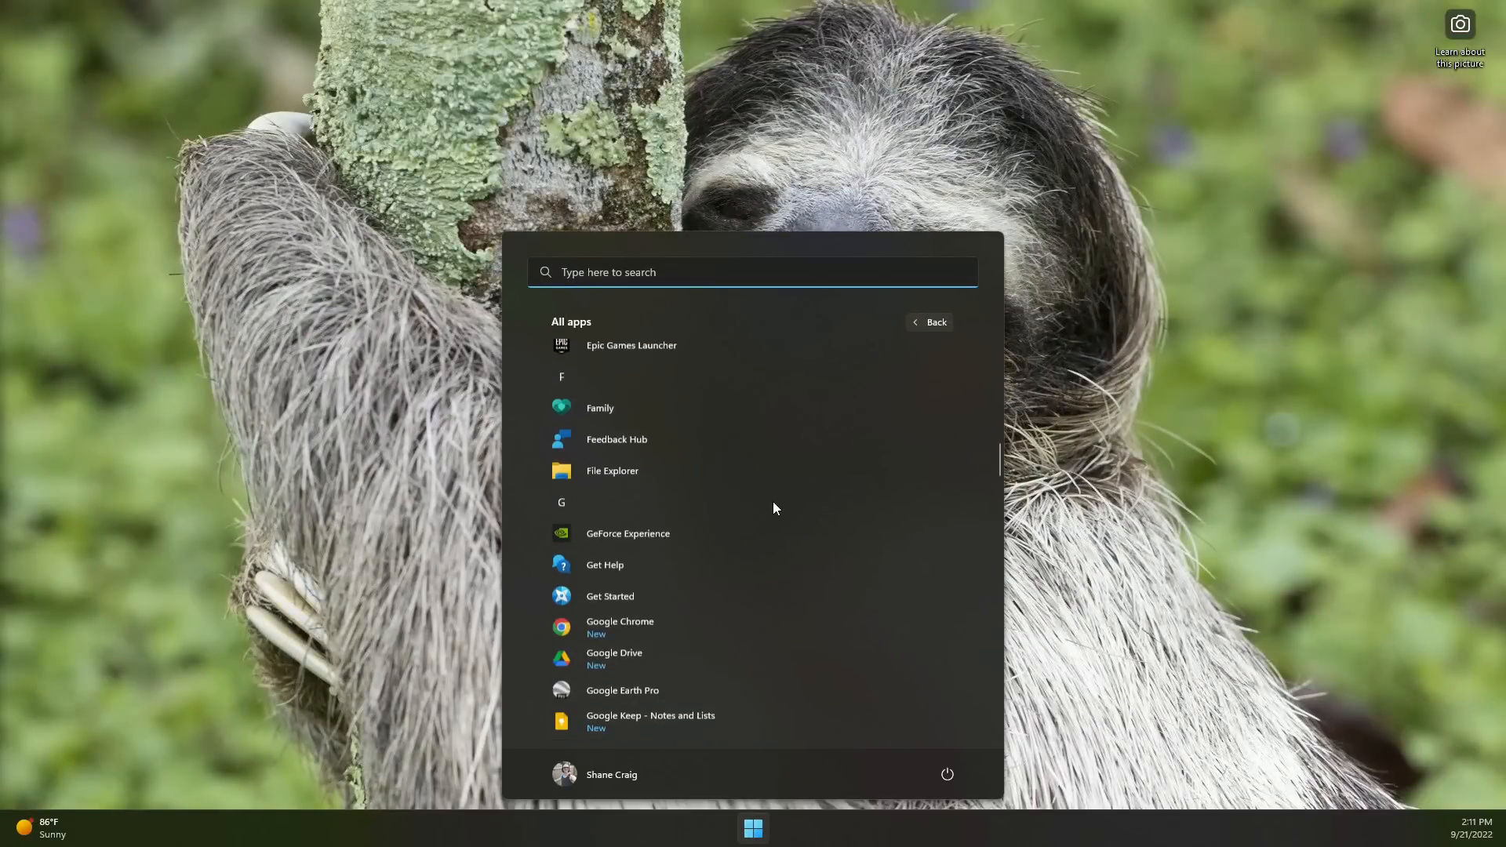
{"action": "scroll", "scroll_direction": "down", "scroll_amount": 3}
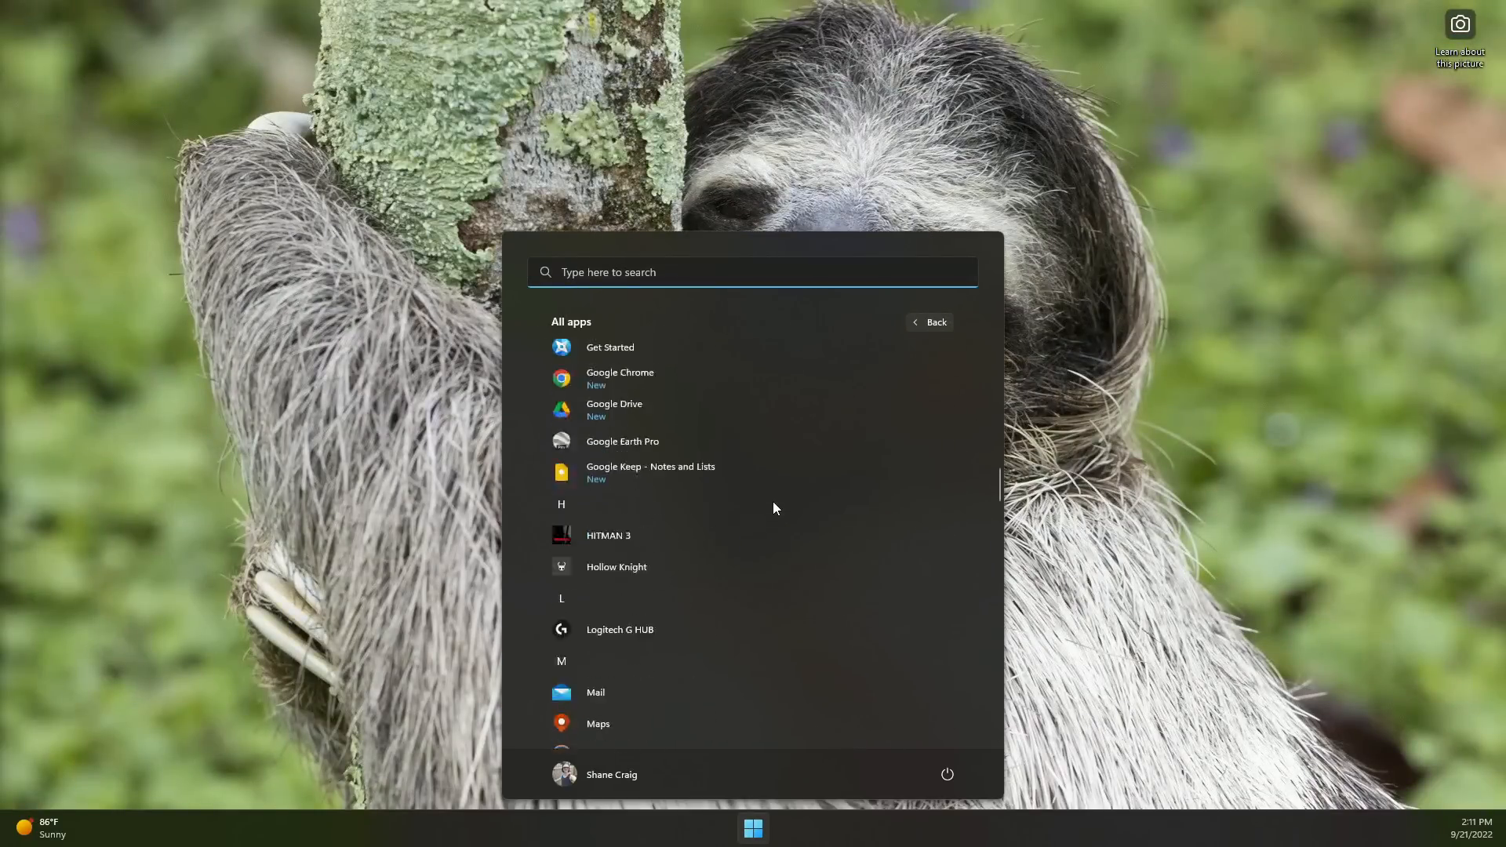
{"action": "scroll", "scroll_direction": "up", "scroll_amount": 3}
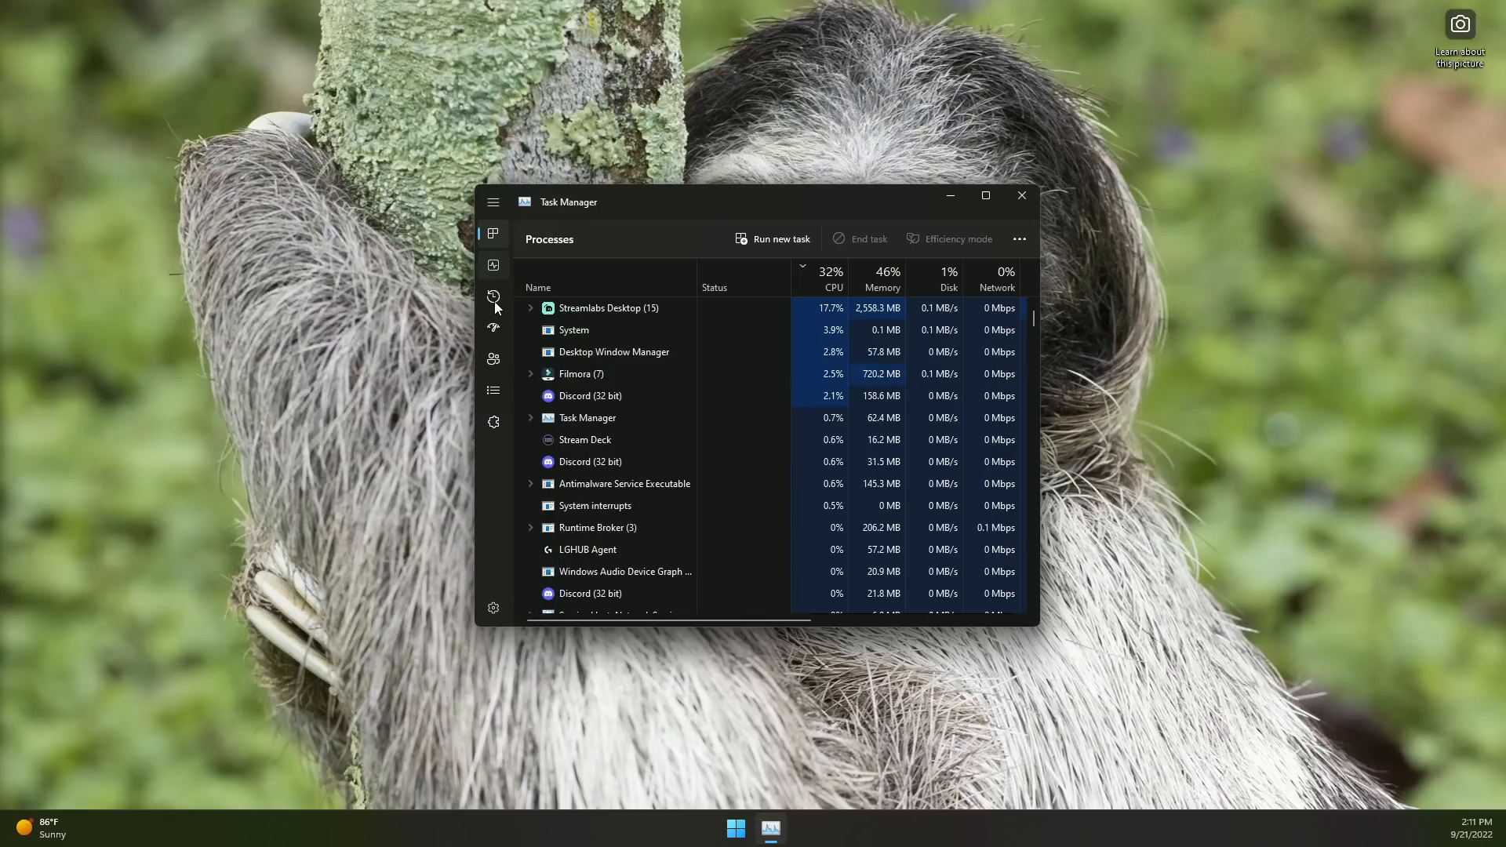
- View Task Manager's App history, Startup apps, Details and Settings pages, then close it
{"action": "left_click", "coordinate": [493, 296]}
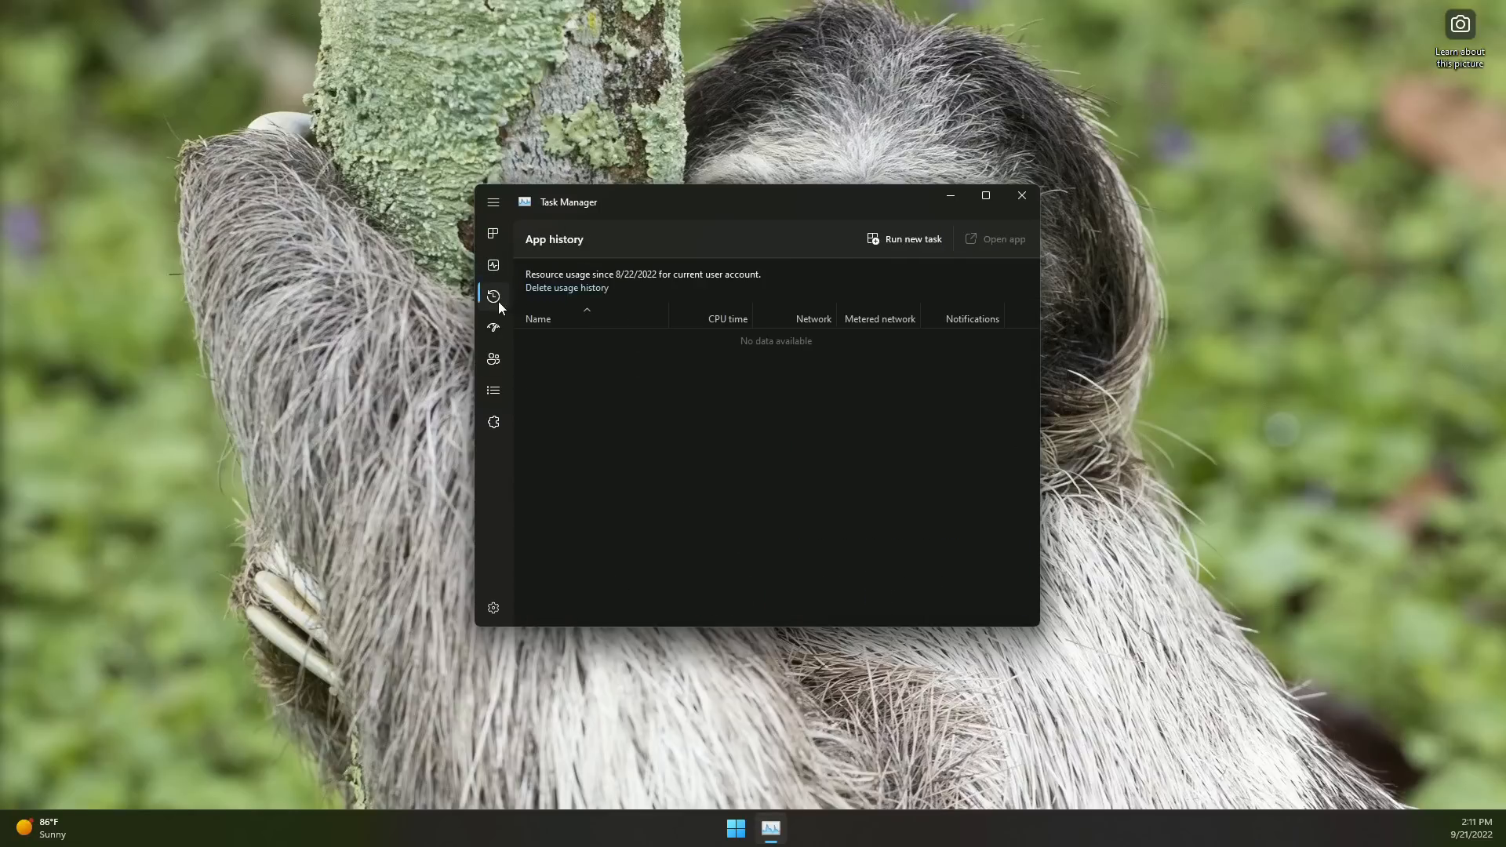
{"action": "left_click", "coordinate": [493, 327]}
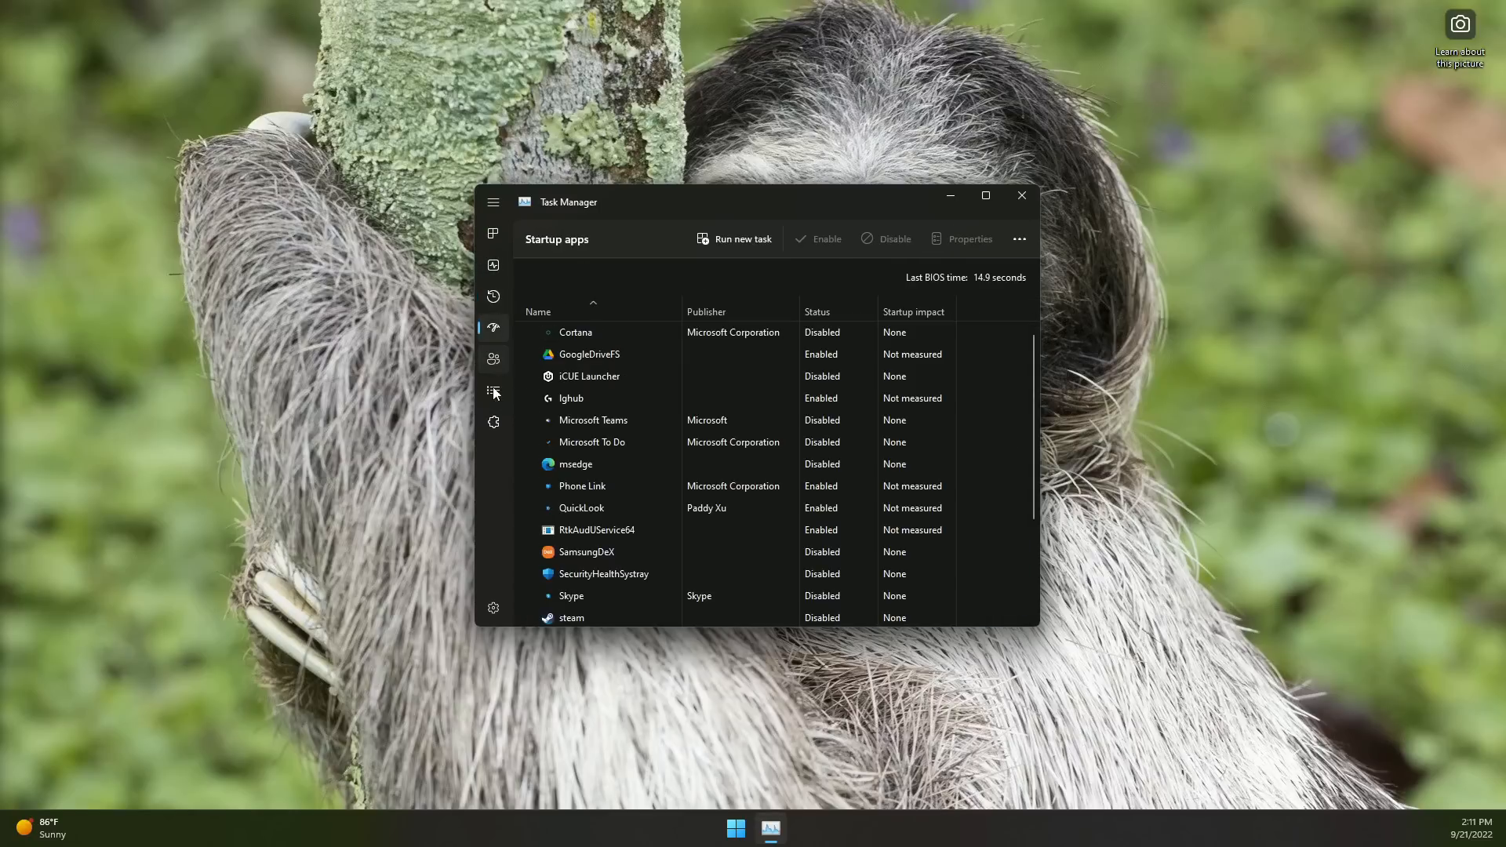
{"action": "left_click", "coordinate": [492, 390]}
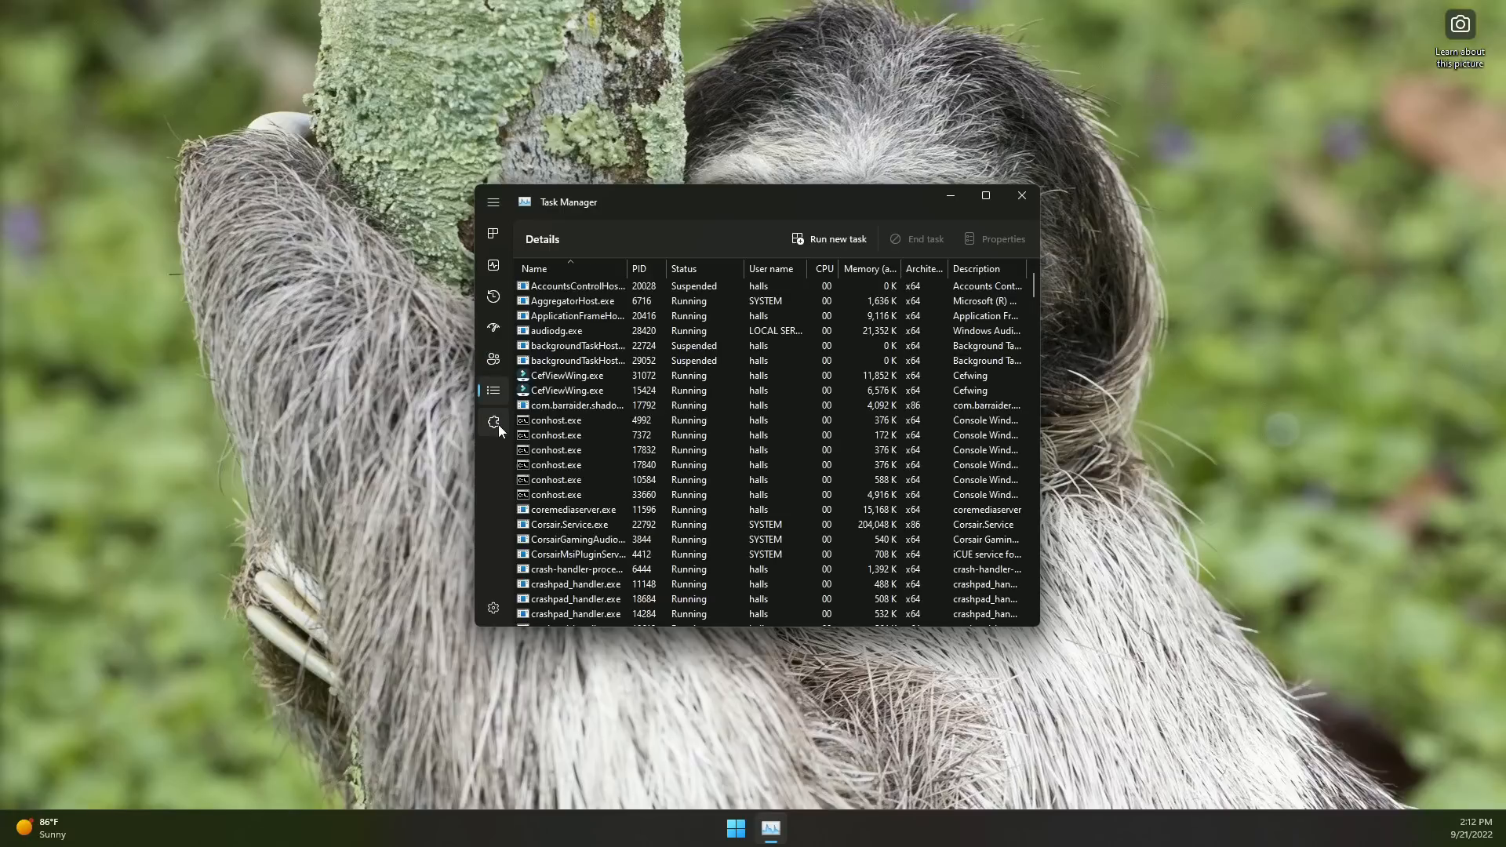
{"action": "left_click", "coordinate": [493, 607]}
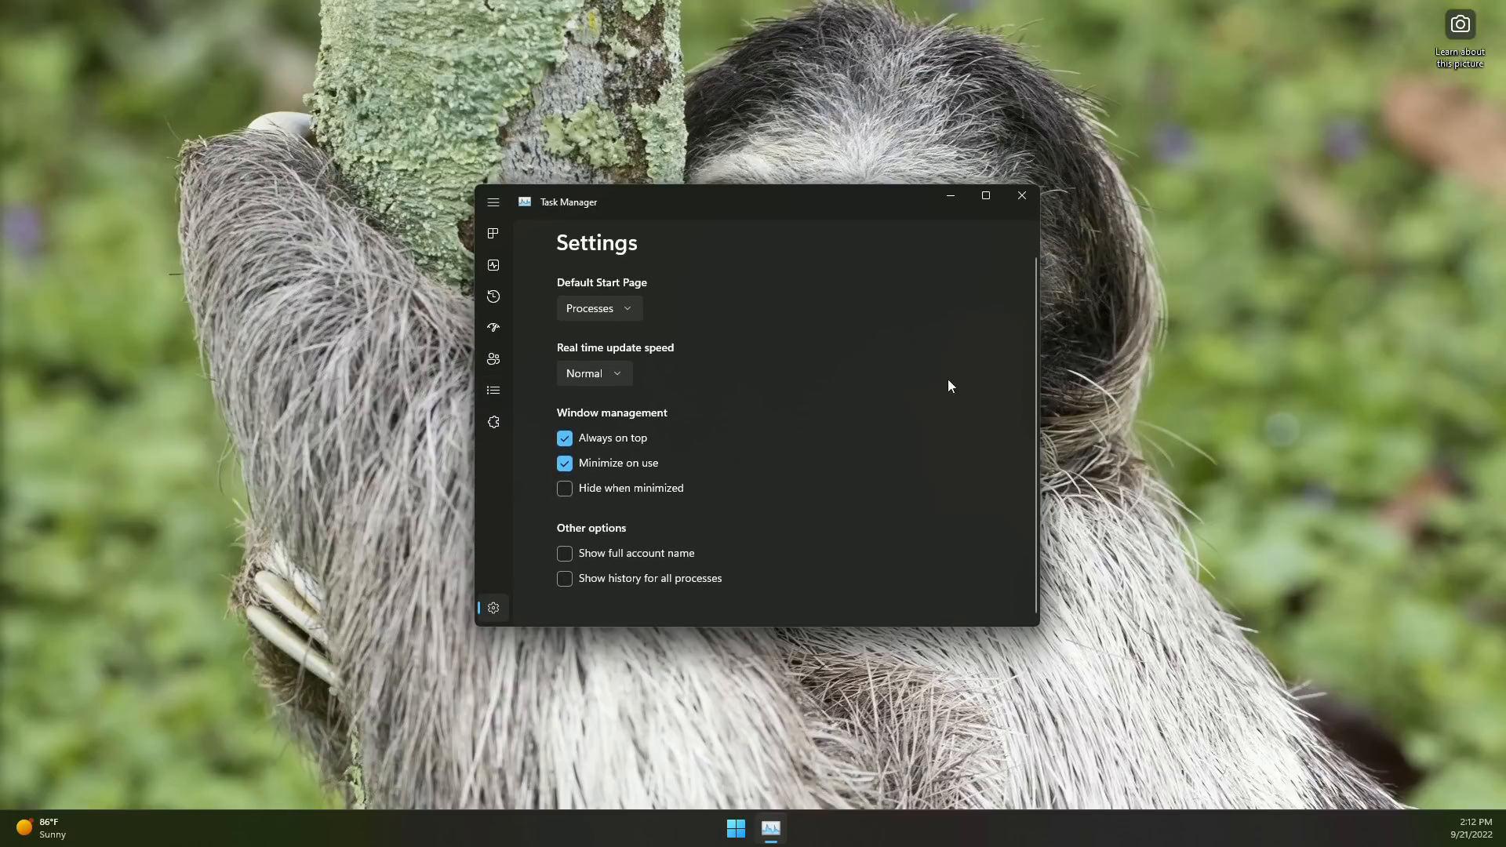
{"action": "left_click", "coordinate": [1021, 196]}
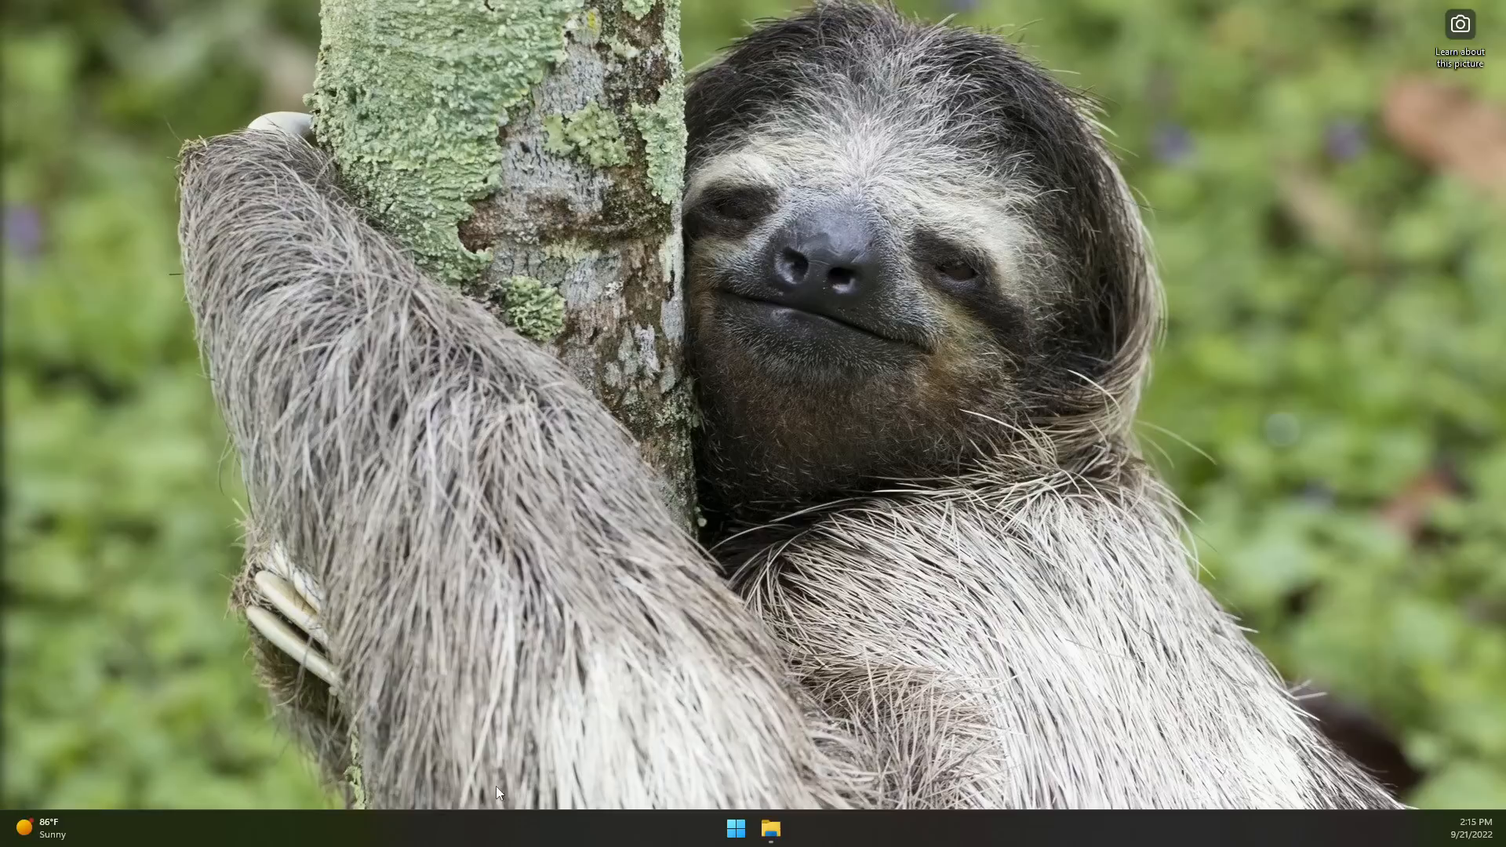
{"action": "mouse_move", "coordinate": [783, 448]}
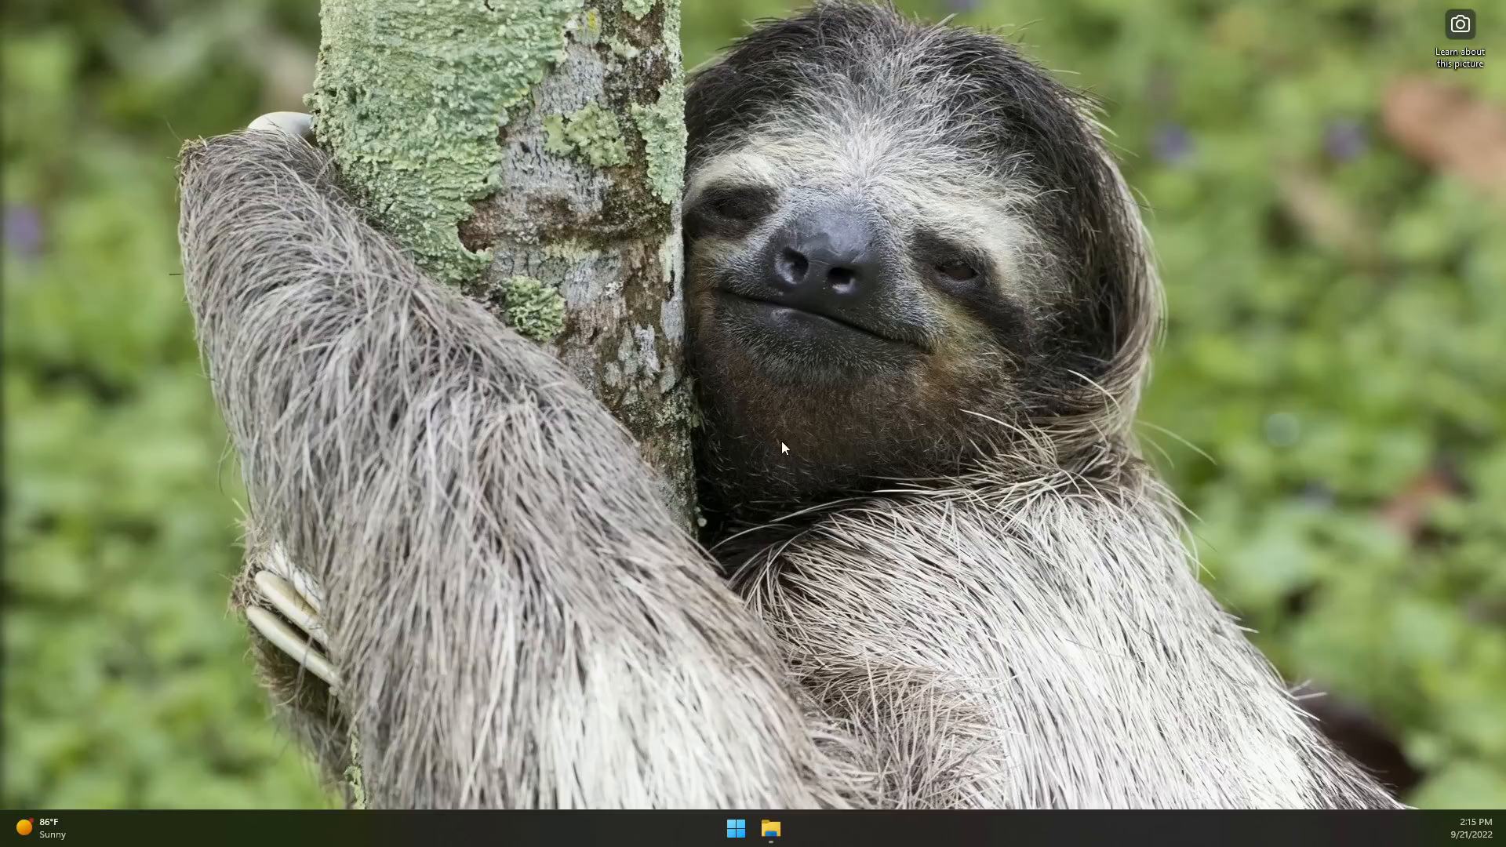
- Create a new empty file named test from the desktop's right-click New menu
{"action": "right_click", "coordinate": [781, 447]}
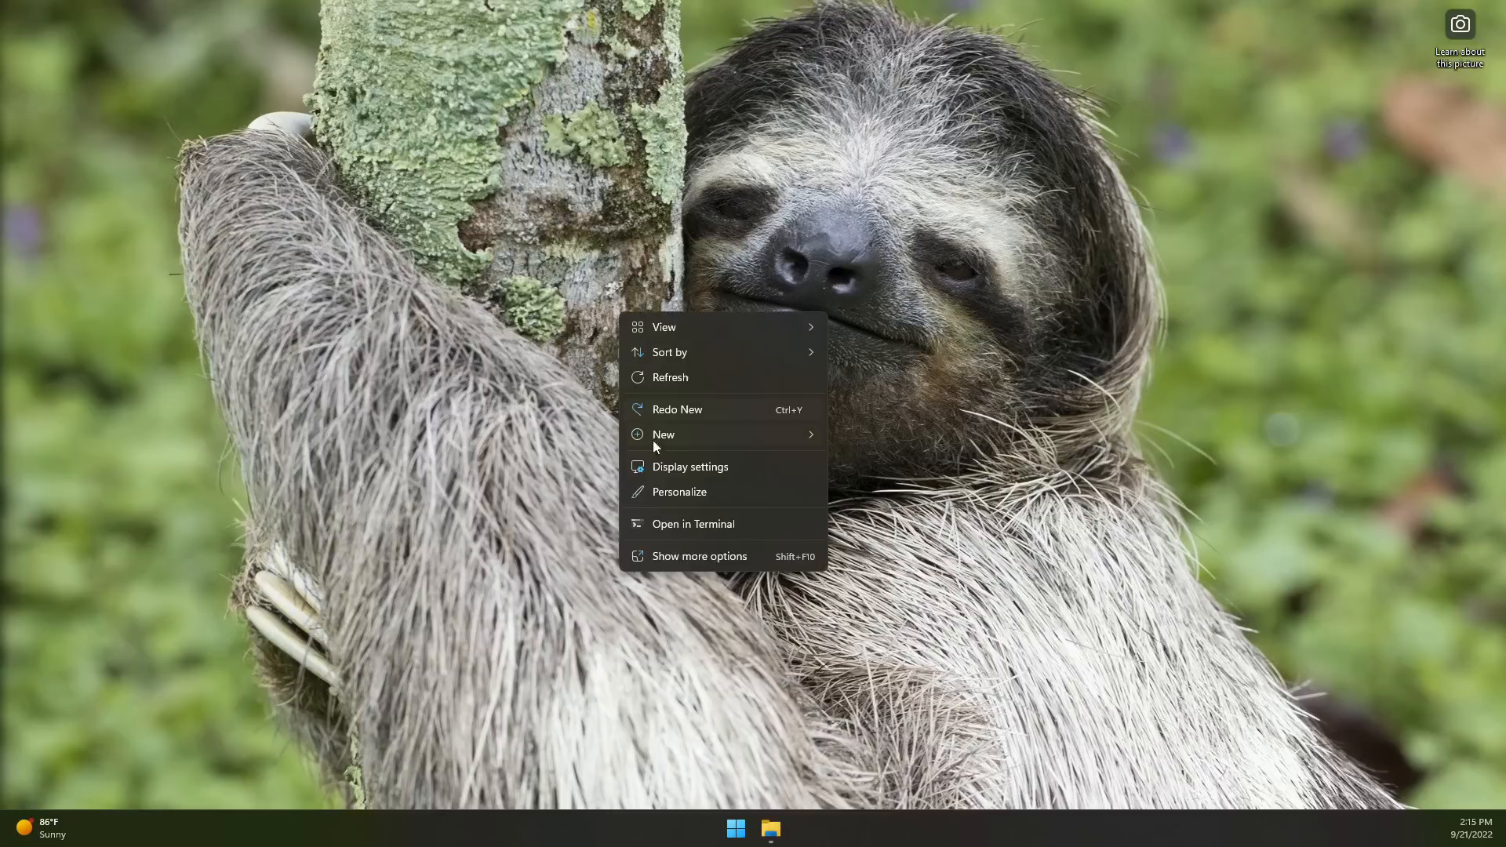
{"action": "left_click", "coordinate": [662, 434]}
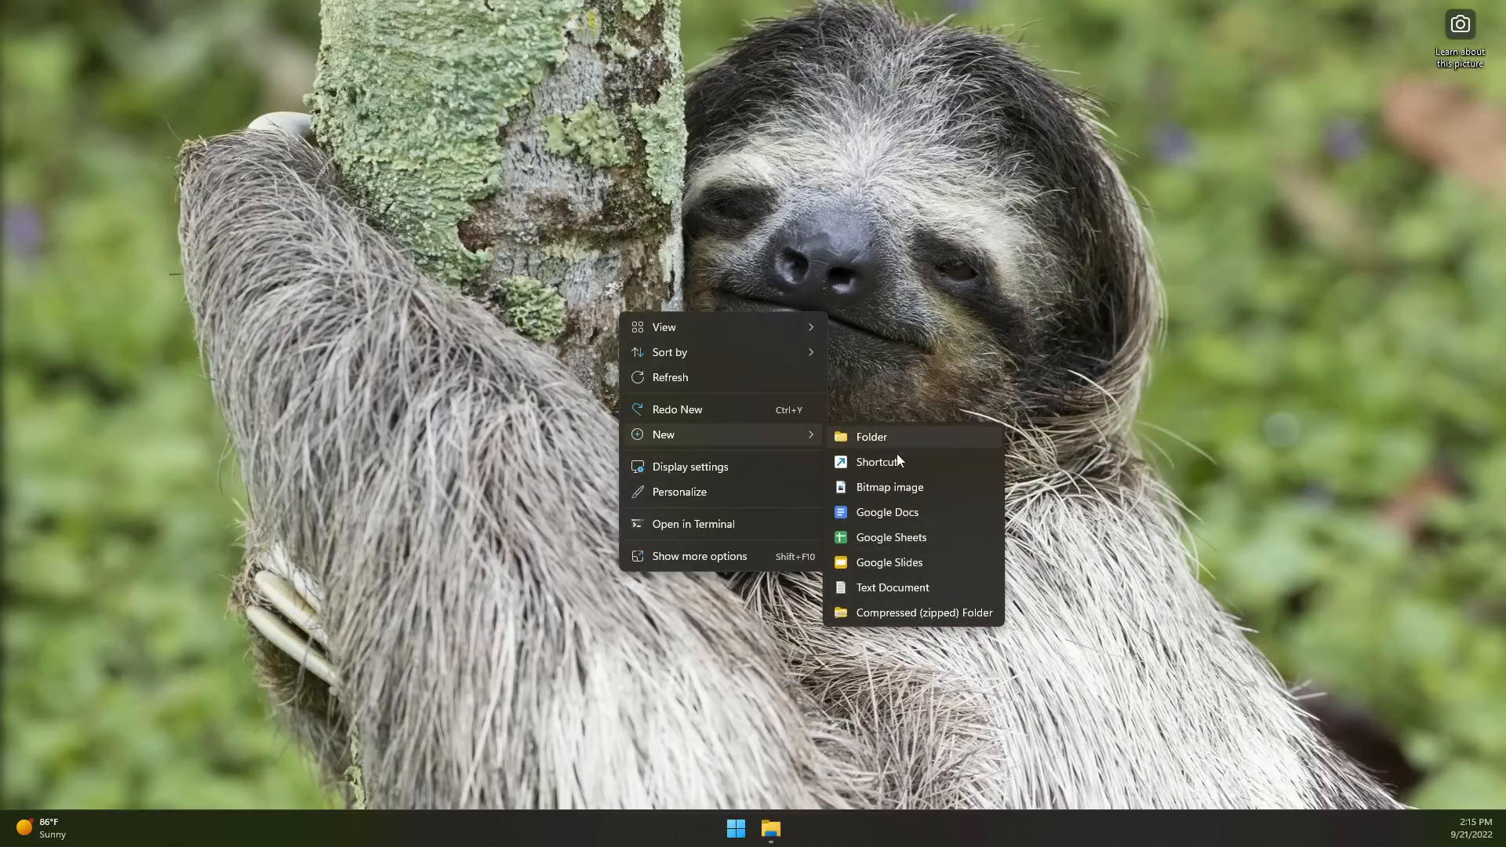
{"action": "left_click", "coordinate": [891, 586]}
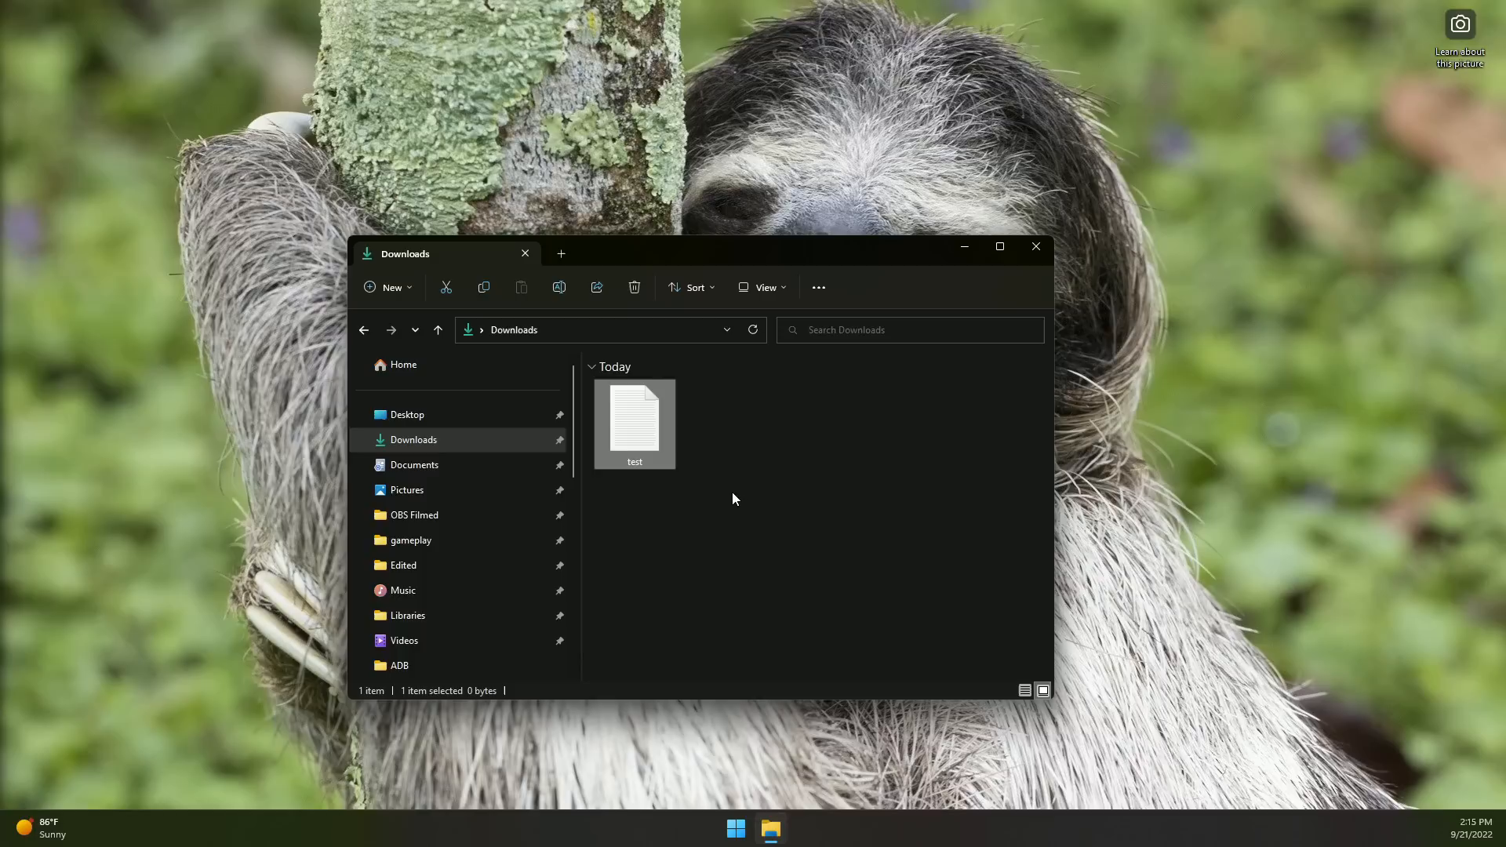
{"action": "mouse_move", "coordinate": [268, 403]}
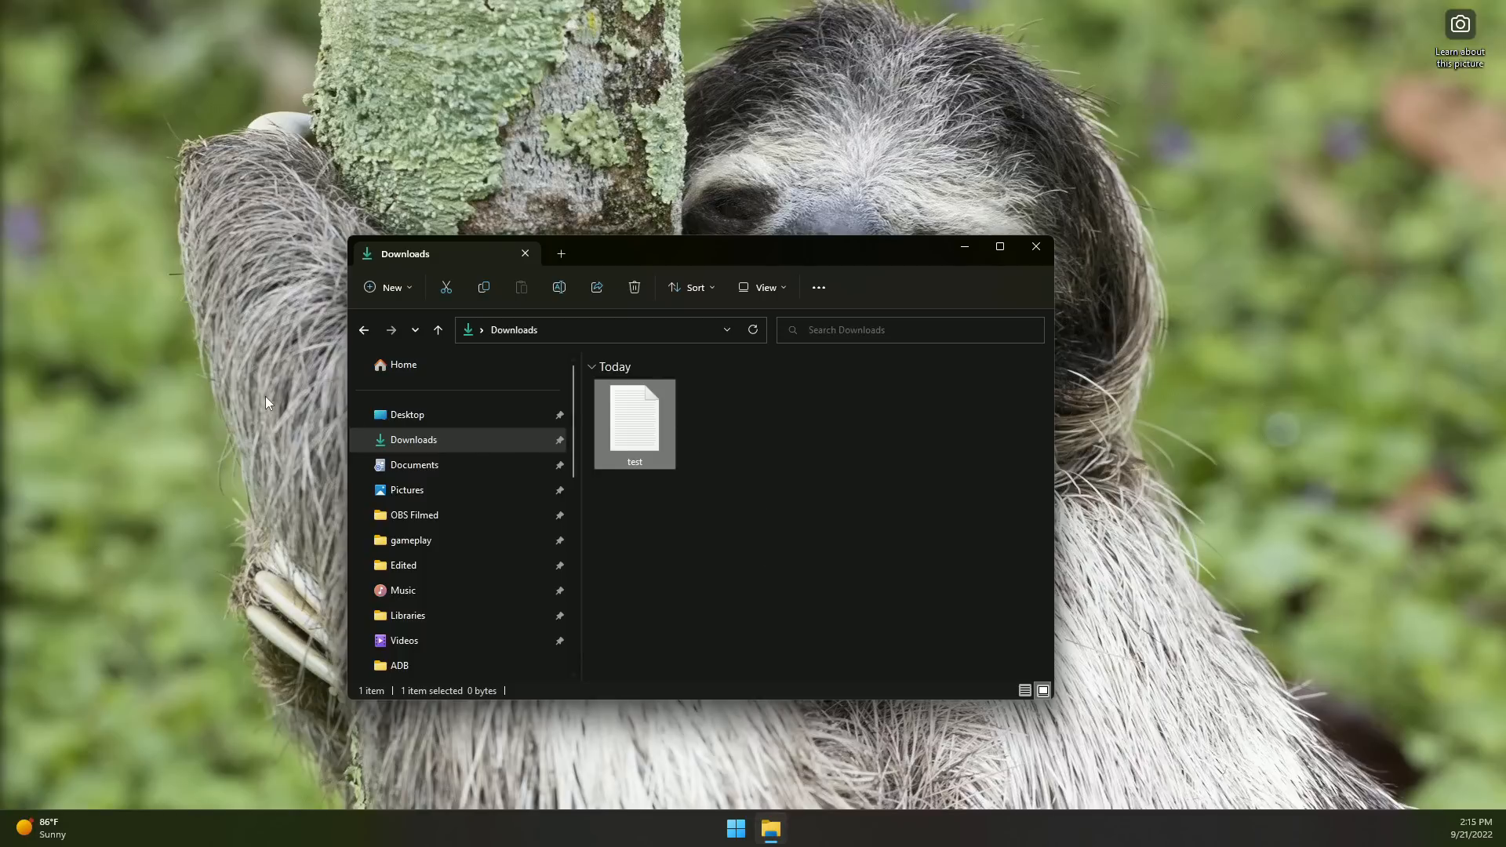
{"action": "mouse_move", "coordinate": [317, 375]}
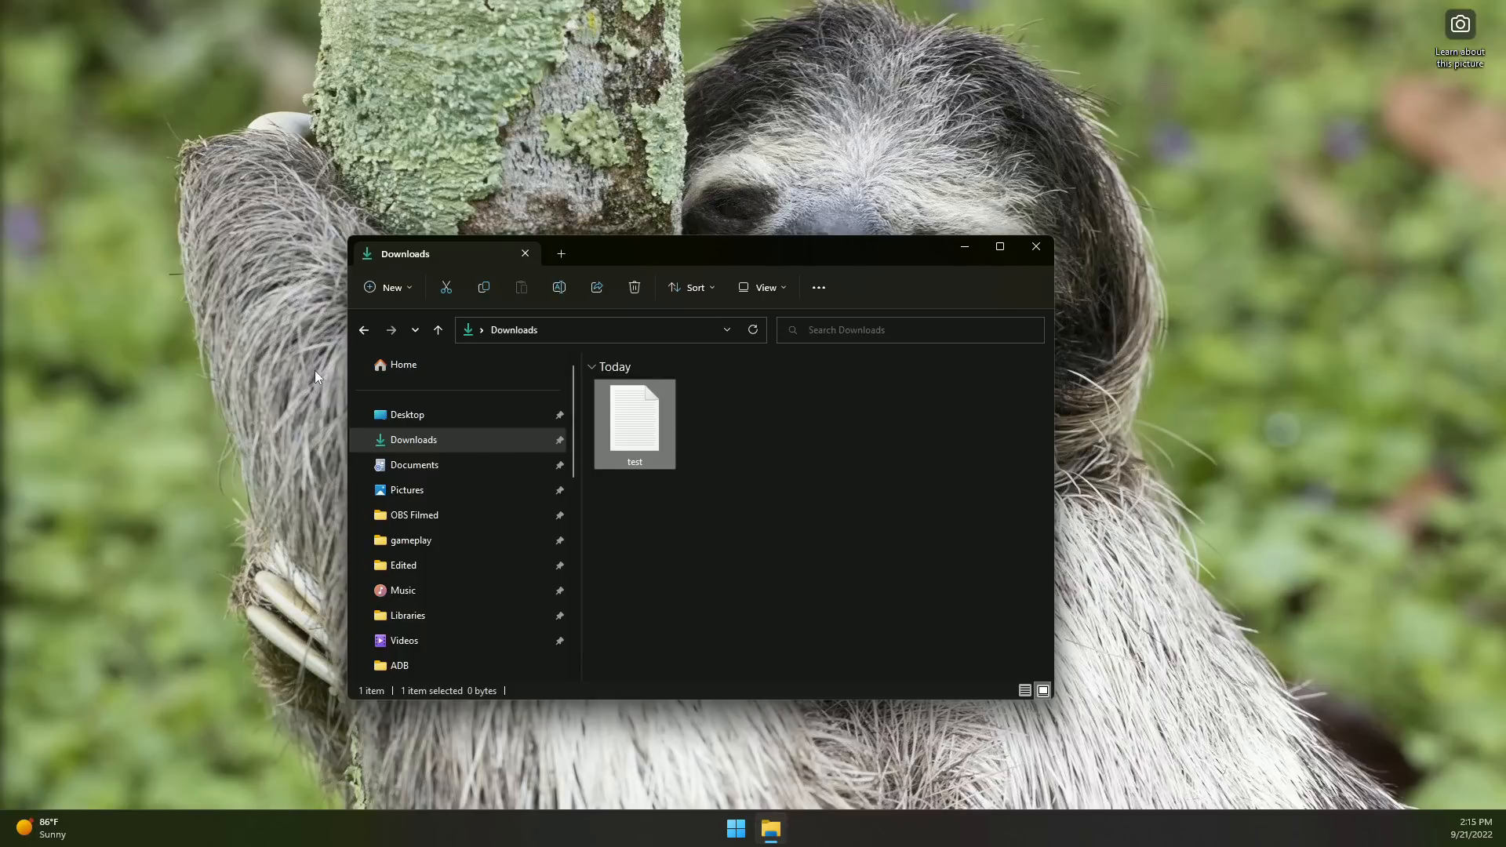
{"action": "mouse_move", "coordinate": [290, 373]}
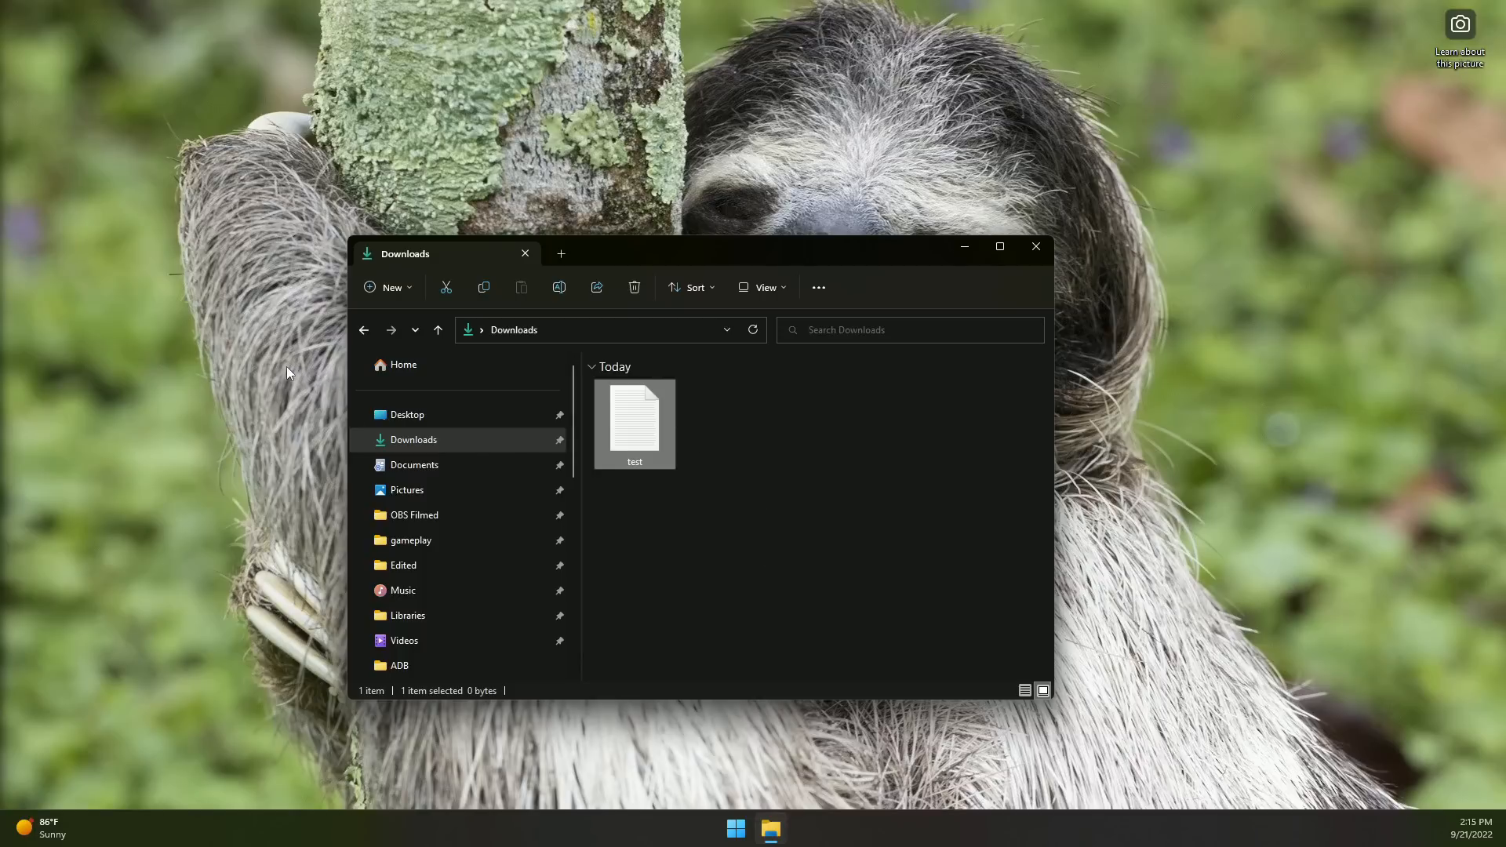
{"action": "mouse_move", "coordinate": [621, 633]}
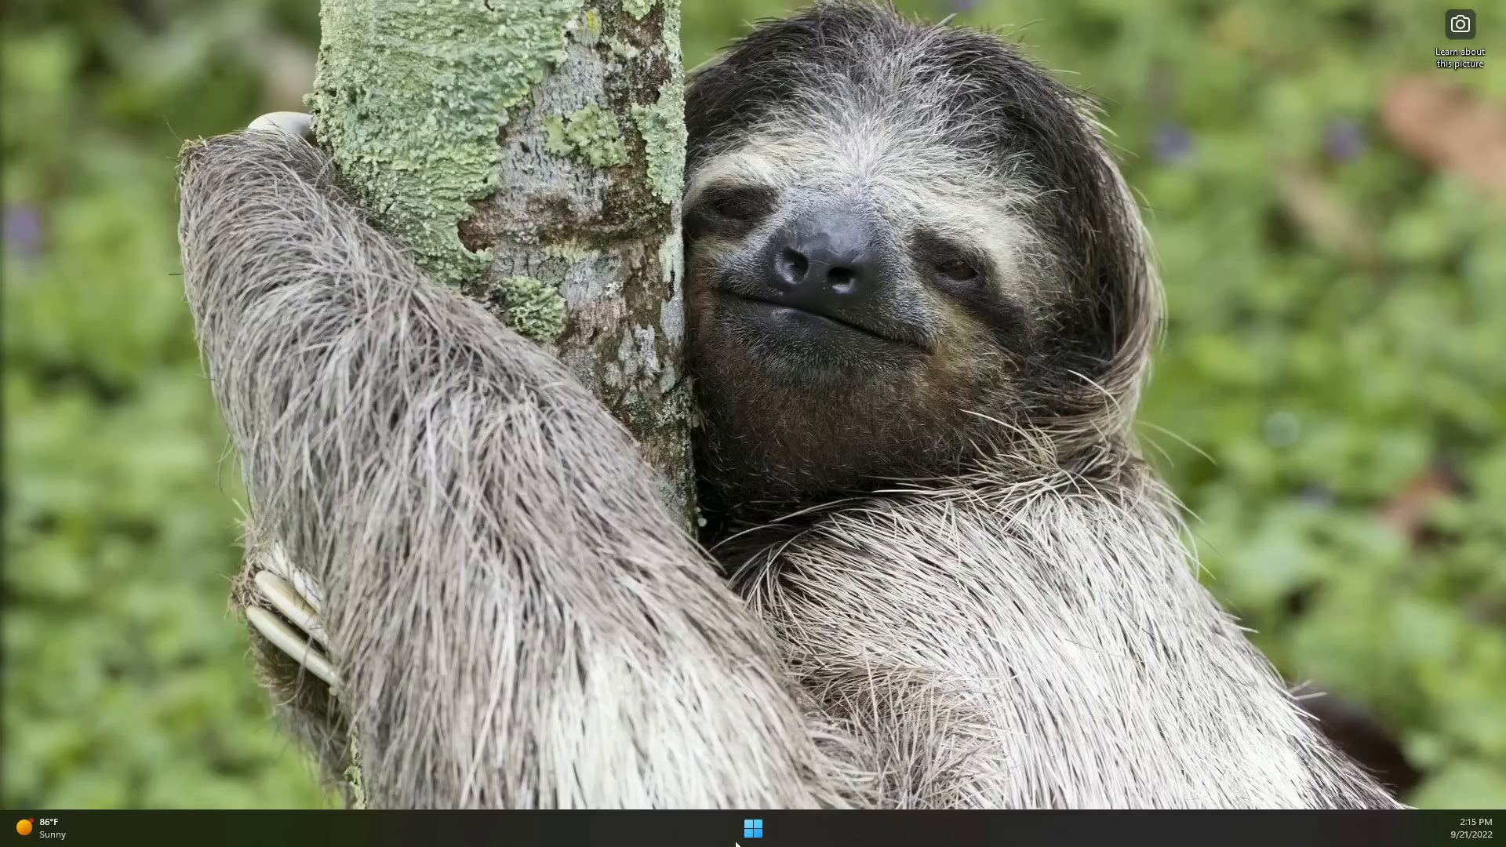
- Group pinned game apps in Start into a folder and name it Gaming
{"action": "left_click", "coordinate": [751, 828]}
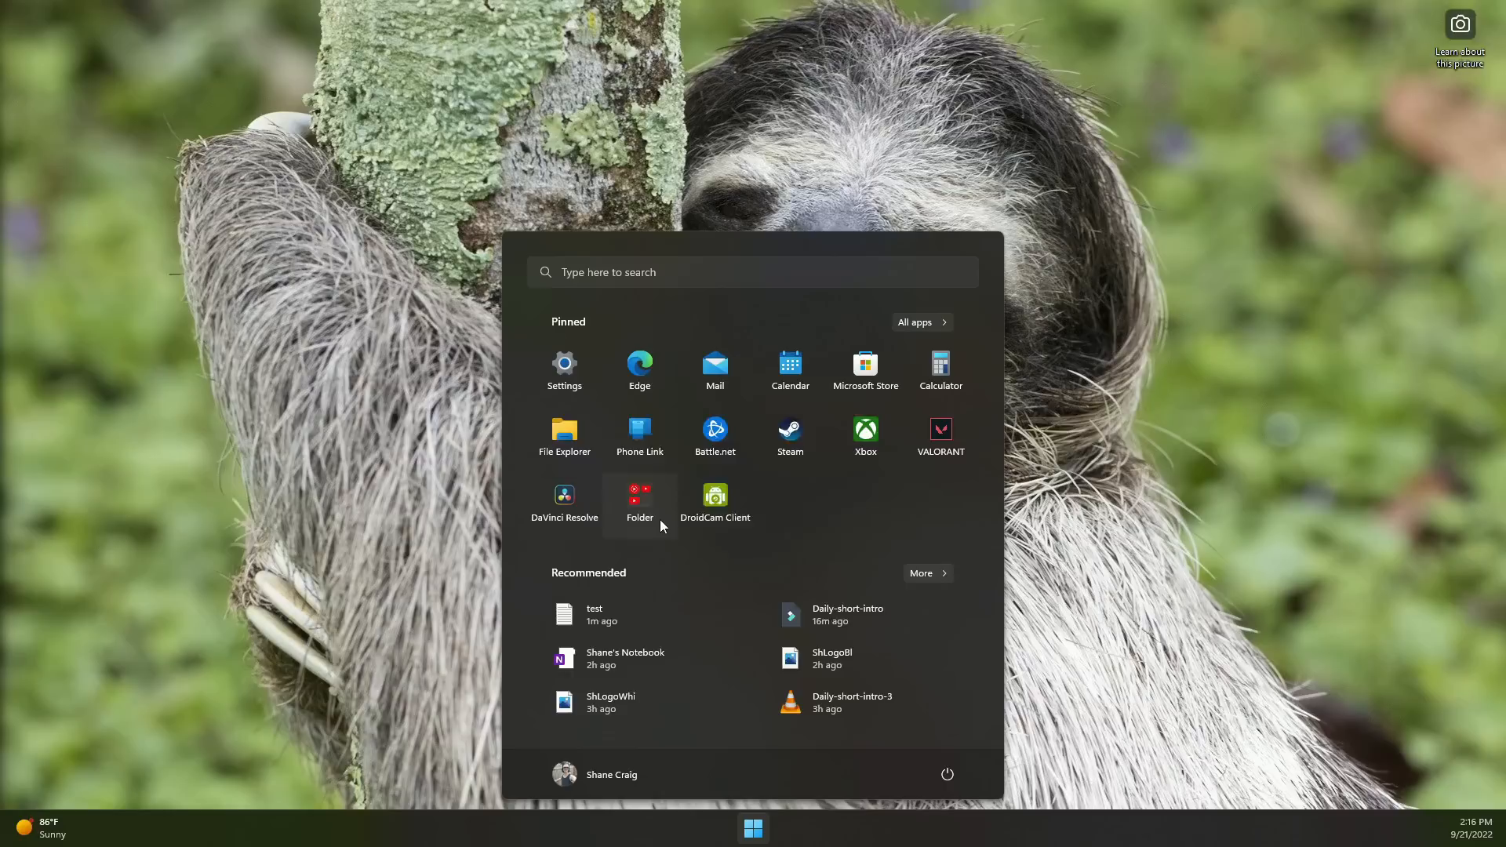
{"action": "type", "text": "YouTub"}
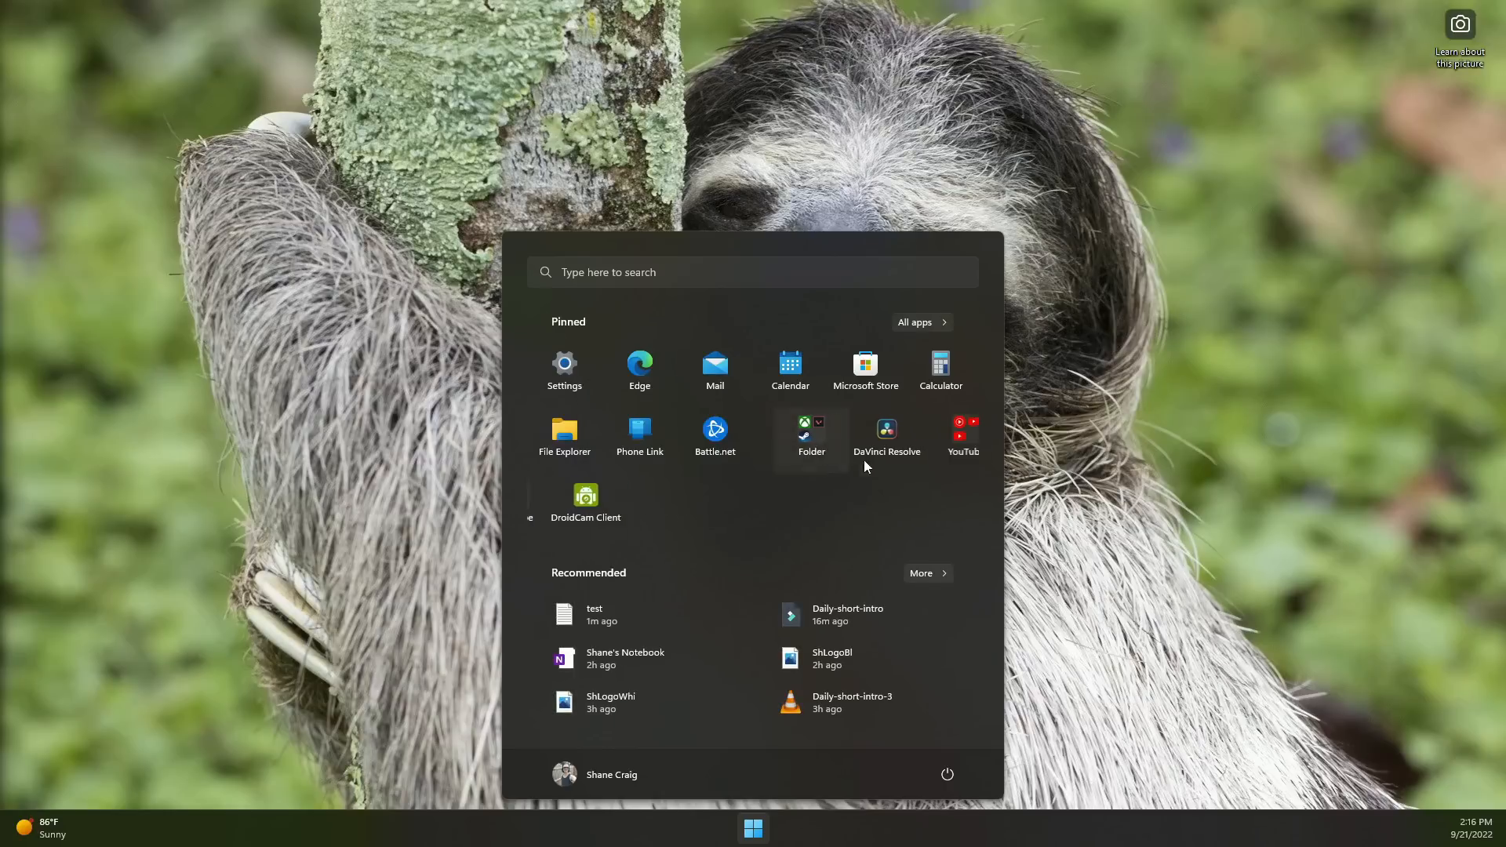
{"action": "left_click", "coordinate": [811, 430]}
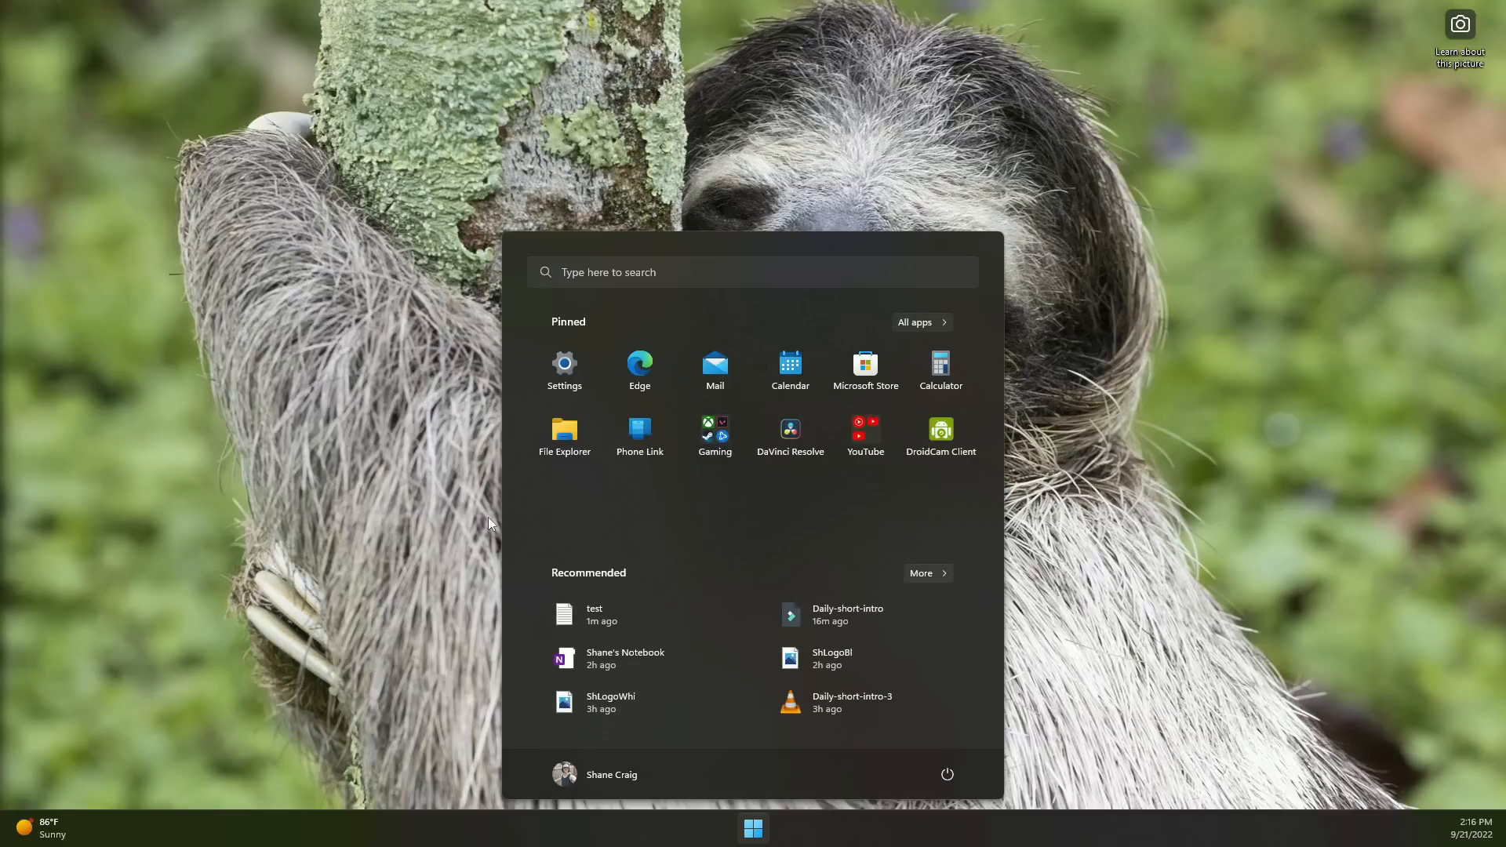
{"action": "mouse_move", "coordinate": [678, 527]}
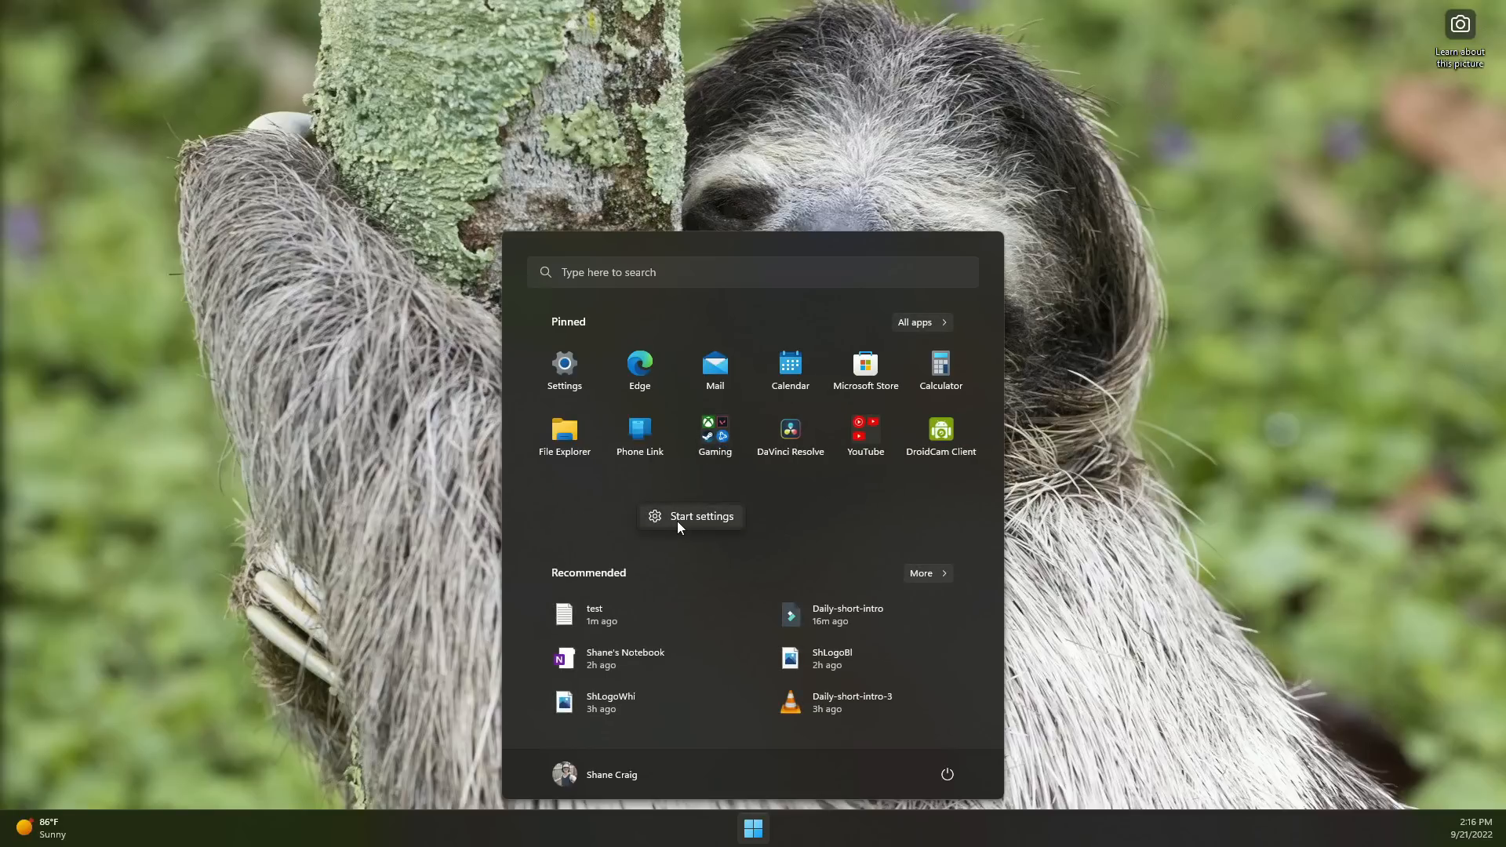
- Switch the Start layout to More pins, then move on to Accessibility Captions
{"action": "left_click", "coordinate": [691, 516]}
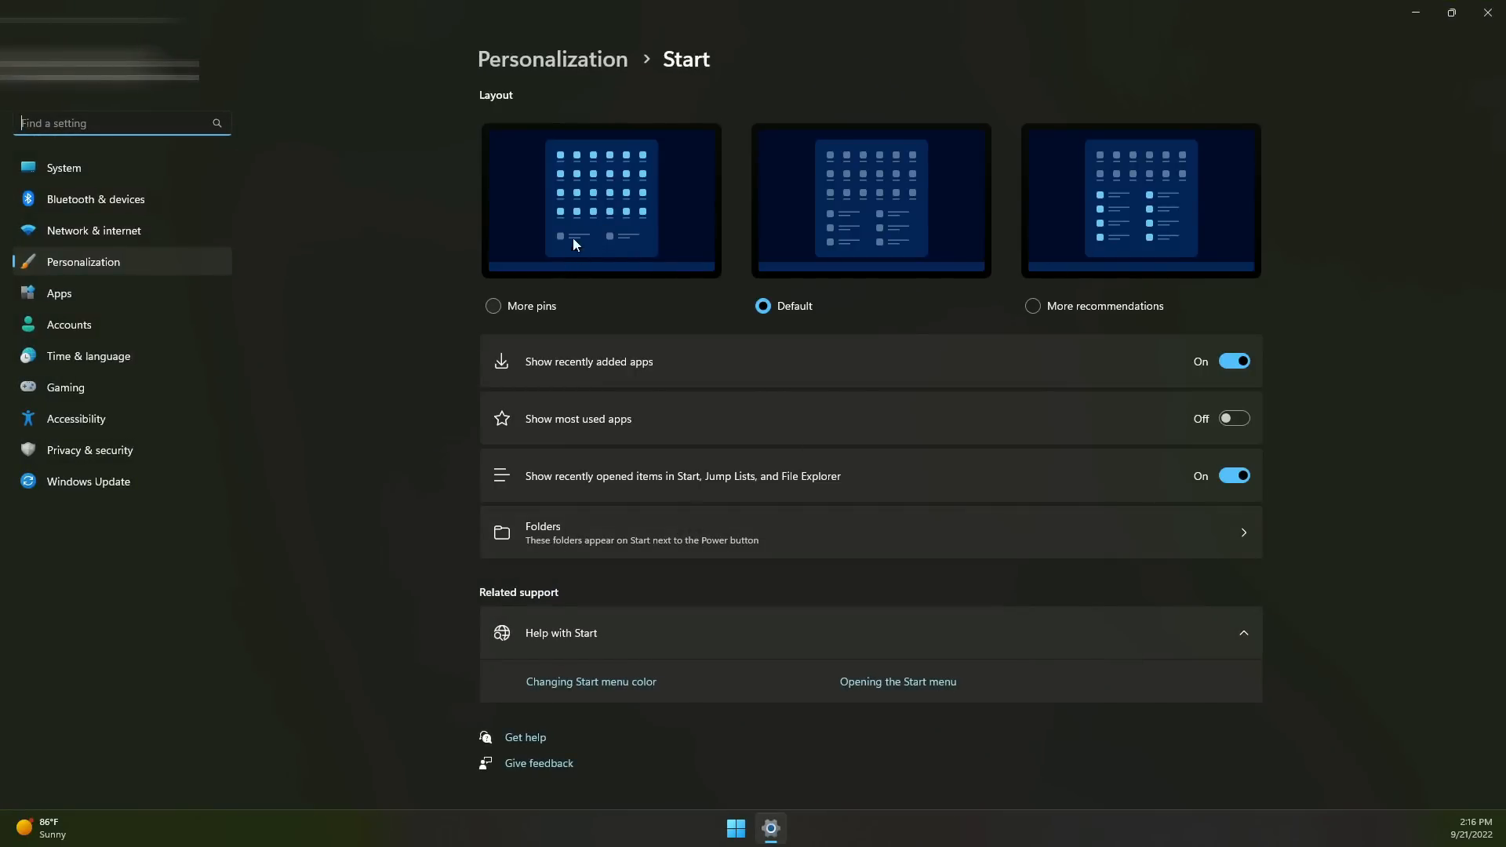
{"action": "mouse_move", "coordinate": [1104, 295]}
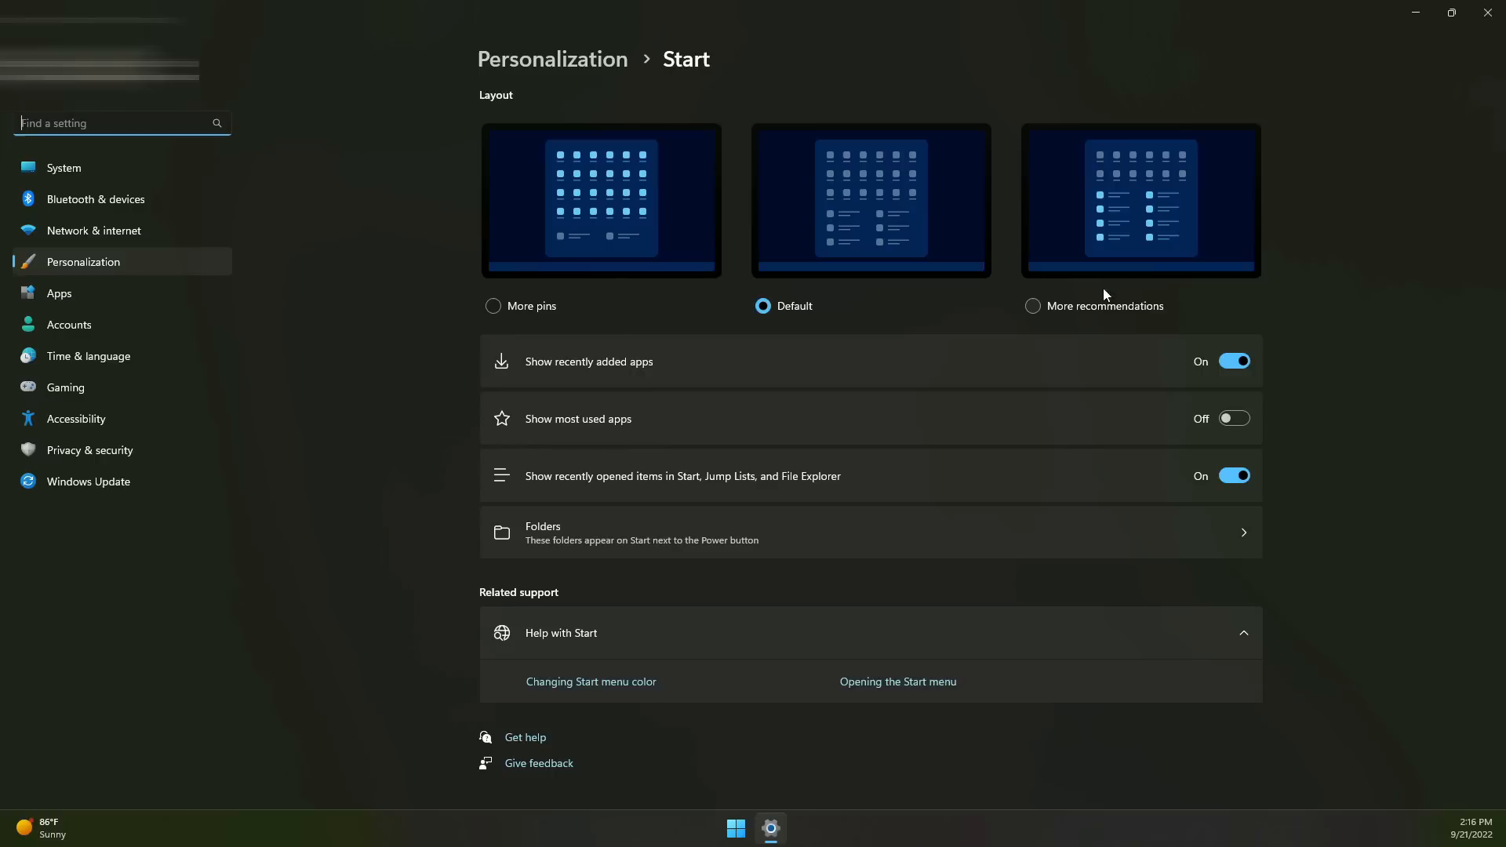
{"action": "left_click", "coordinate": [492, 306]}
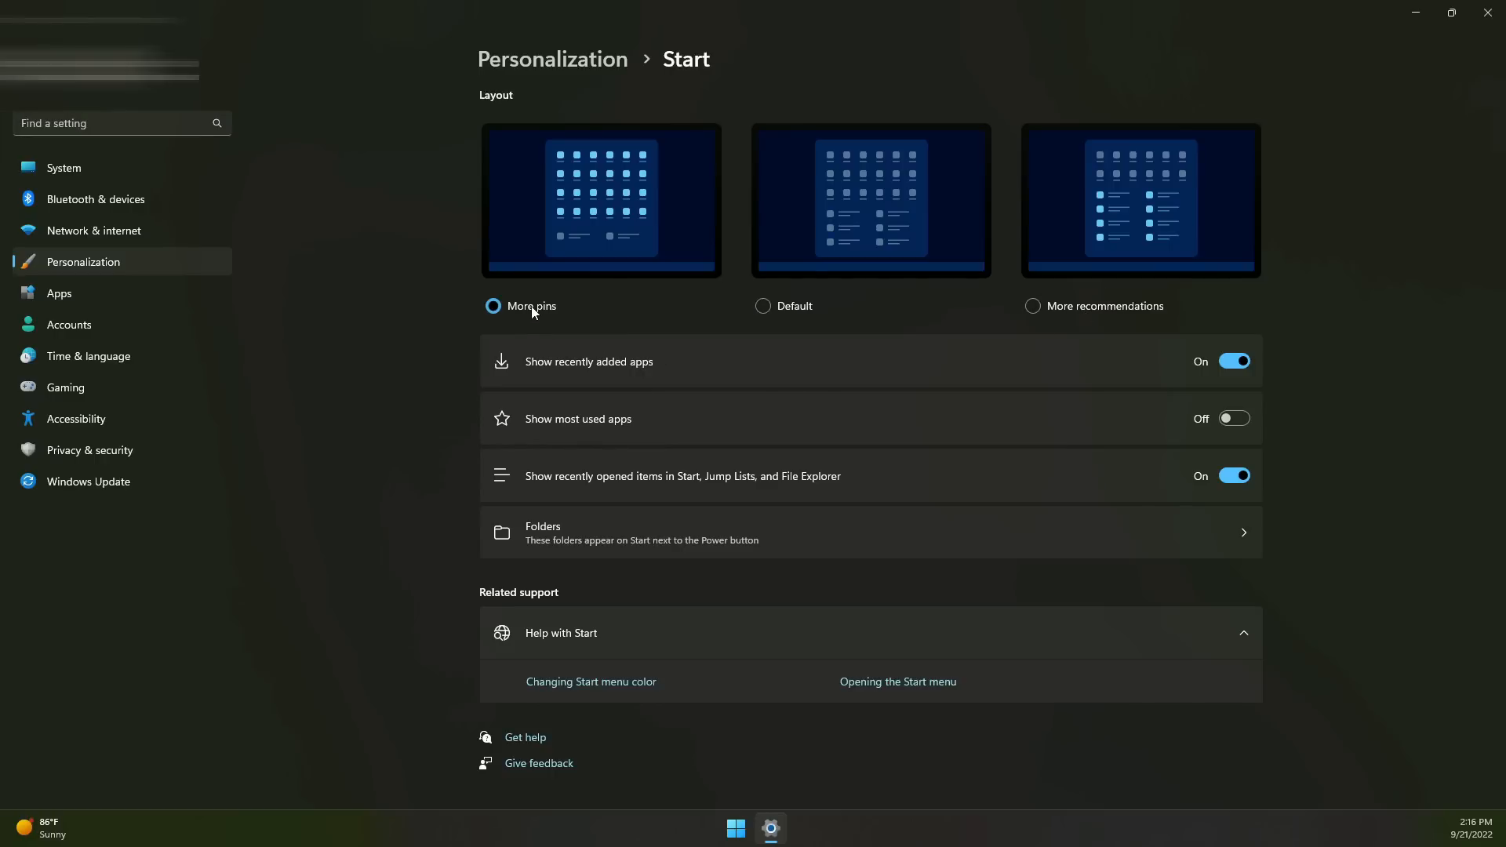
{"action": "left_click", "coordinate": [734, 826]}
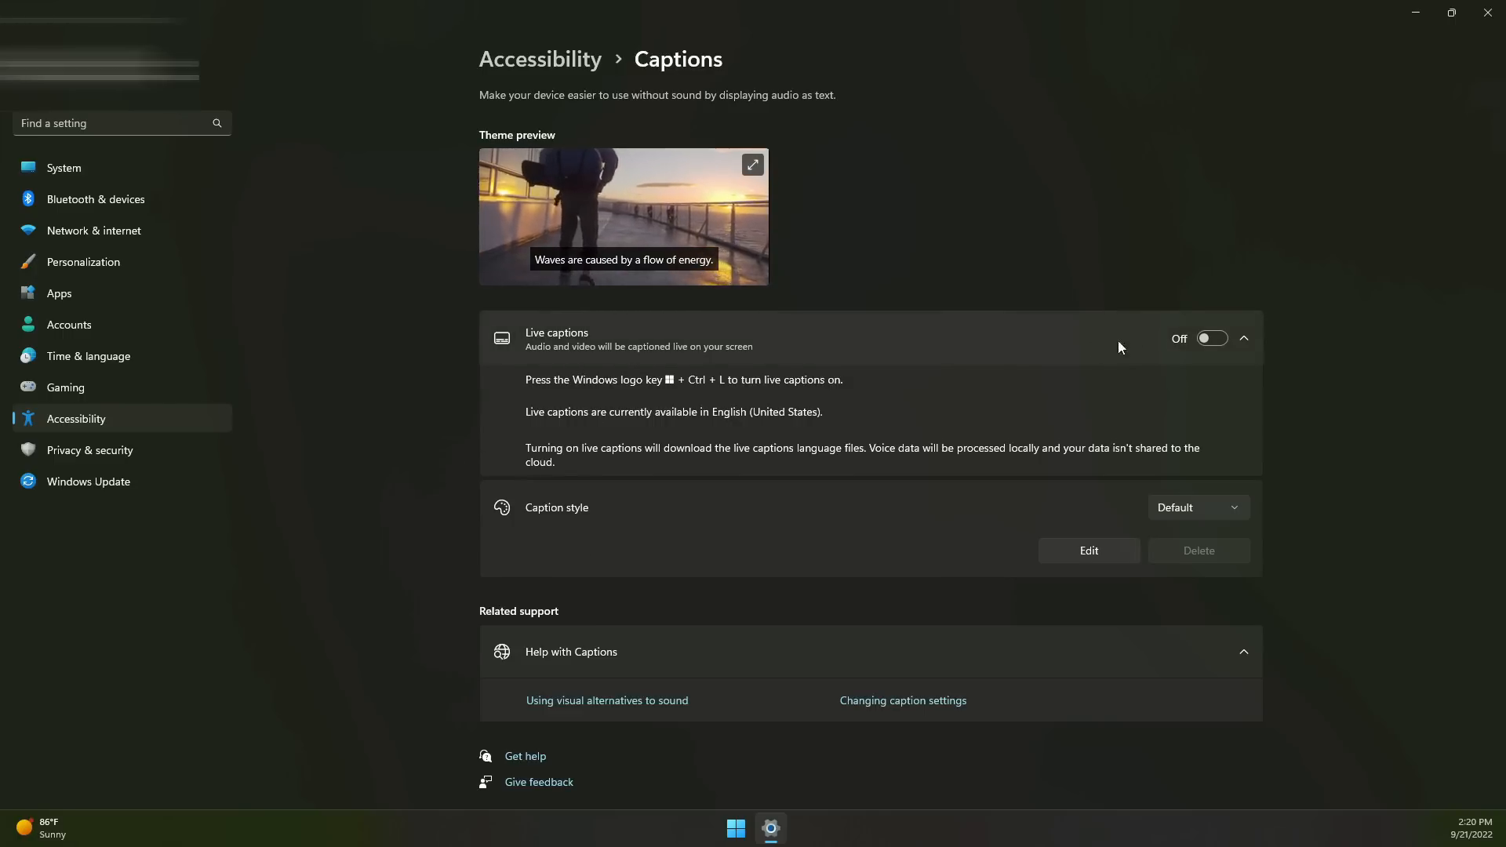
- Turn Live captions on, then go to the Accessibility Speech page
{"action": "left_click", "coordinate": [1211, 337]}
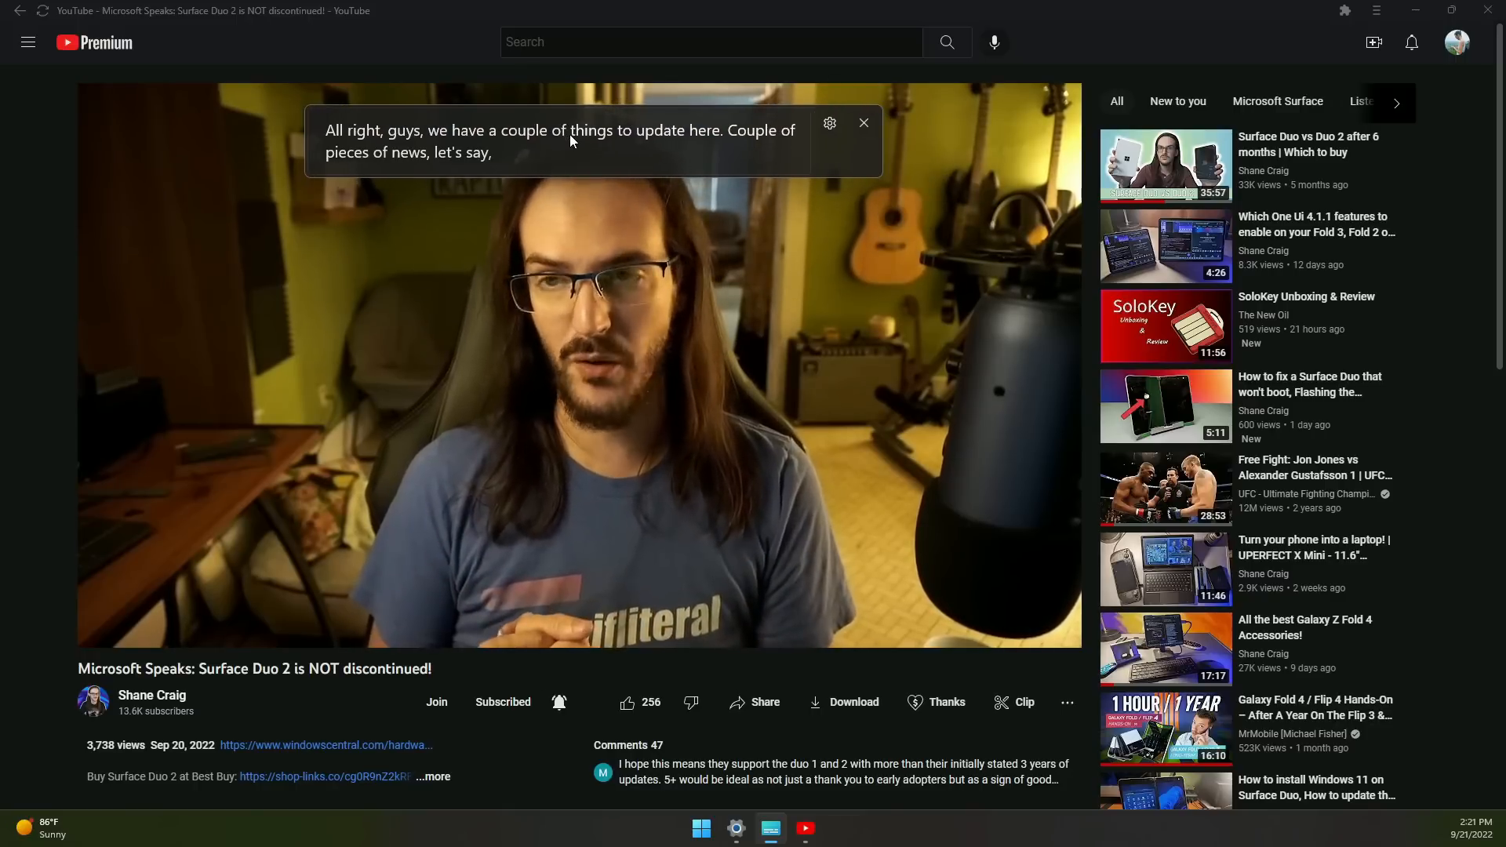
{"action": "left_click", "coordinate": [734, 828]}
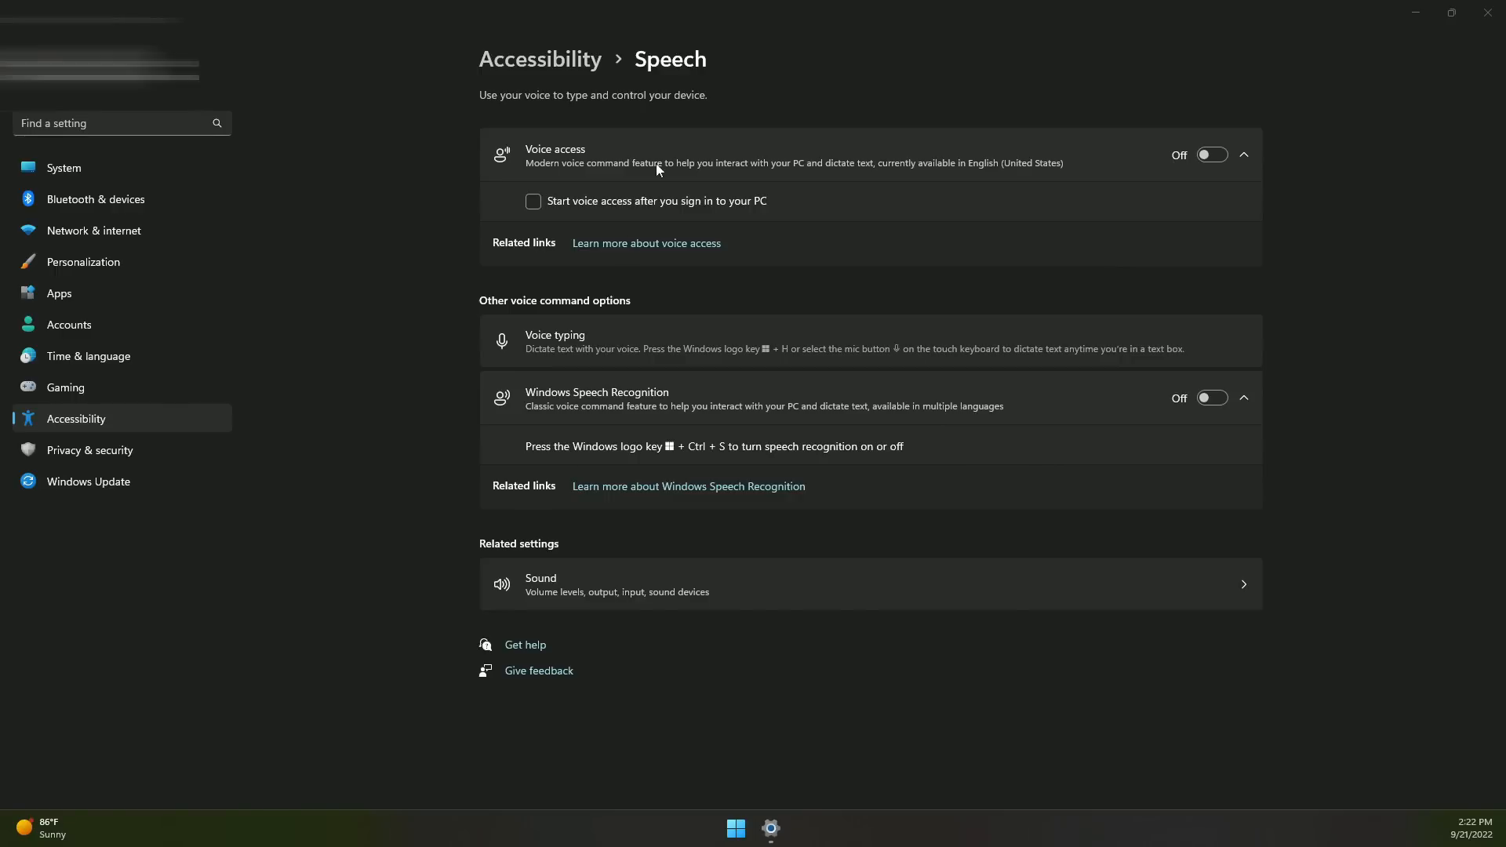
{"action": "mouse_move", "coordinate": [839, 215]}
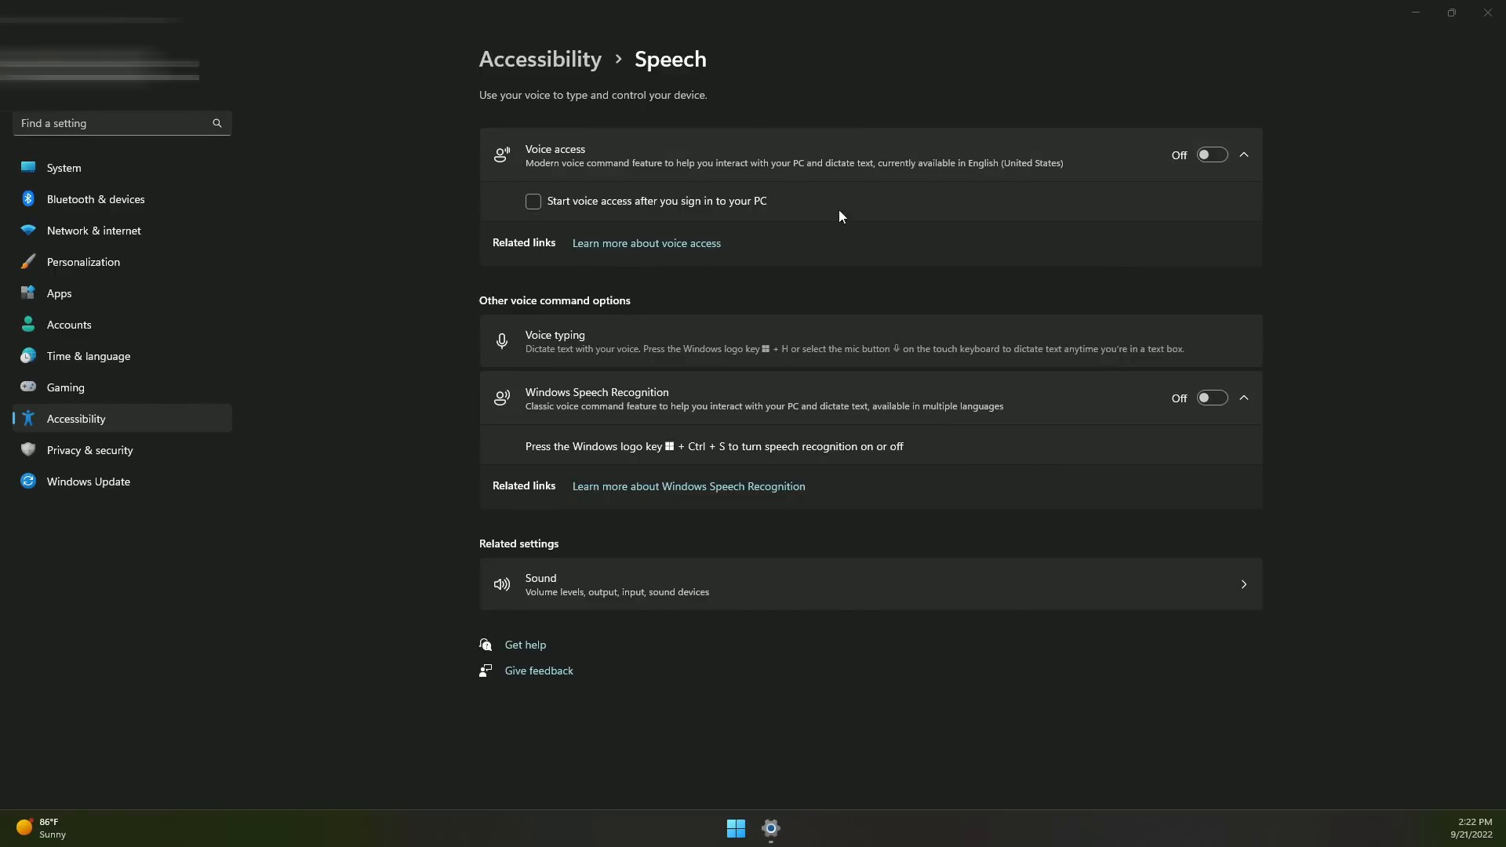
- Turn Voice access on, launching its microphone setup guide
{"action": "left_click", "coordinate": [1211, 156]}
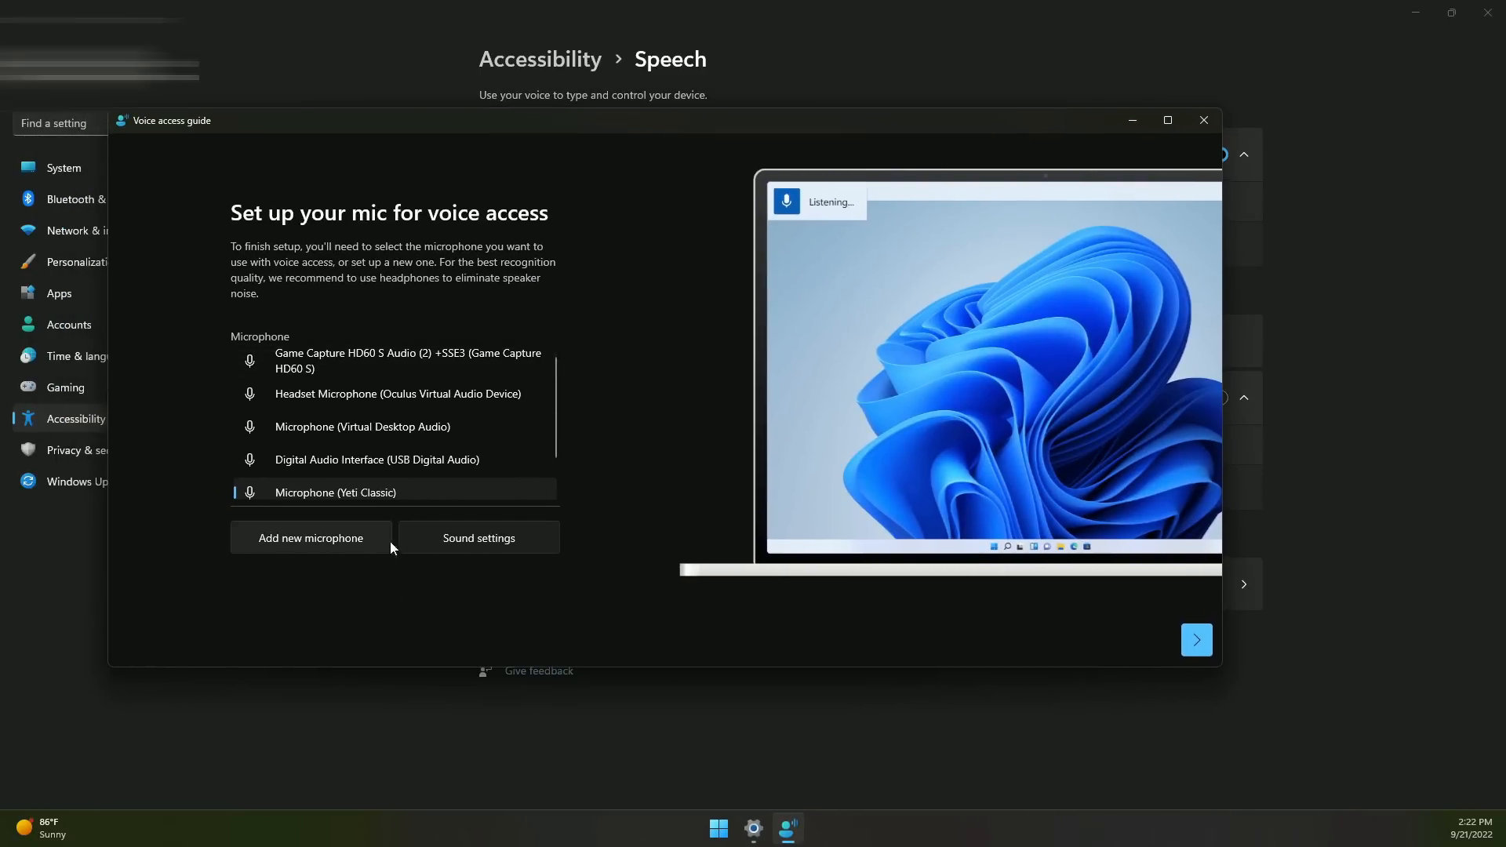
- Finish the microphone choice and start the Voice access practice guide
{"action": "left_click", "coordinate": [1195, 640]}
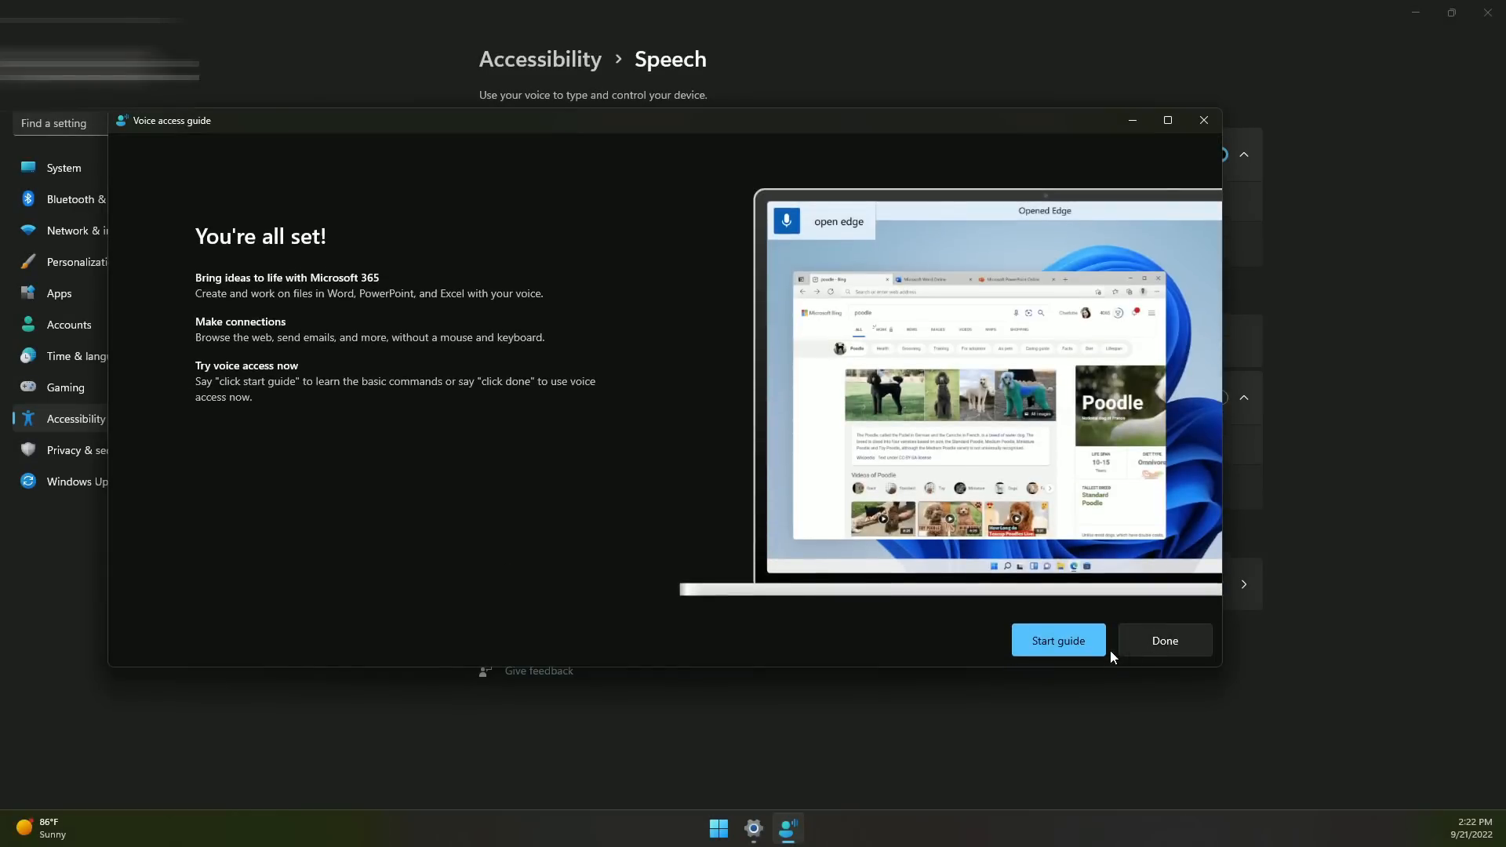
{"action": "left_click", "coordinate": [1056, 640]}
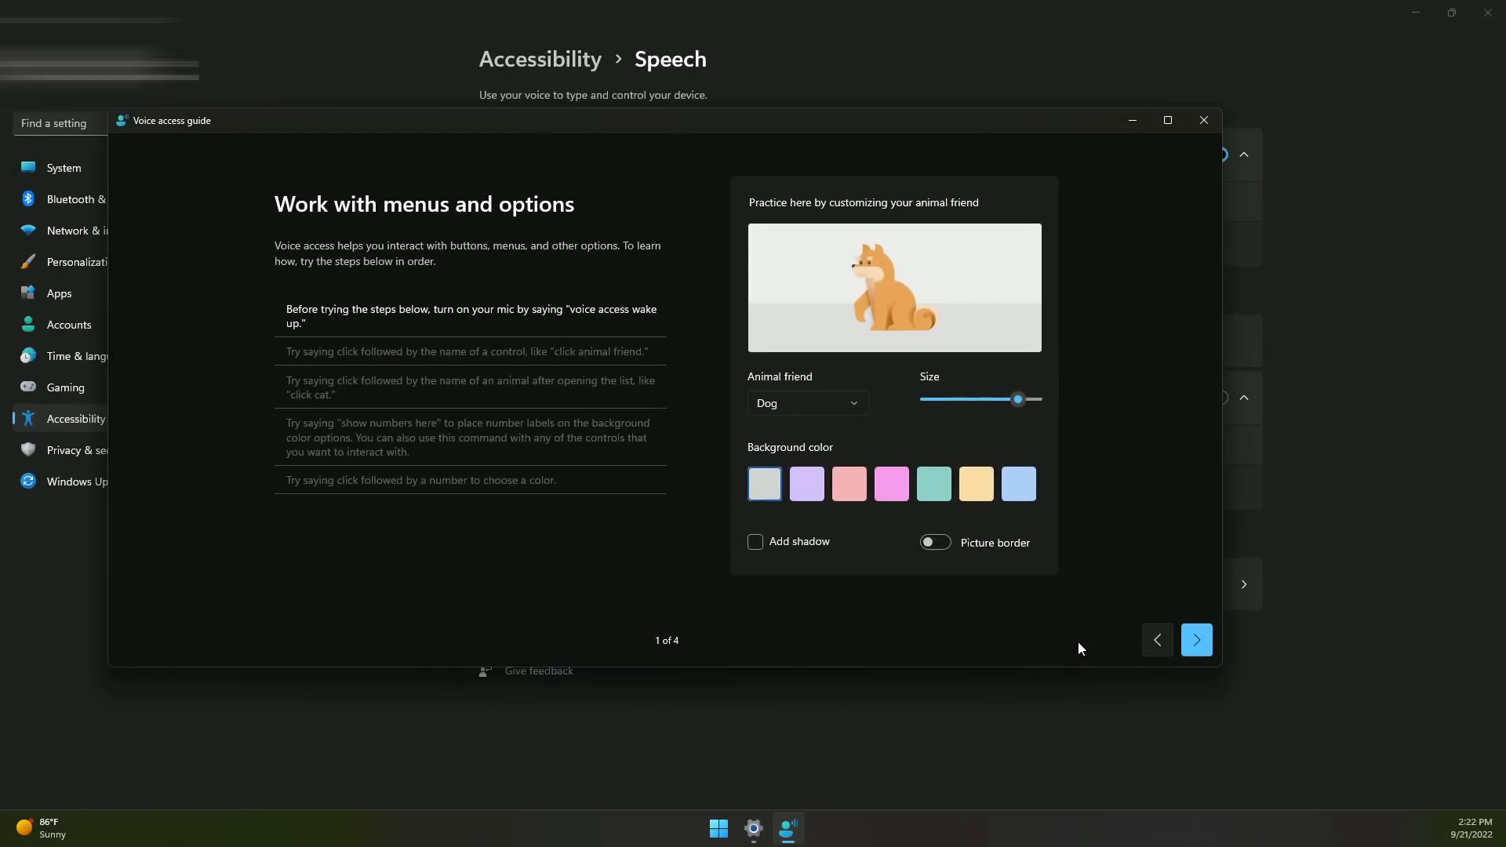
{"action": "mouse_move", "coordinate": [573, 326]}
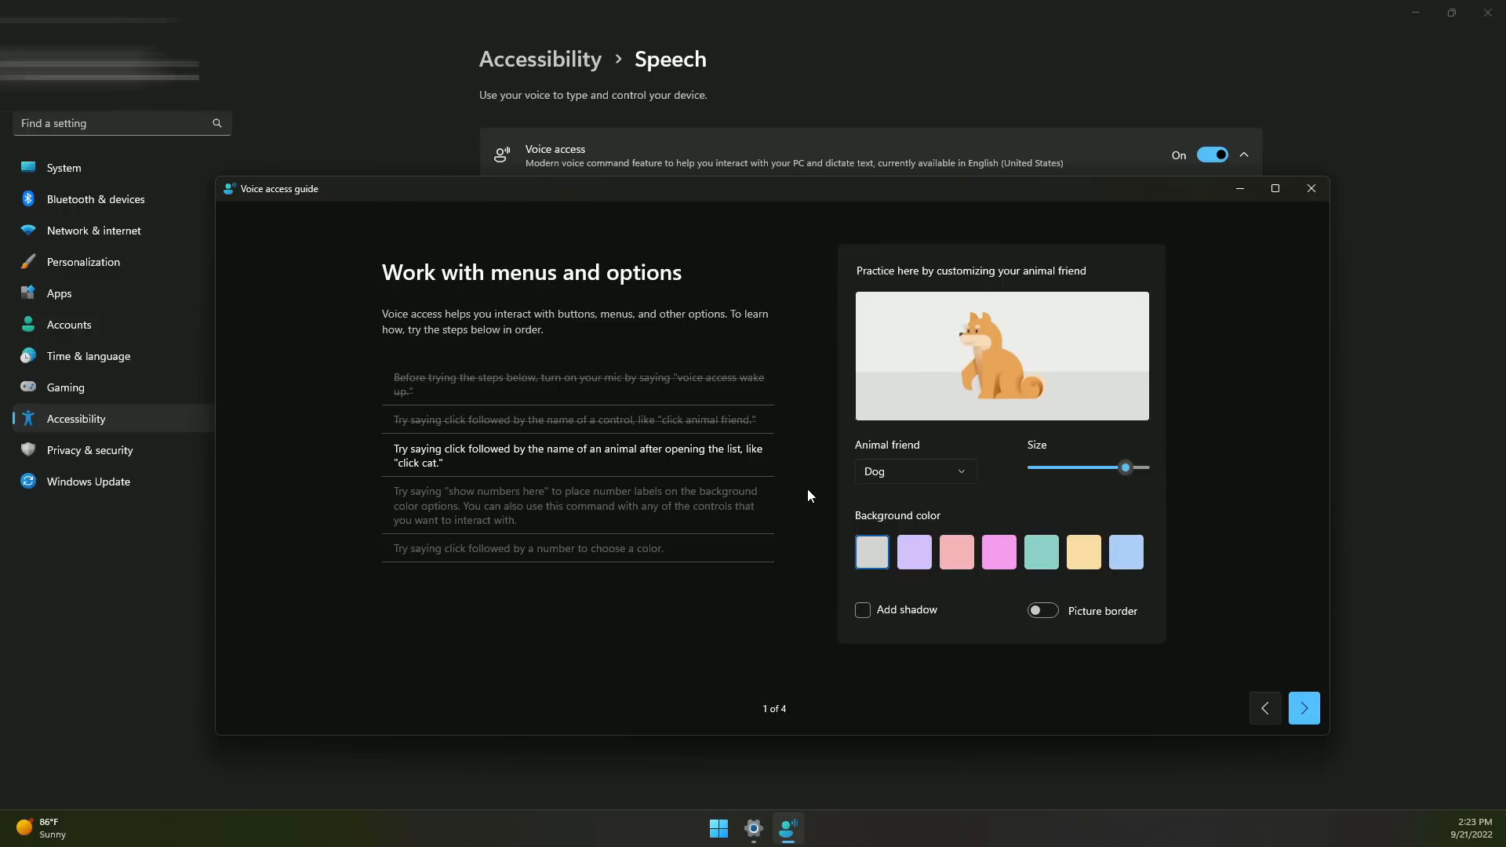
{"action": "mouse_move", "coordinate": [687, 473]}
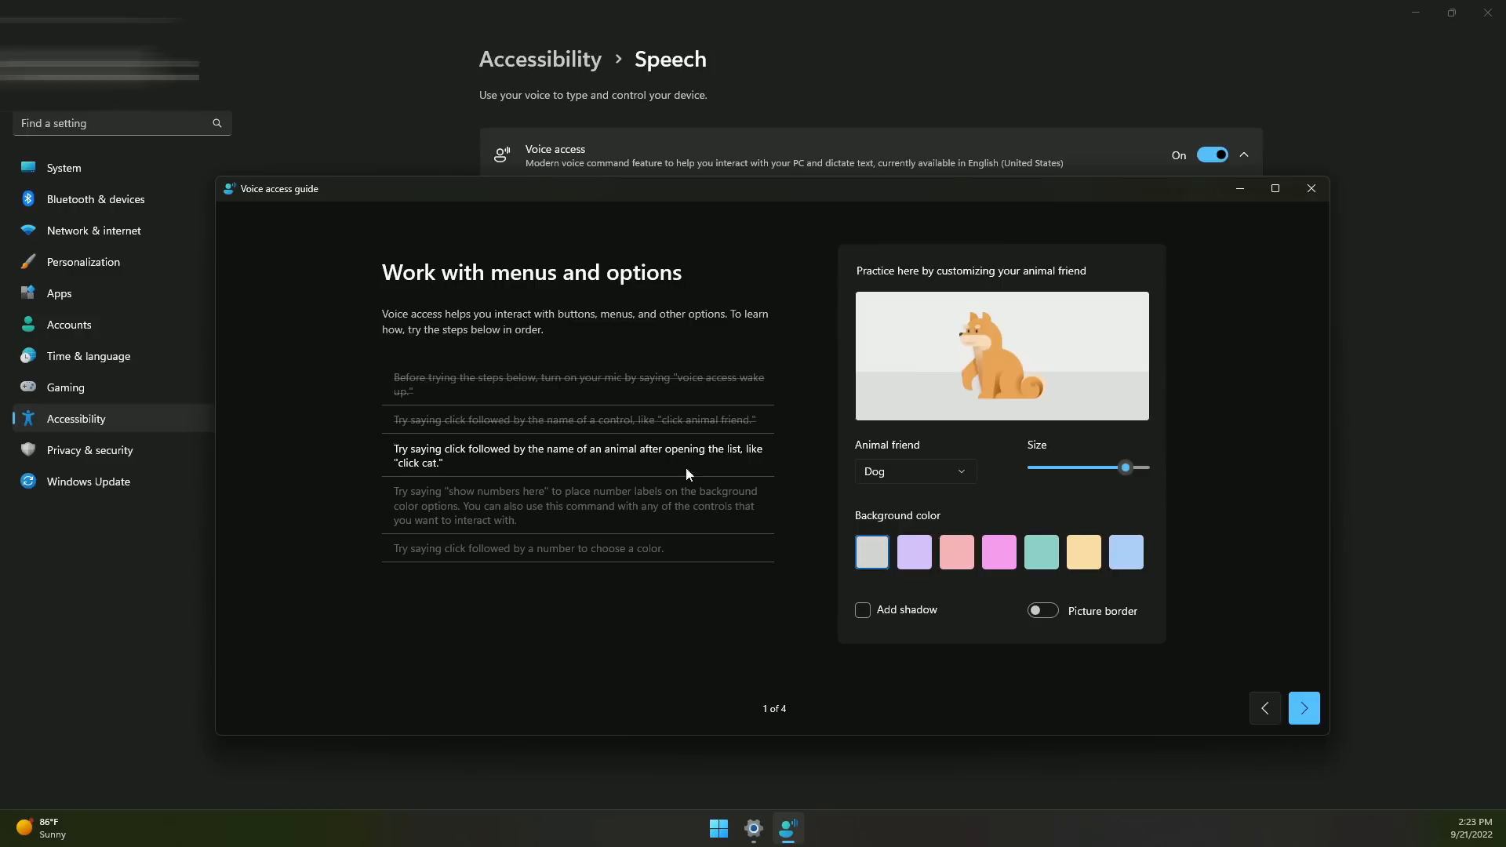
{"action": "mouse_move", "coordinate": [574, 459]}
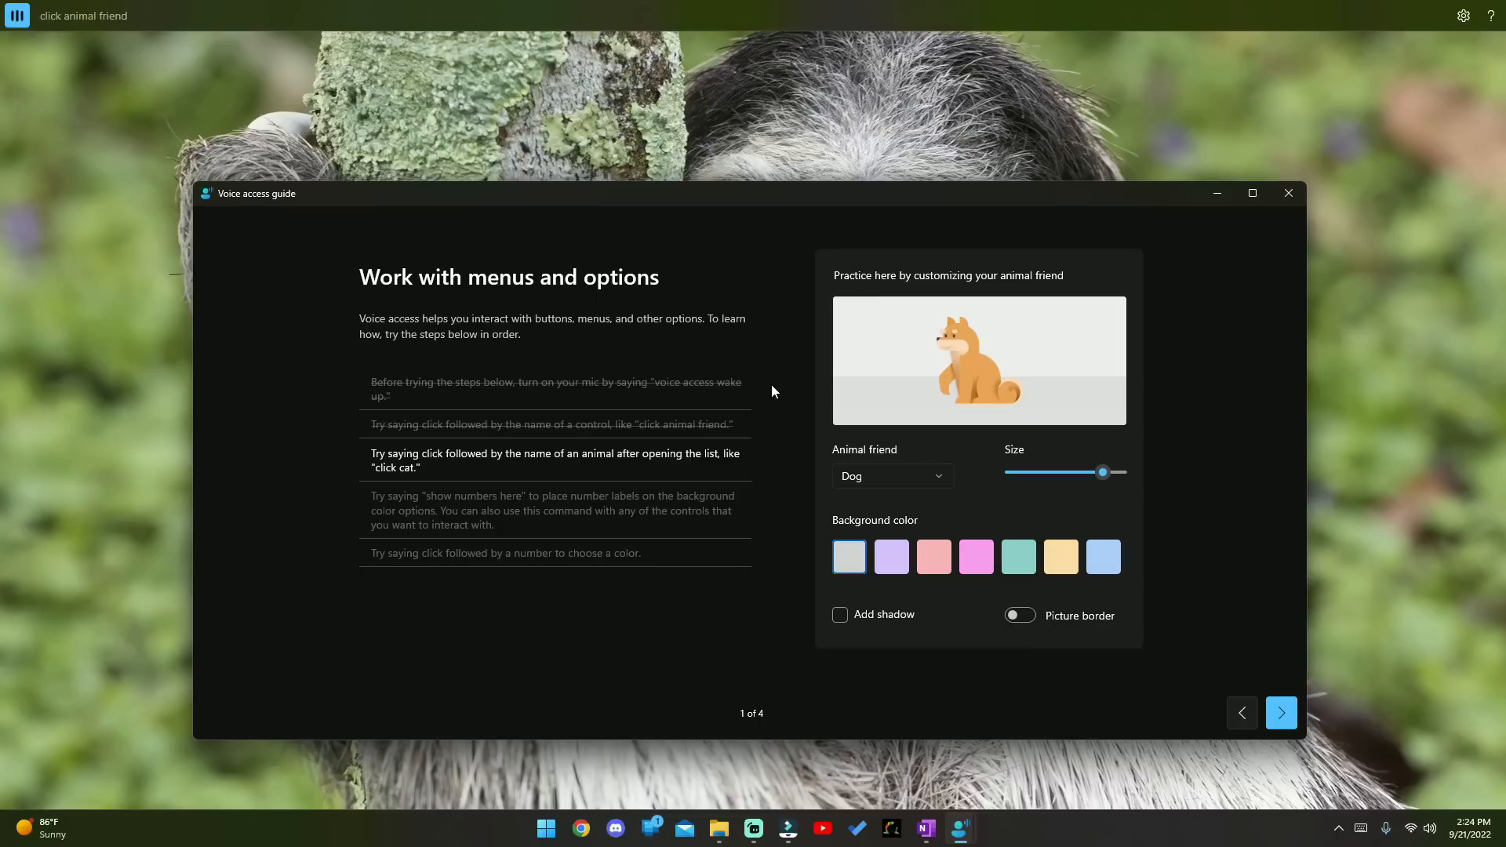
- Complete the menus practice: choose Cat as the animal friend on a teal background
{"action": "left_click", "coordinate": [889, 475]}
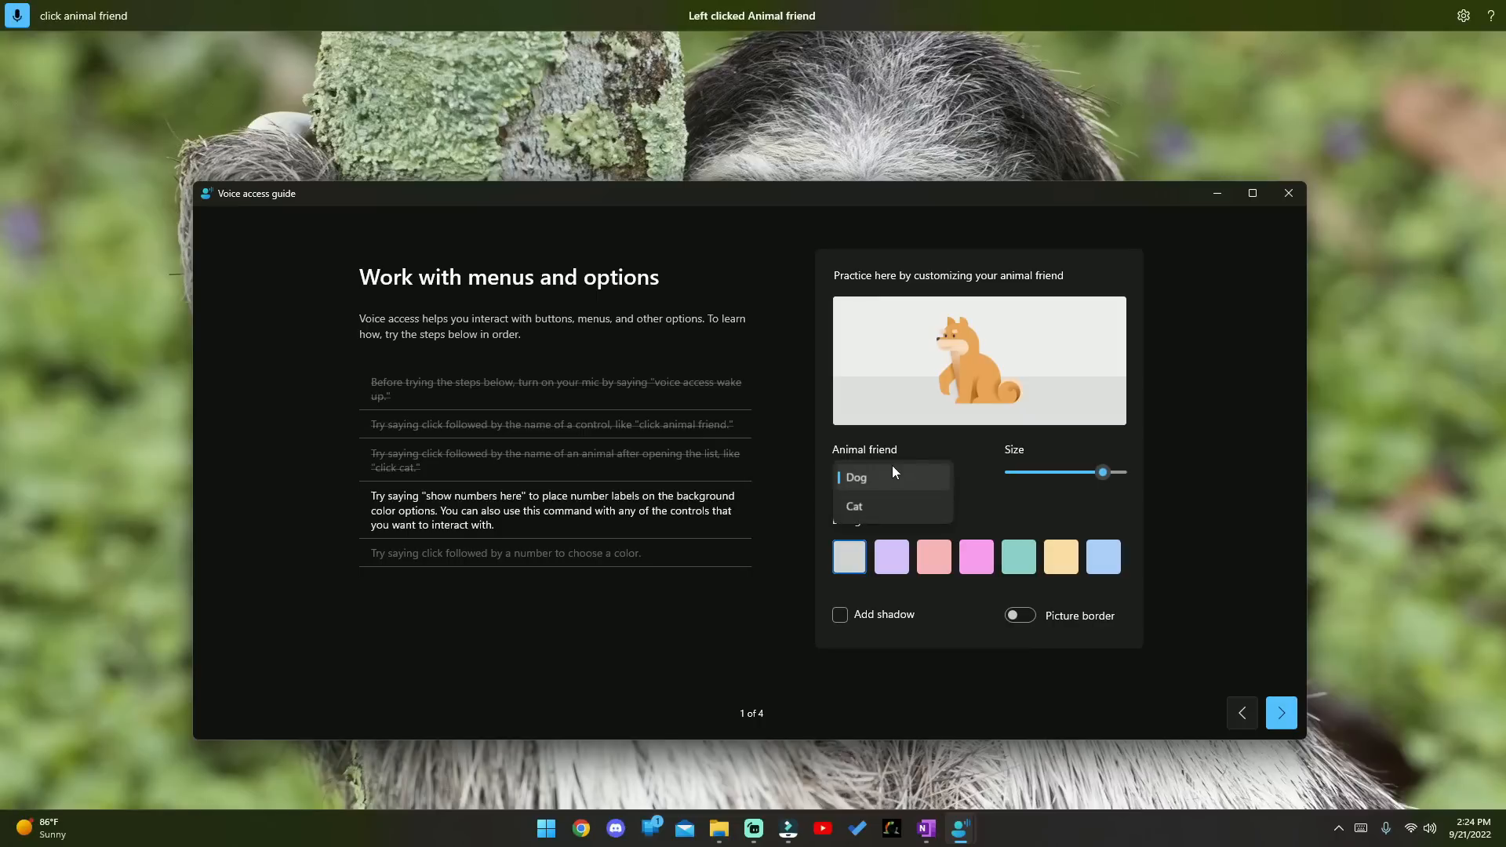
{"action": "left_click", "coordinate": [853, 507]}
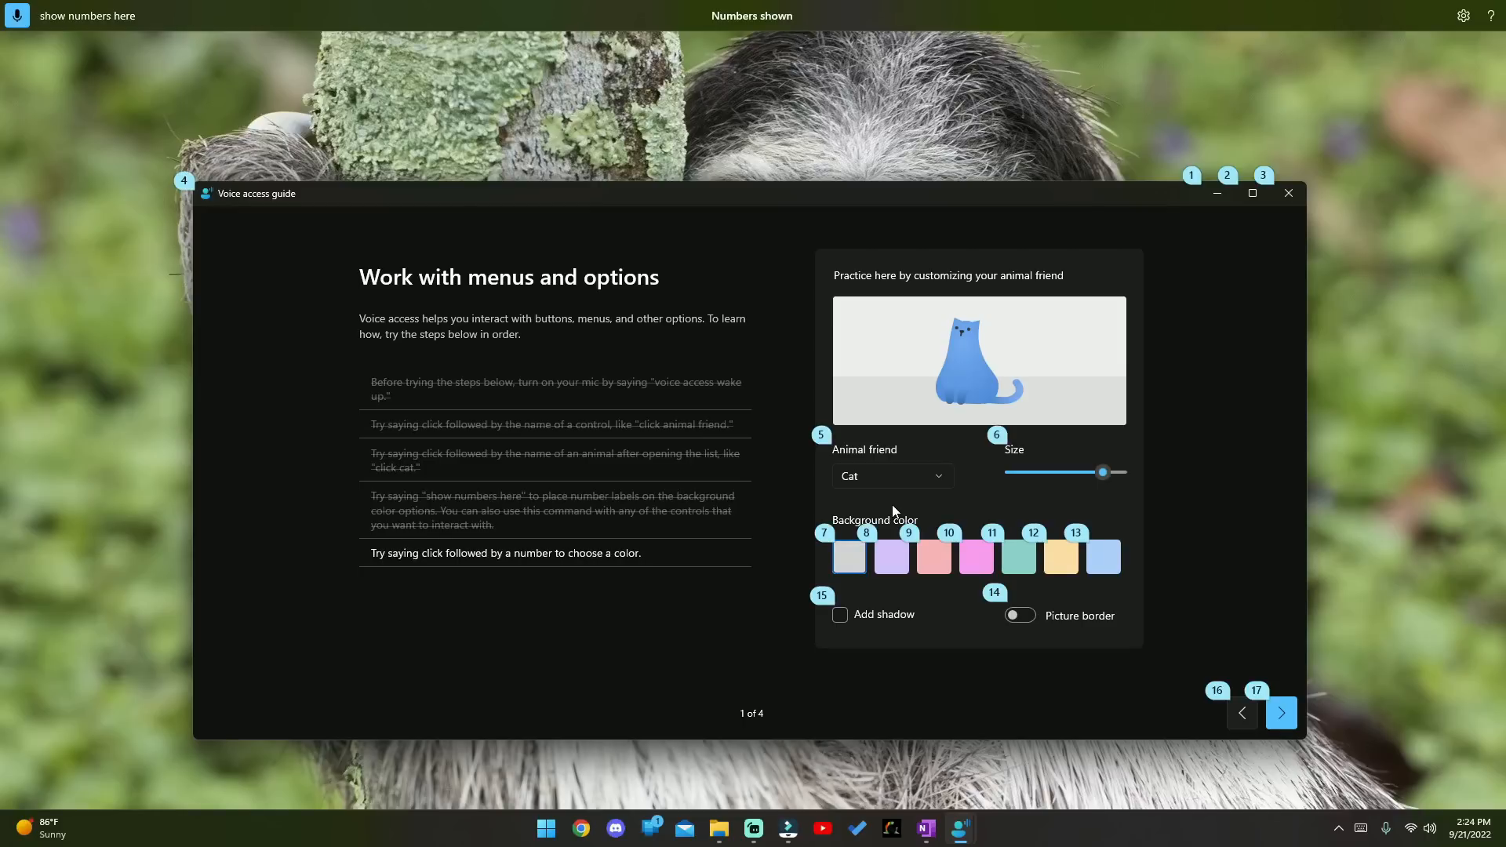
{"action": "left_click", "coordinate": [1018, 557]}
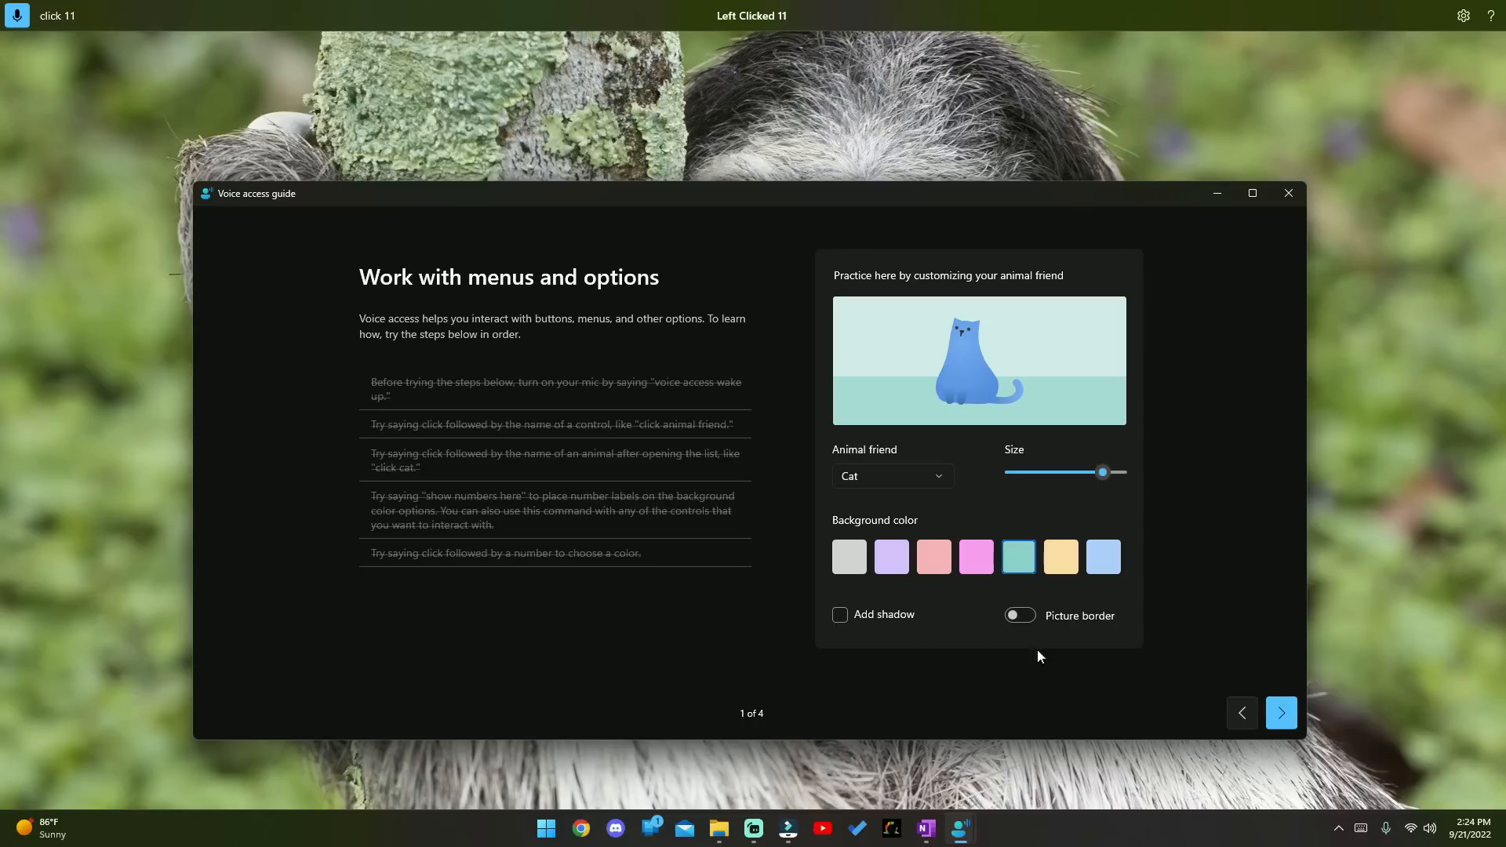
{"action": "mouse_move", "coordinate": [1272, 651]}
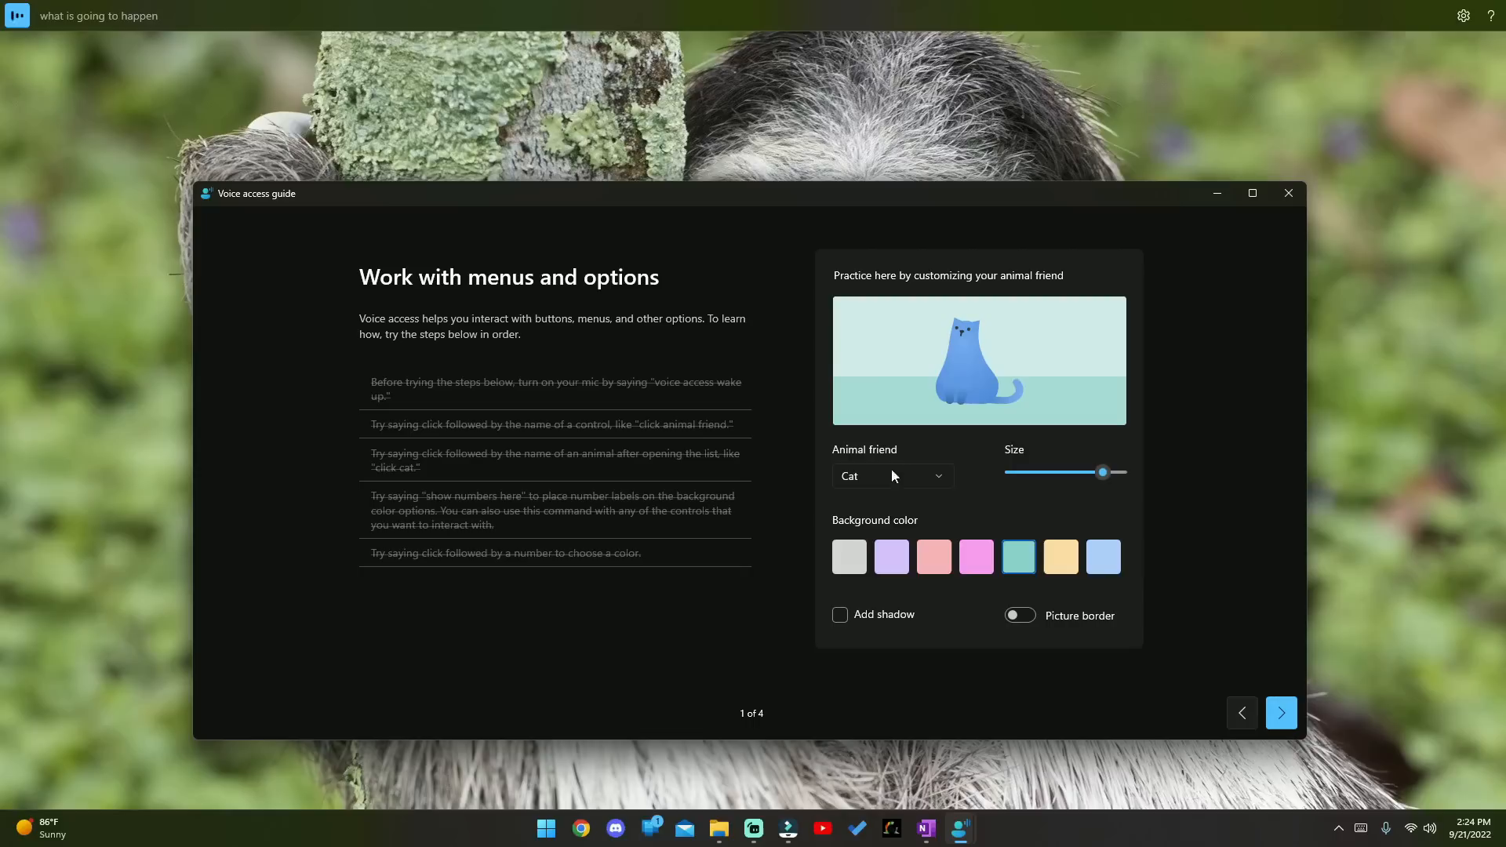
{"action": "mouse_move", "coordinate": [783, 536]}
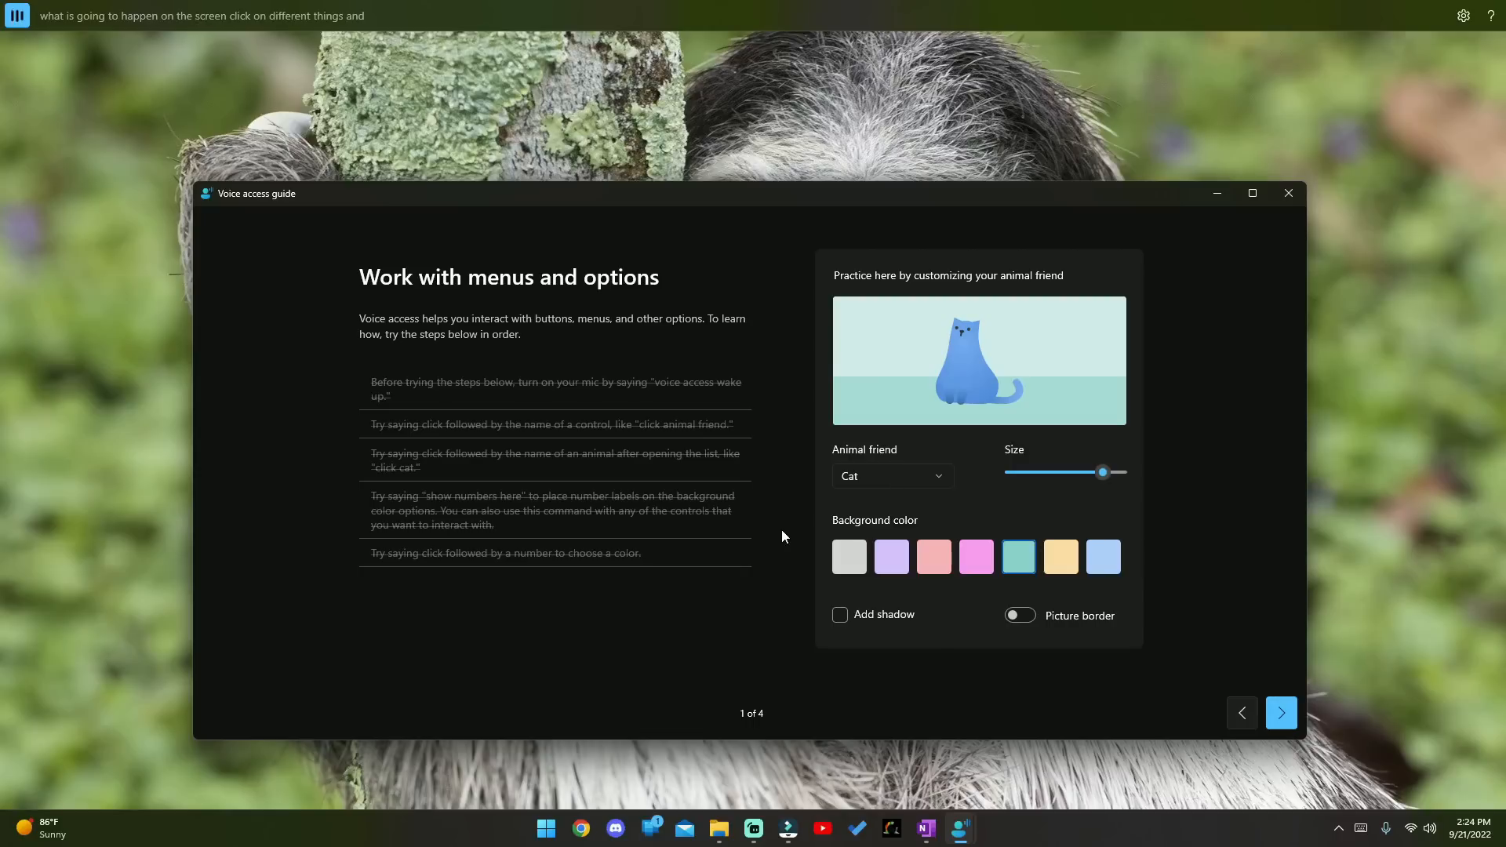